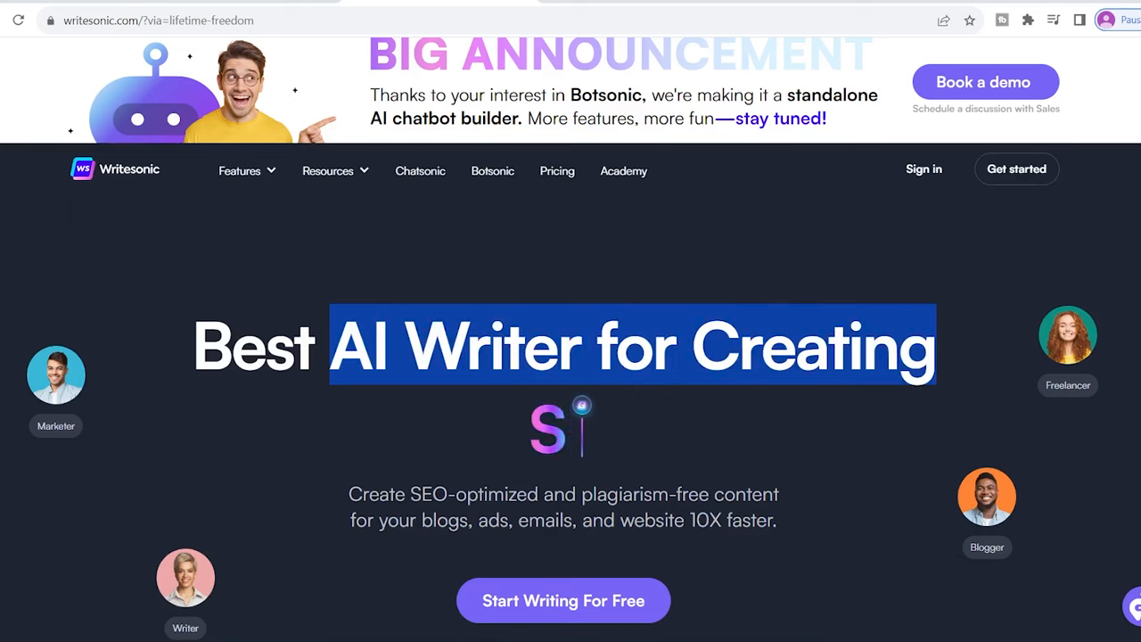
Scroll past the Writesonic hero headline to the Start Writing For Free button
{"action": "scroll", "scroll_direction": "down", "scroll_amount": 3}
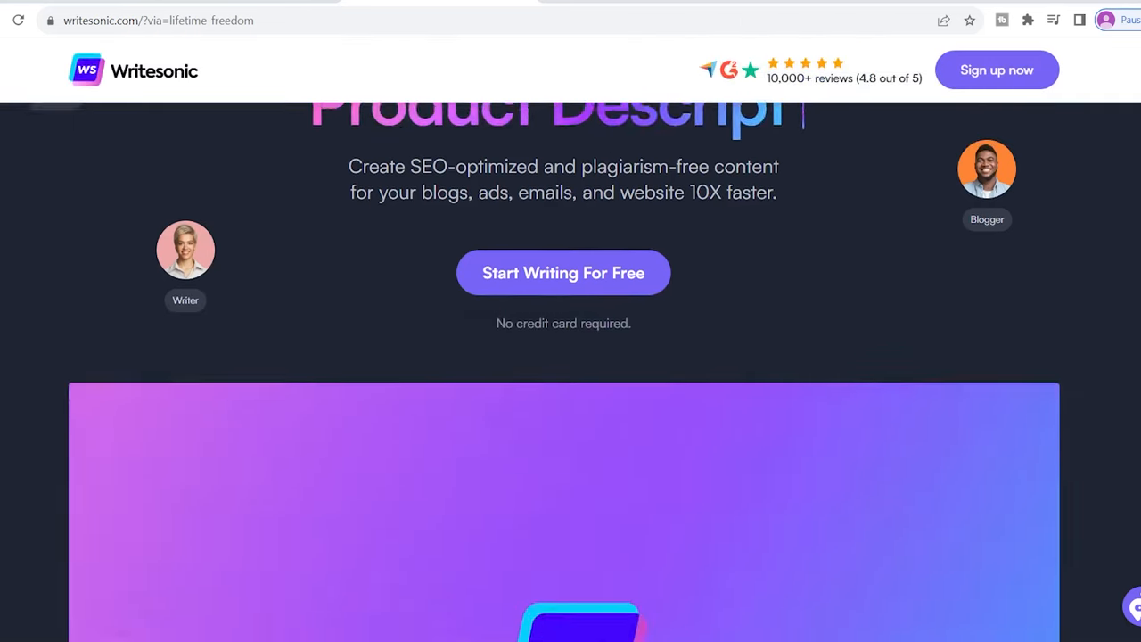
{"action": "scroll", "scroll_direction": "down", "scroll_amount": 3}
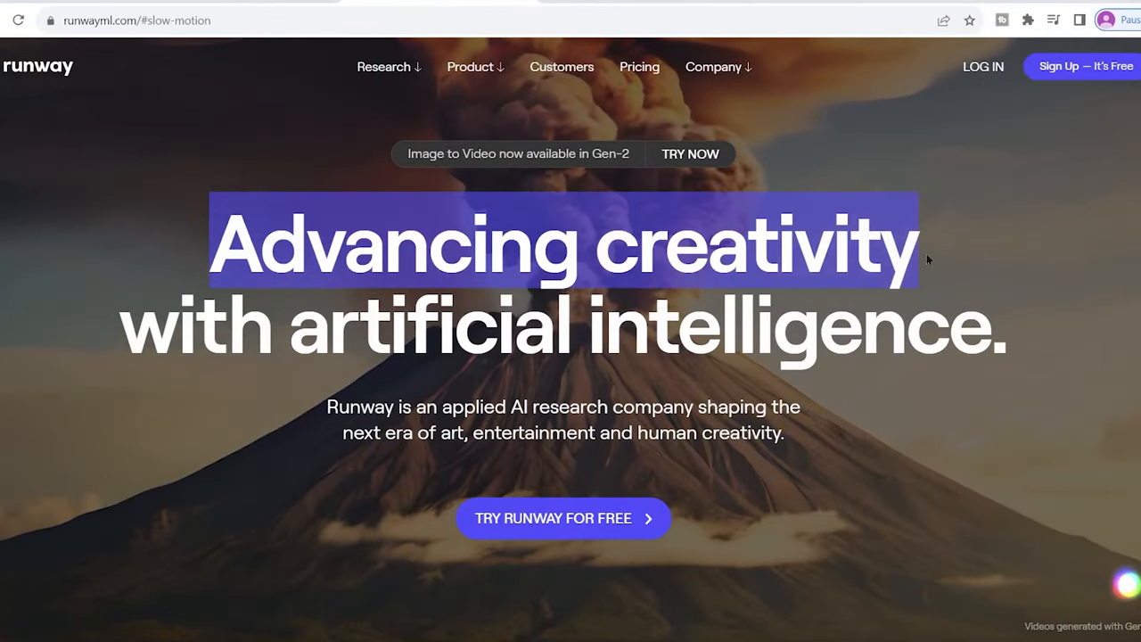
Step through AI Magic Tools: Expand Images, Custom Models, Erase from Videos, down to Make Images Move
{"action": "scroll", "scroll_direction": "down", "scroll_amount": 3}
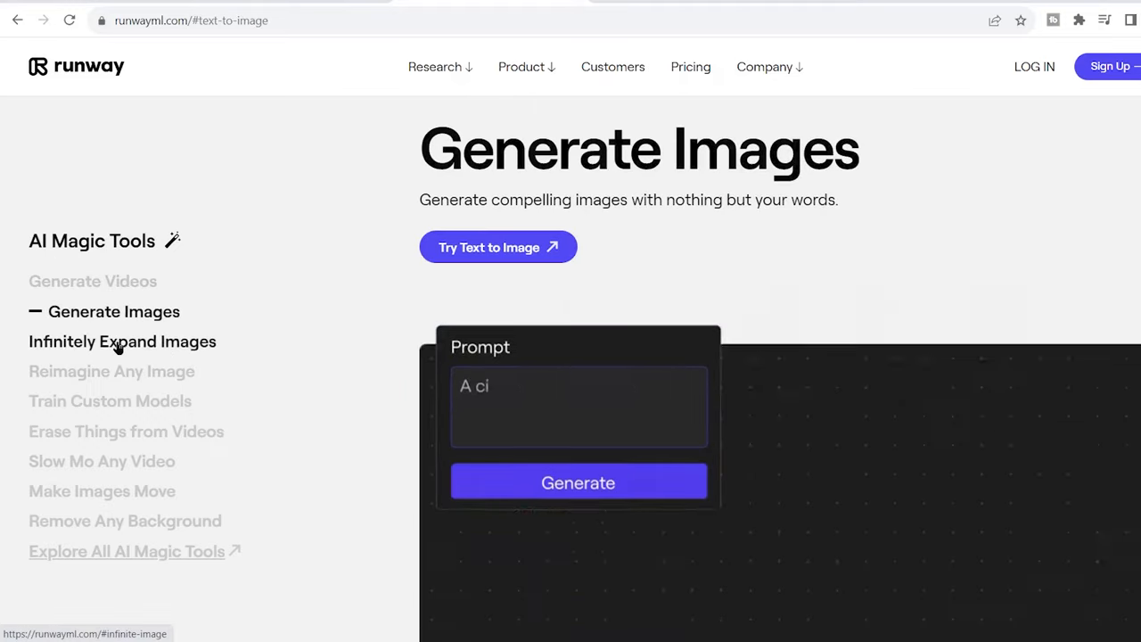
{"action": "left_click", "coordinate": [121, 340]}
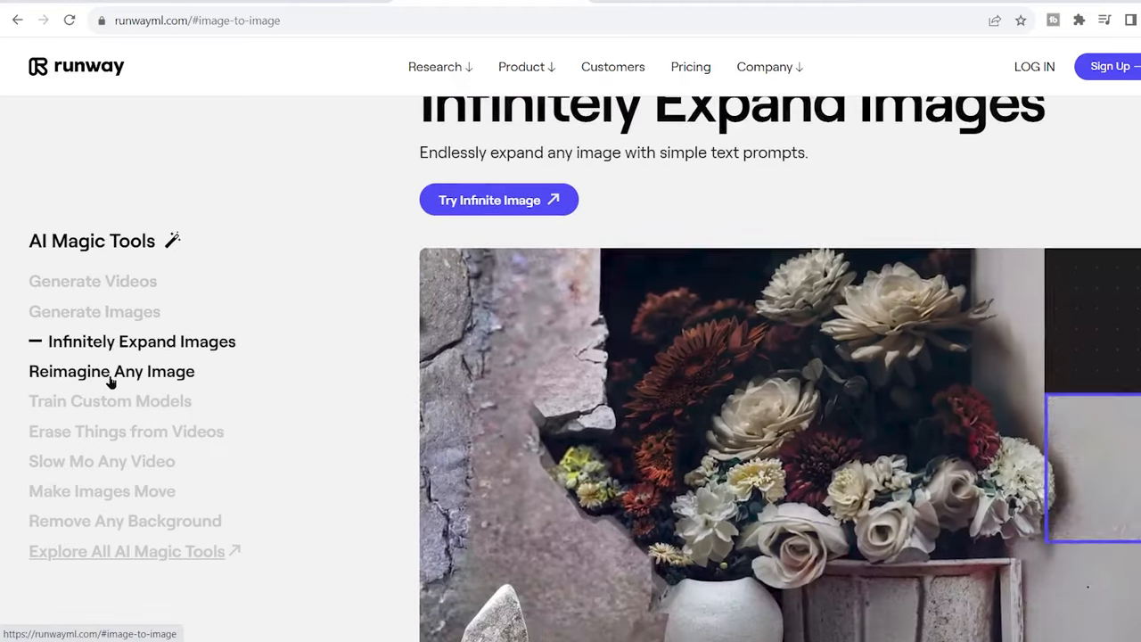
{"action": "left_click", "coordinate": [110, 399]}
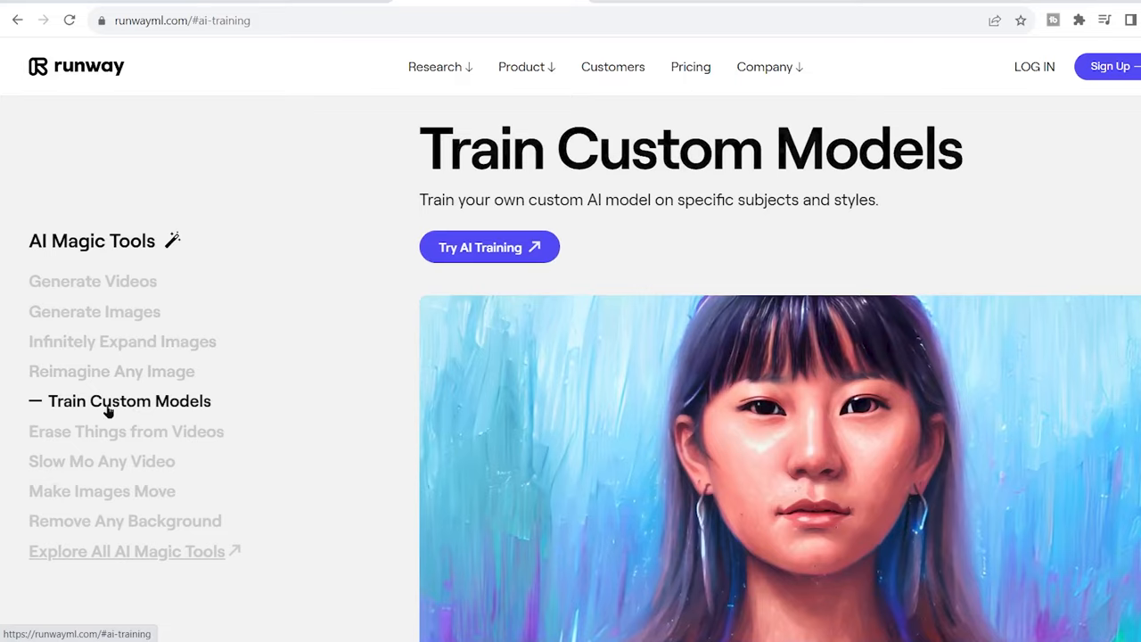
{"action": "left_click", "coordinate": [125, 432]}
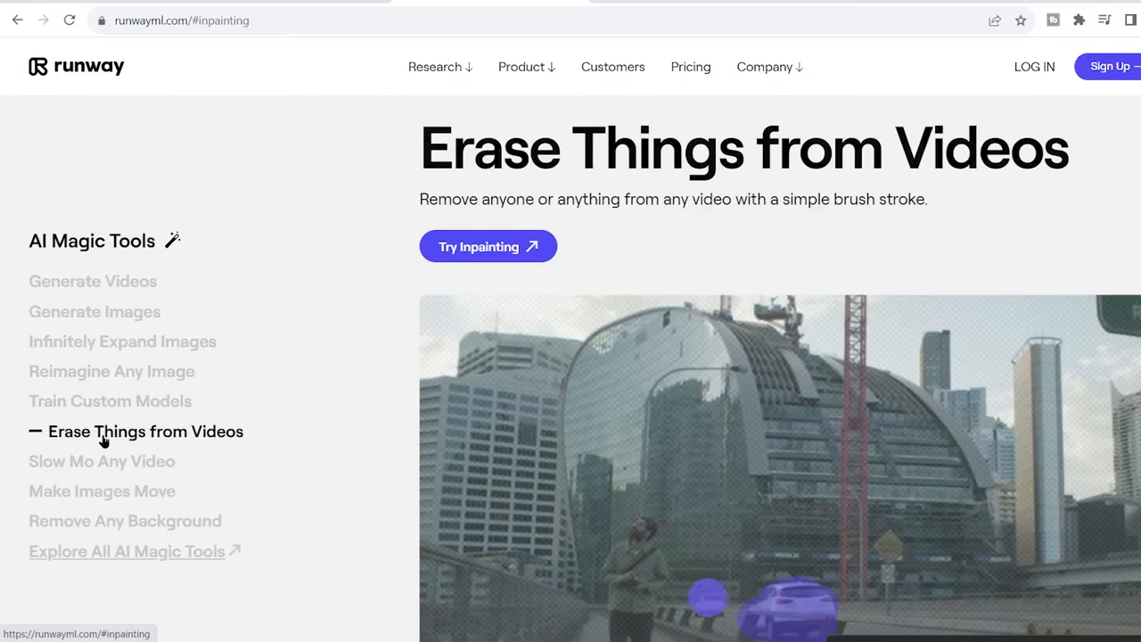
{"action": "left_click", "coordinate": [102, 460]}
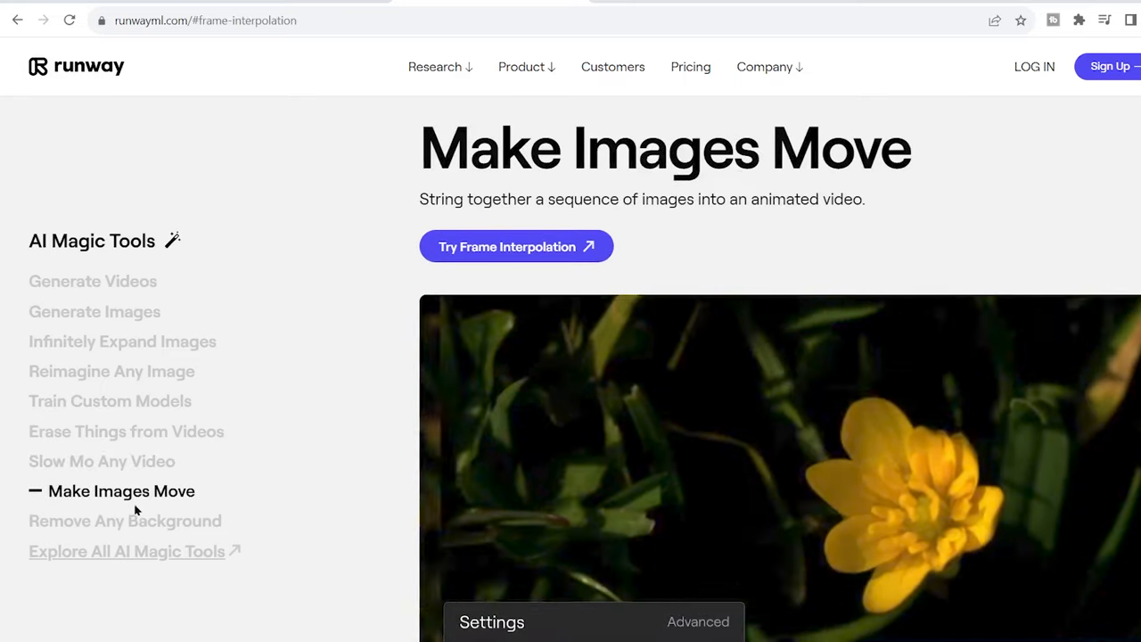
{"action": "left_click", "coordinate": [125, 520]}
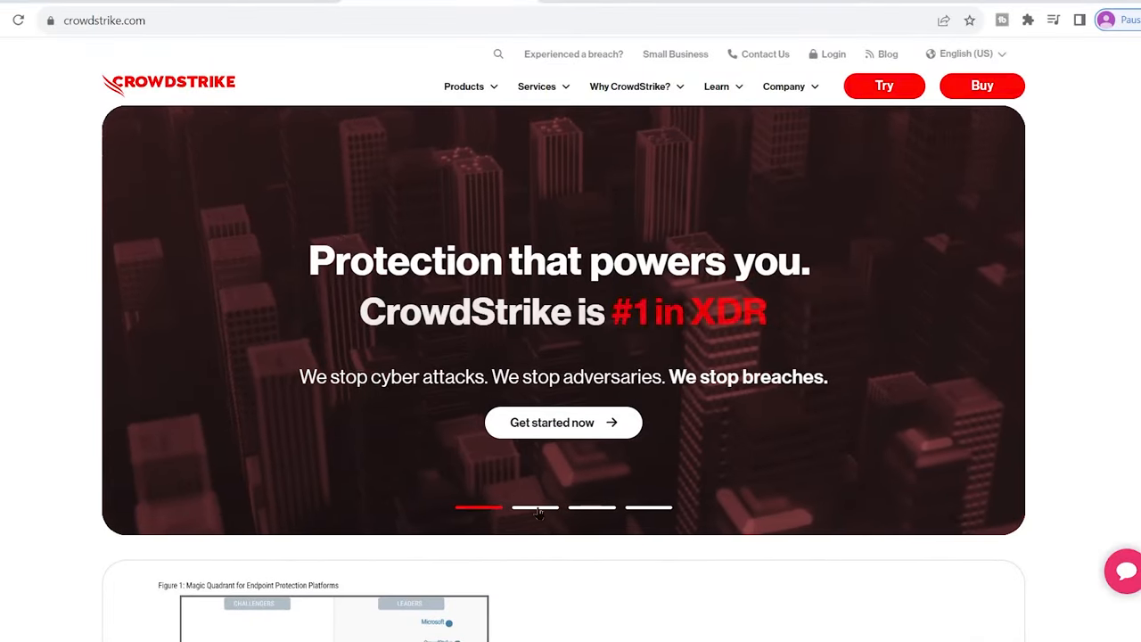
Cycle the hero carousel through threat reports, 23,000 customers, Salesforce, healthcare and Seagate slides
{"action": "left_click", "coordinate": [535, 506]}
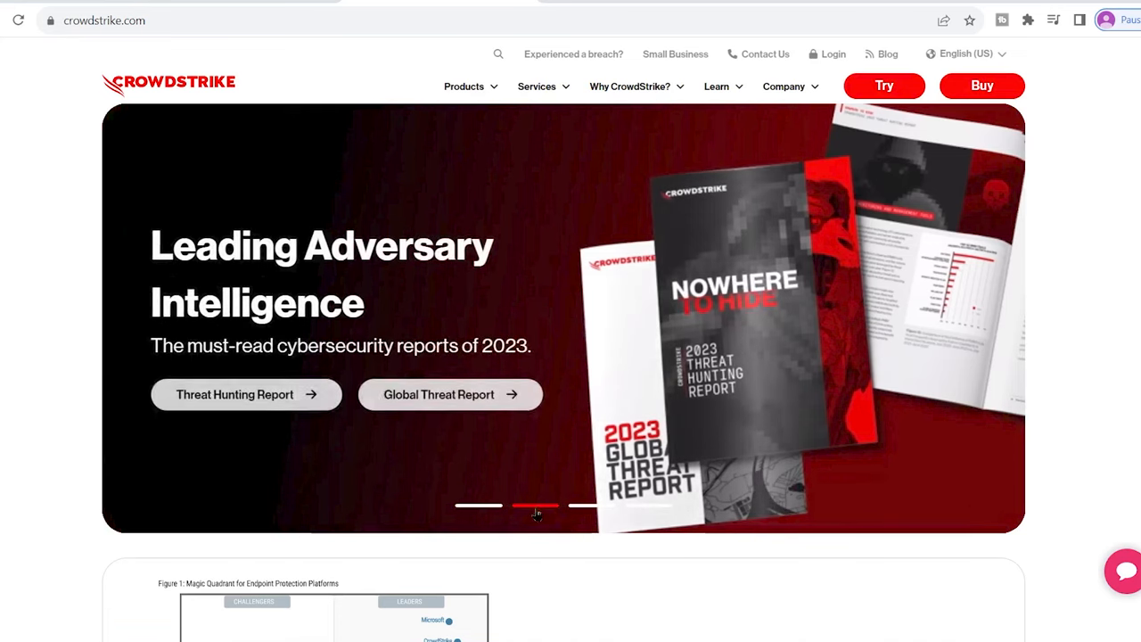
{"action": "left_click", "coordinate": [592, 506]}
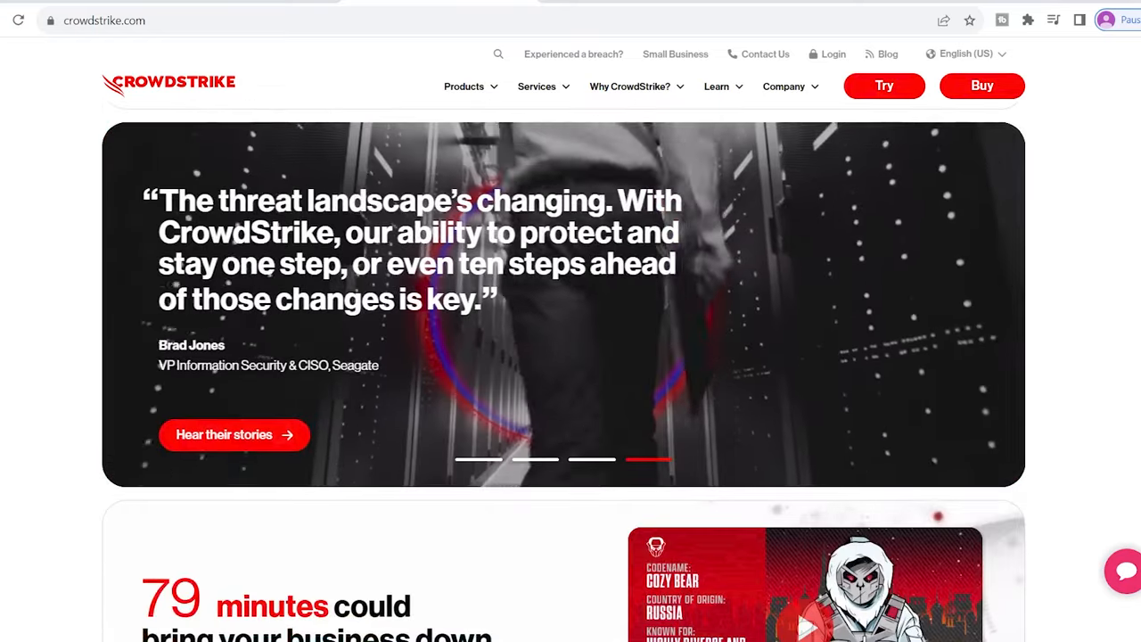
{"action": "left_click", "coordinate": [478, 460]}
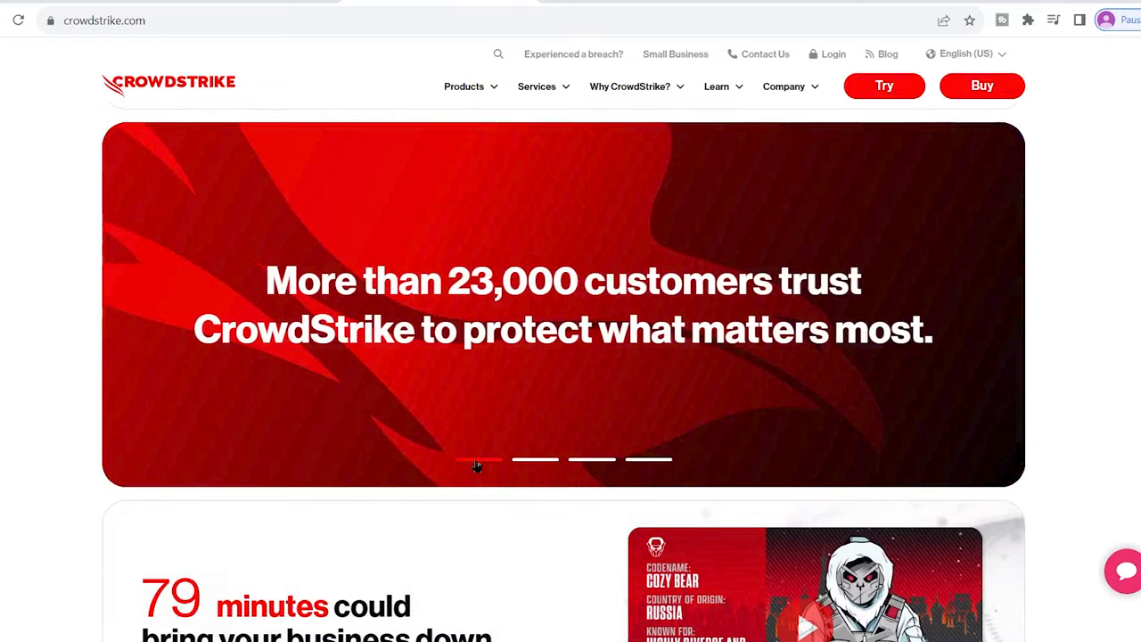
{"action": "left_click", "coordinate": [535, 460]}
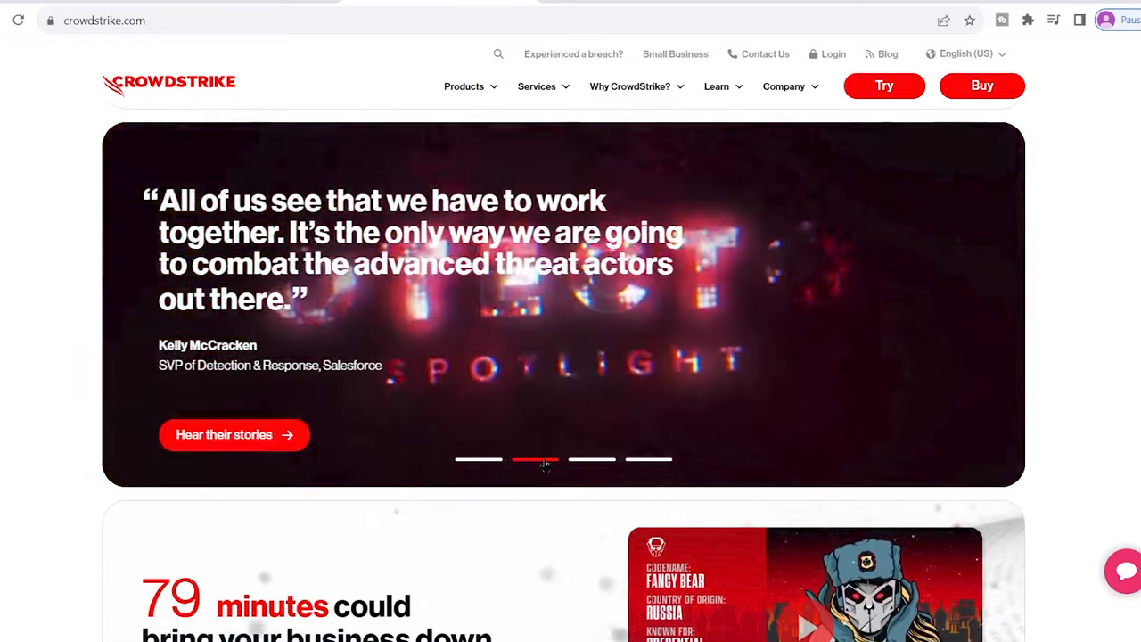
{"action": "left_click", "coordinate": [592, 460]}
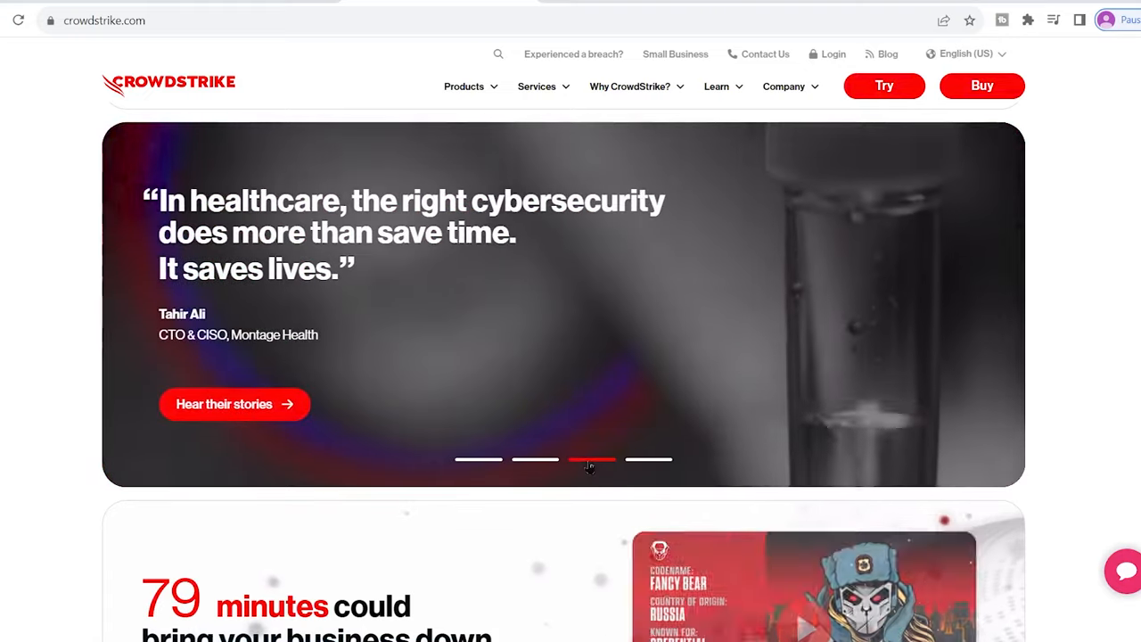
{"action": "left_click", "coordinate": [649, 460]}
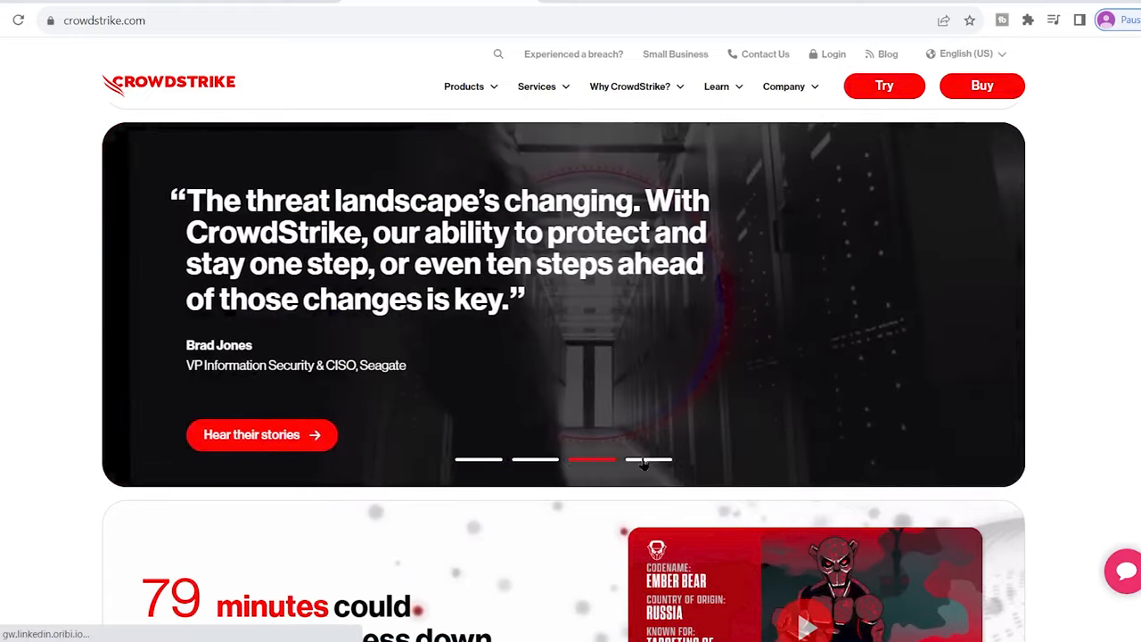
Scroll down to the Falcon platform Consolidate point products cost-savings section
{"action": "scroll", "scroll_direction": "down", "scroll_amount": 3}
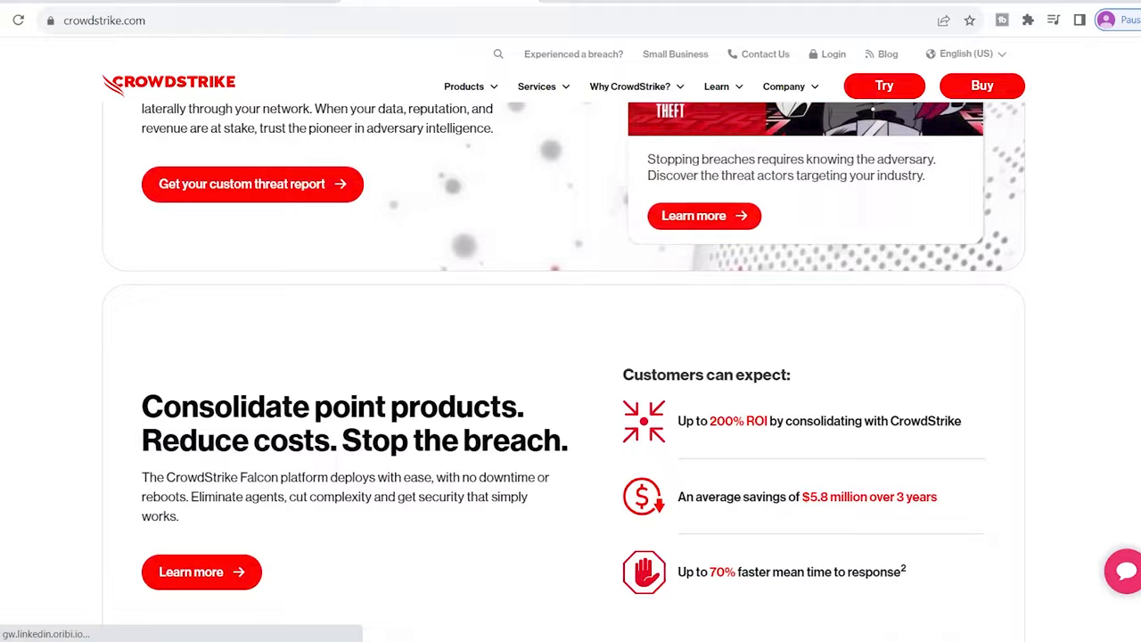
{"action": "scroll", "scroll_direction": "down", "scroll_amount": 3}
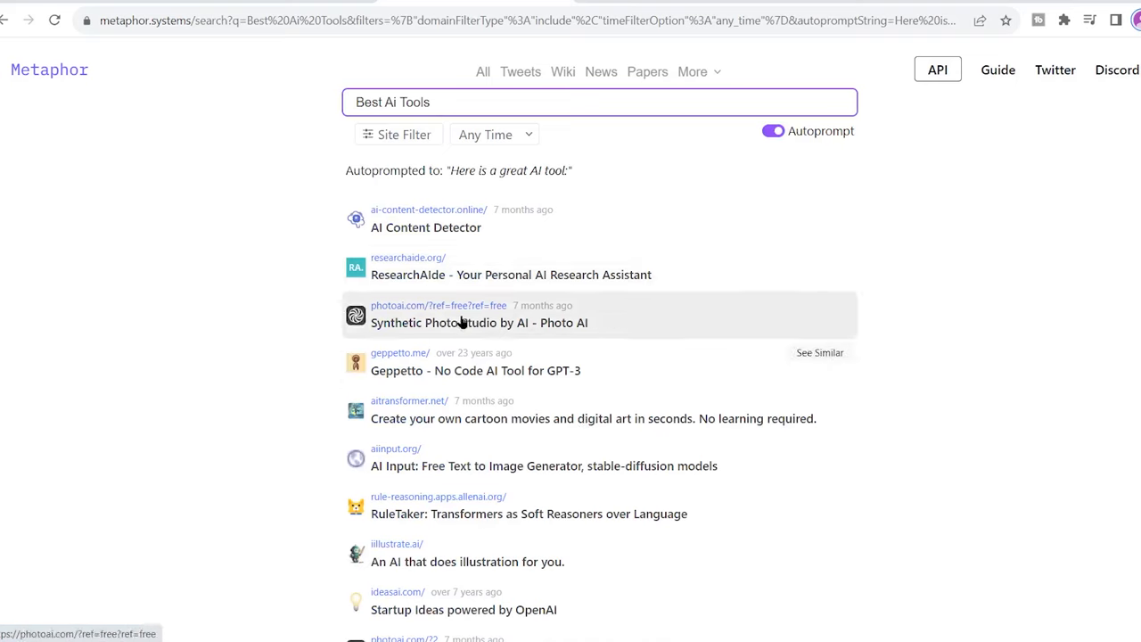
Scroll through Metaphor's Best Ai Tools results and back toward the top
{"action": "scroll", "scroll_direction": "down", "scroll_amount": 3}
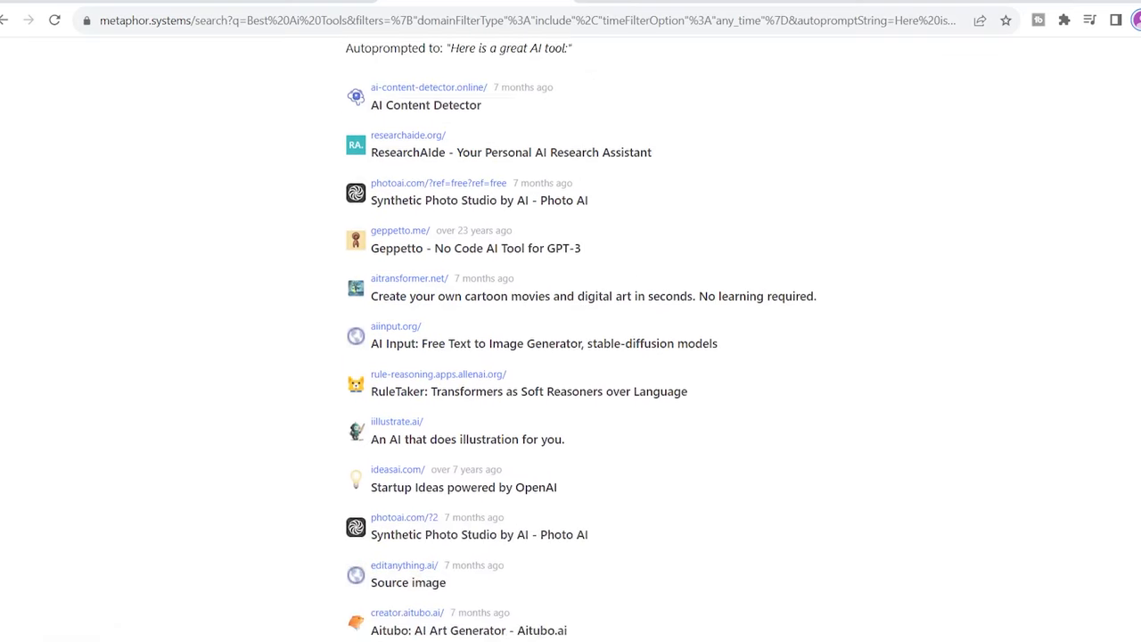
{"action": "scroll", "scroll_direction": "up", "scroll_amount": 3}
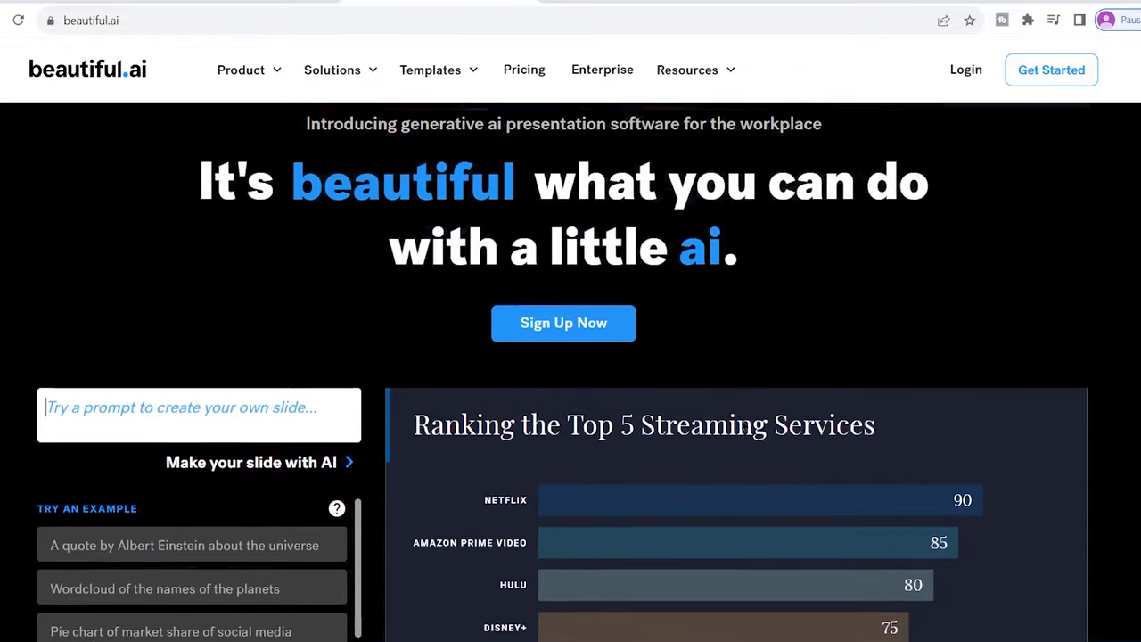
Go to the Presentation Templates gallery from the Templates menu
{"action": "left_click", "coordinate": [430, 70]}
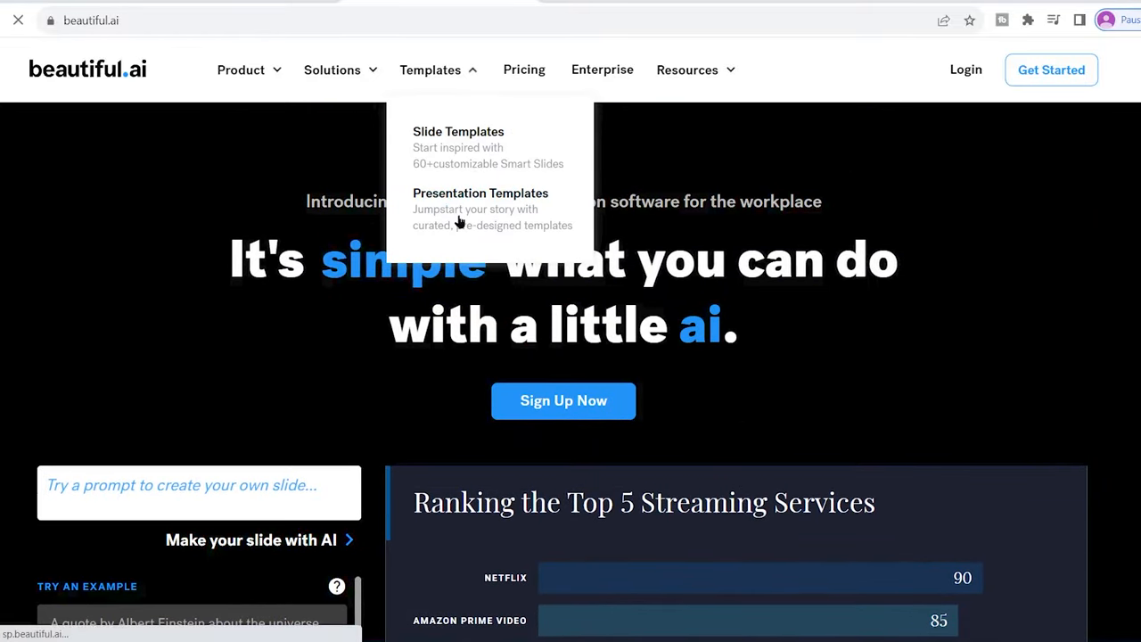
{"action": "left_click", "coordinate": [481, 193]}
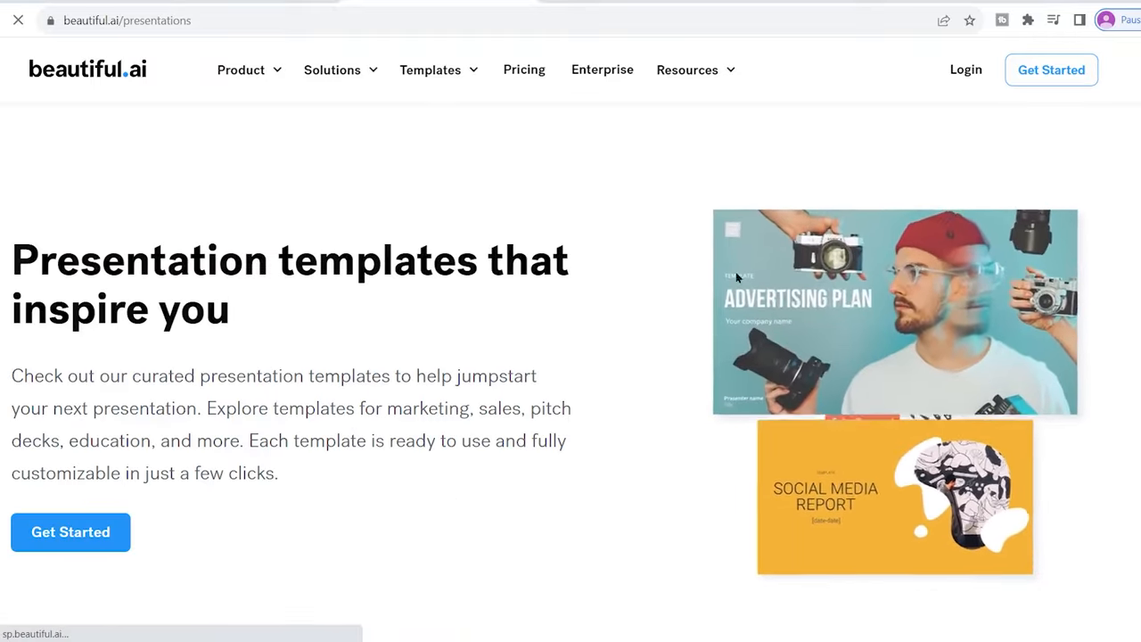
Browse the template grid from KPI reports down to the Tesla and Quora pitch decks
{"action": "scroll", "scroll_direction": "down", "scroll_amount": 3}
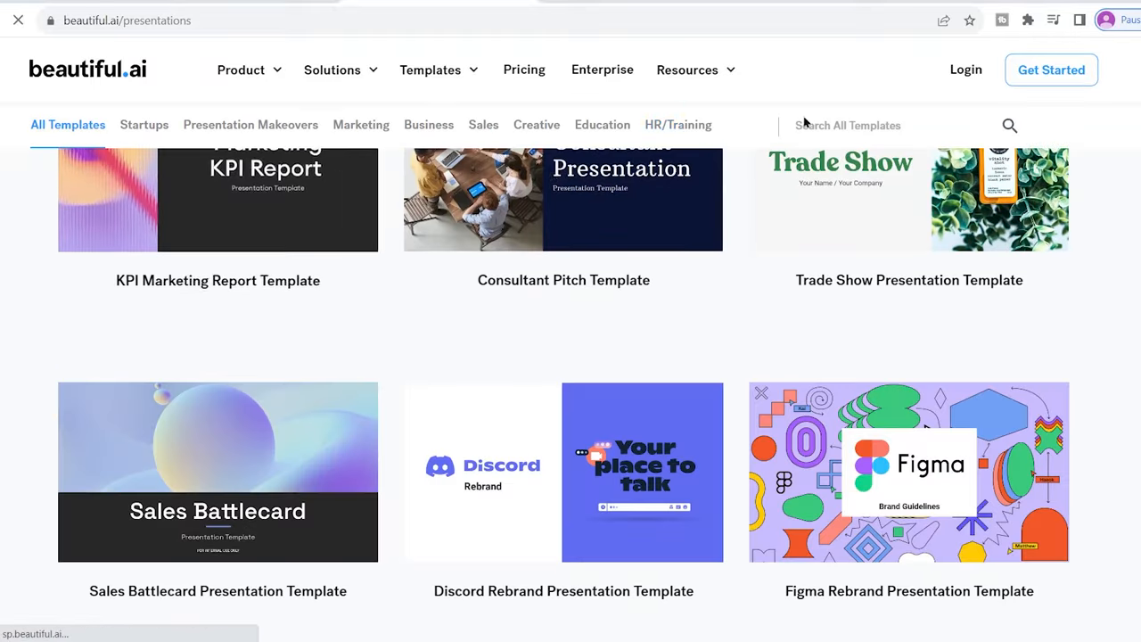
{"action": "scroll", "scroll_direction": "down", "scroll_amount": 3}
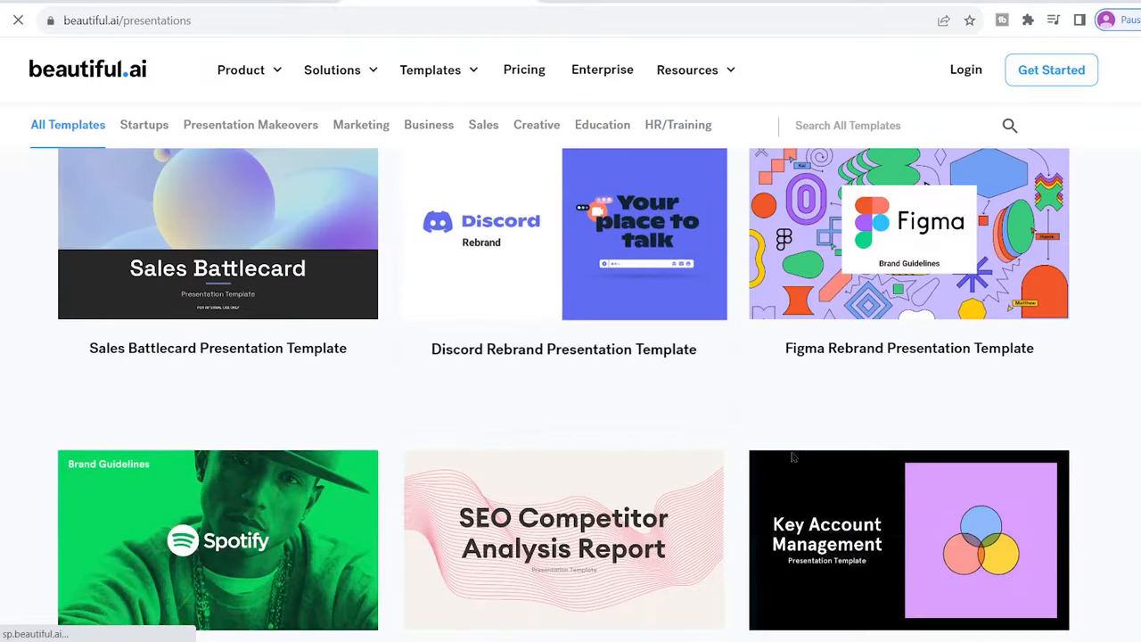
{"action": "scroll", "scroll_direction": "down", "scroll_amount": 3}
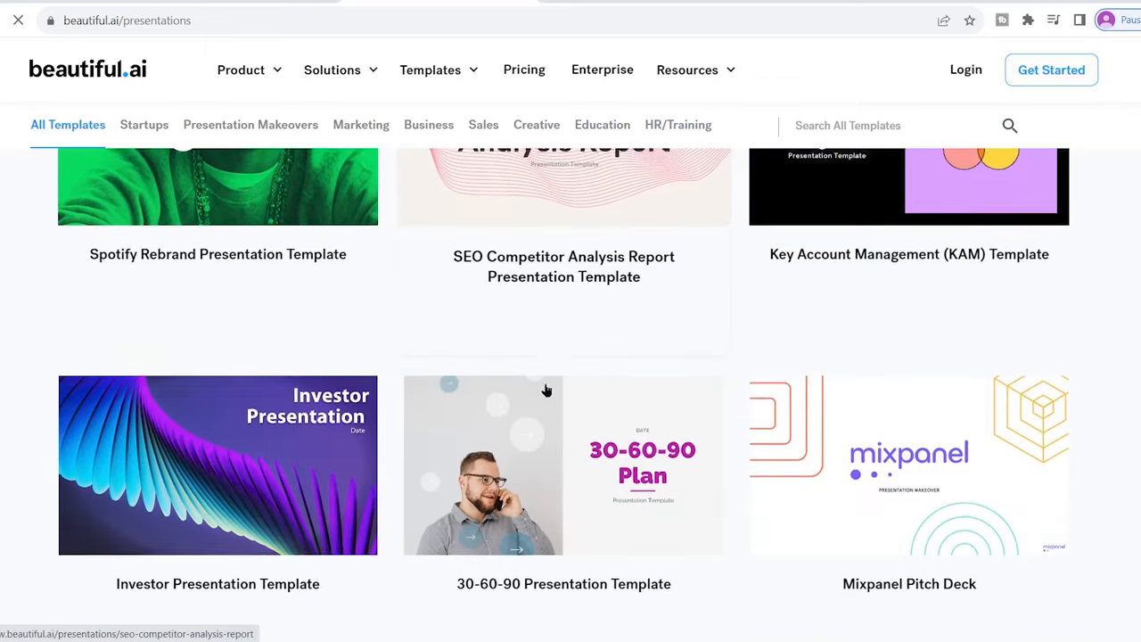
{"action": "scroll", "scroll_direction": "down", "scroll_amount": 3}
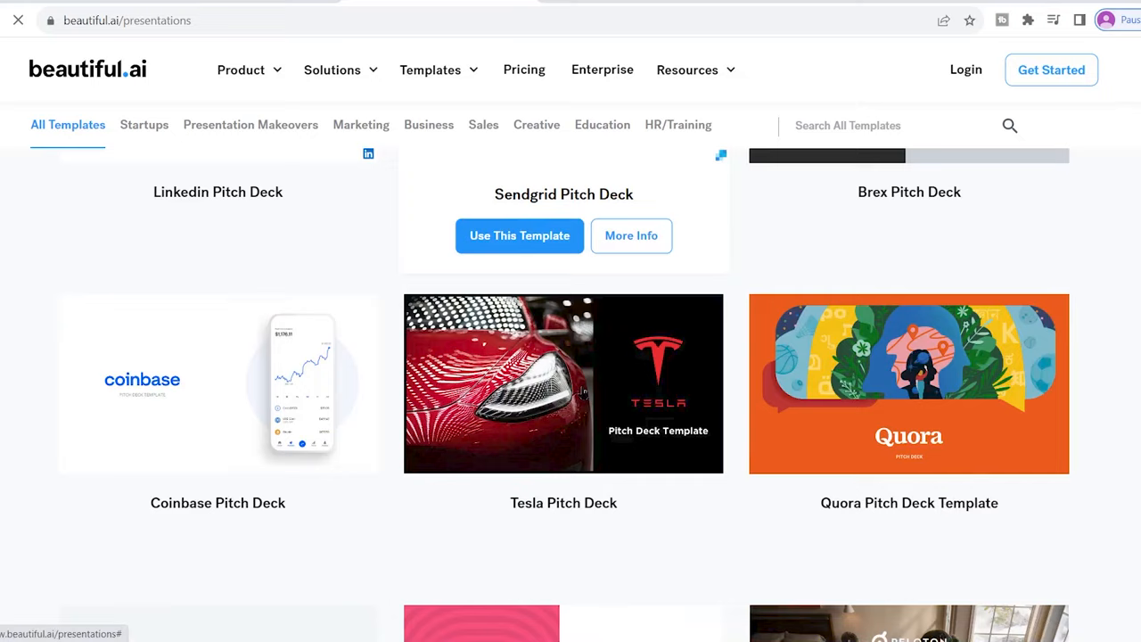
{"action": "scroll", "scroll_direction": "down", "scroll_amount": 3}
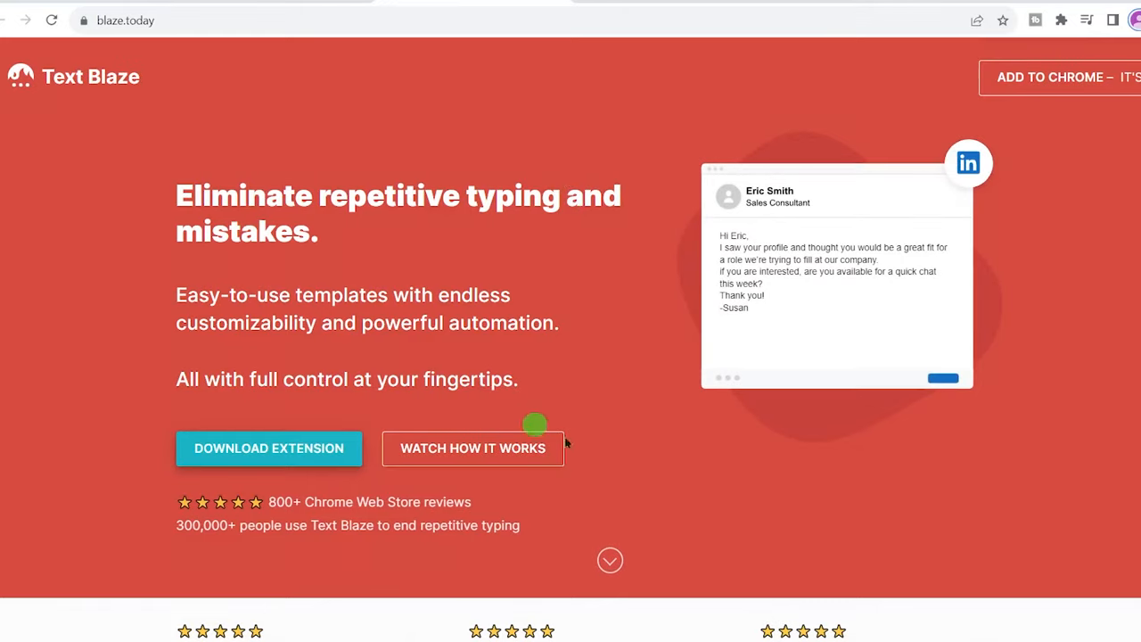
Scroll past the reviews to the numbered 1-2-3 snippet shortcut how-it-works section
{"action": "scroll", "scroll_direction": "down", "scroll_amount": 3}
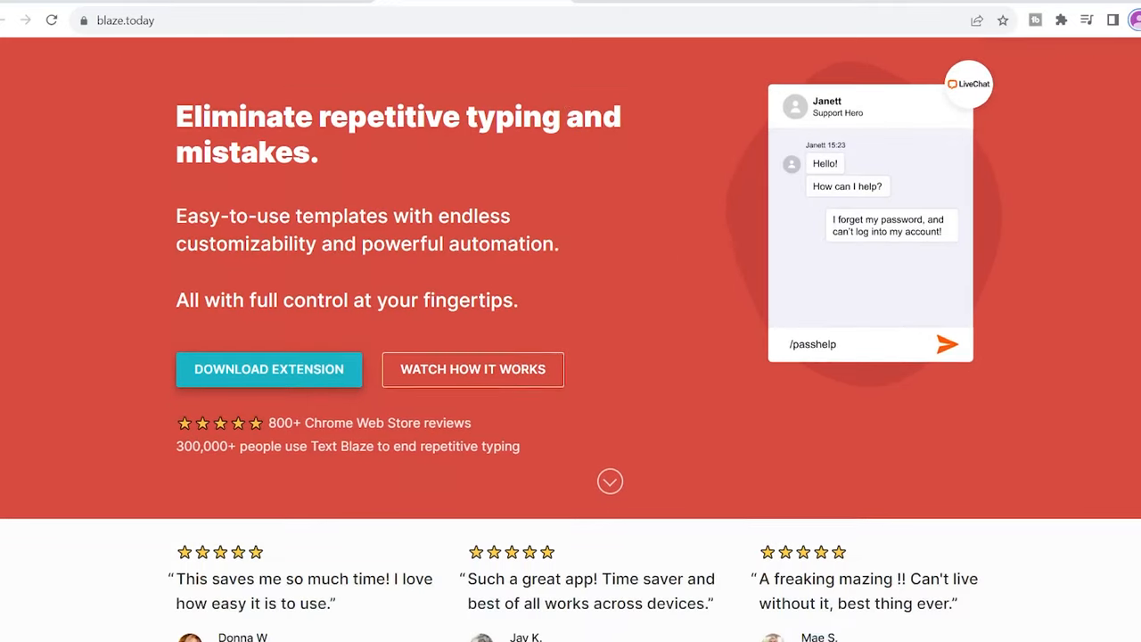
{"action": "scroll", "scroll_direction": "down", "scroll_amount": 3}
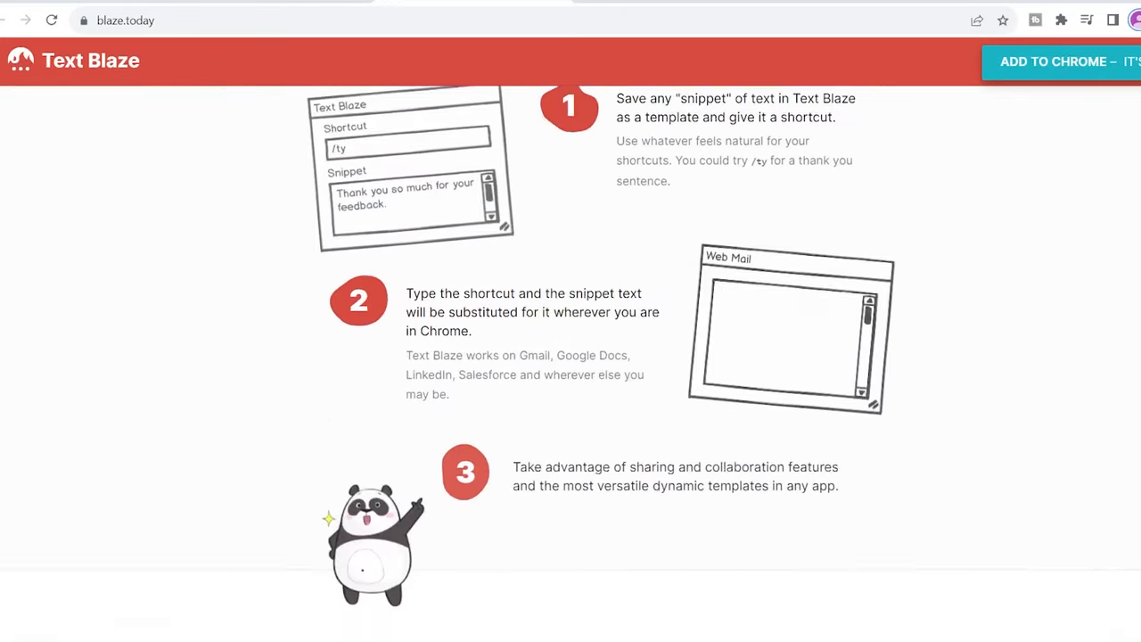
{"action": "scroll", "scroll_direction": "down", "scroll_amount": 3}
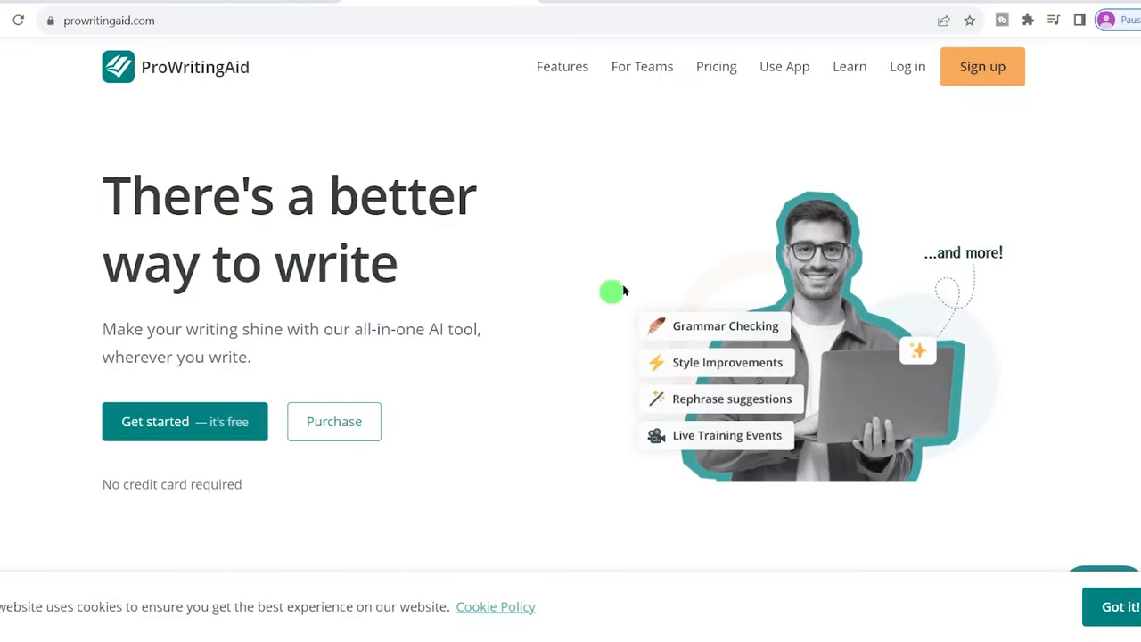
Select the word write in the There's a better way to write headline
{"action": "double_click", "coordinate": [334, 260]}
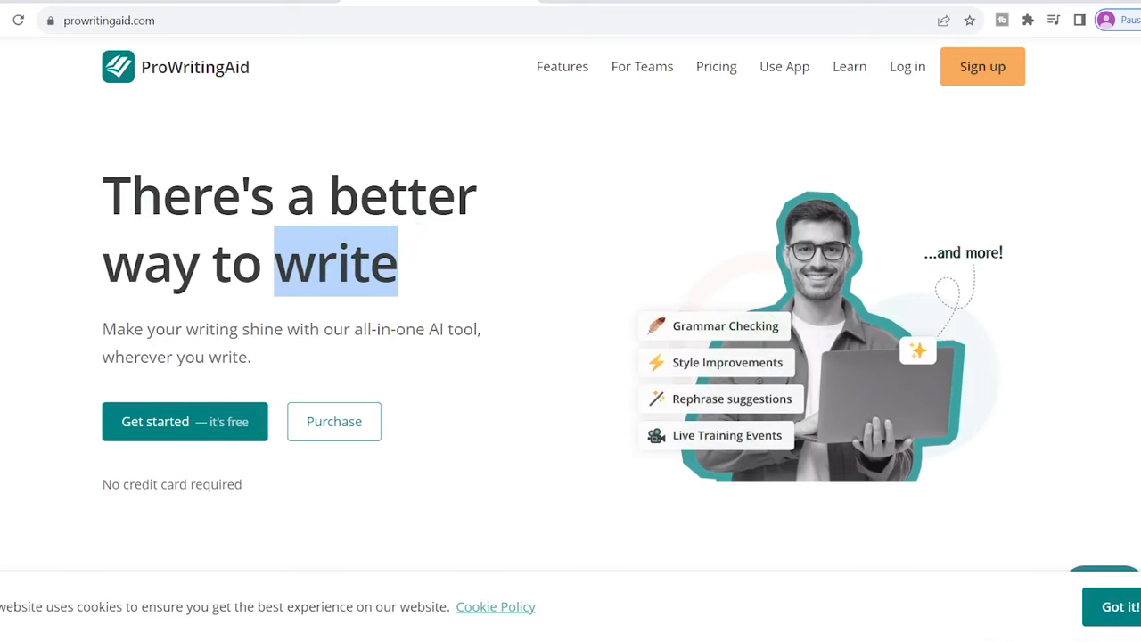
{"action": "scroll", "scroll_direction": "down", "scroll_amount": 3}
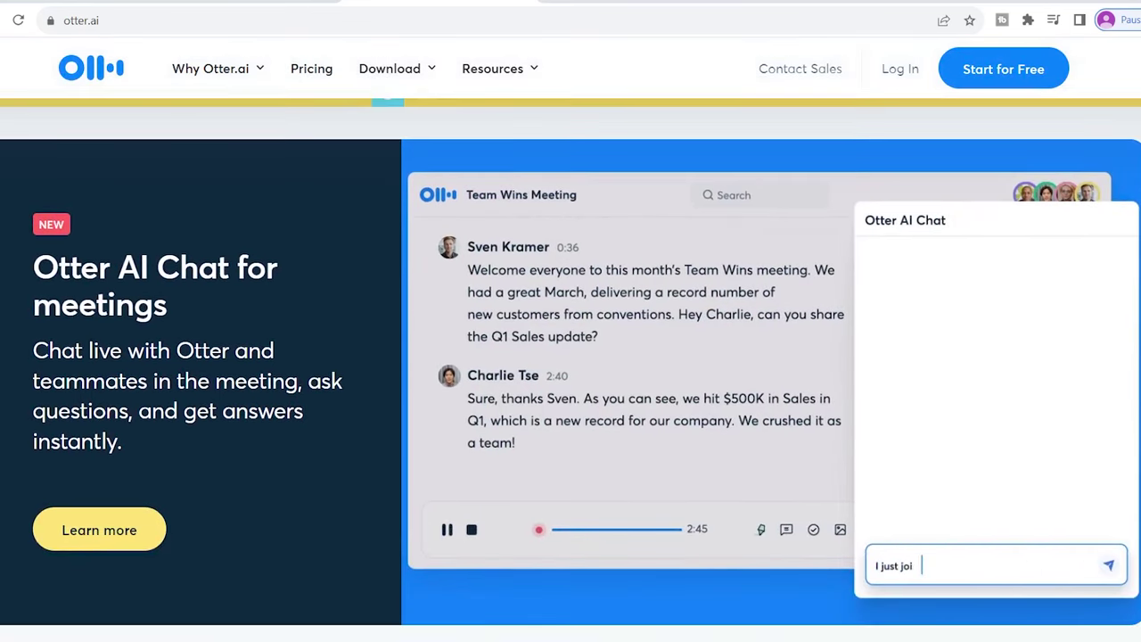
Scroll past automated meeting notes and slide capture sections down to Live Summary
{"action": "scroll", "scroll_direction": "down", "scroll_amount": 3}
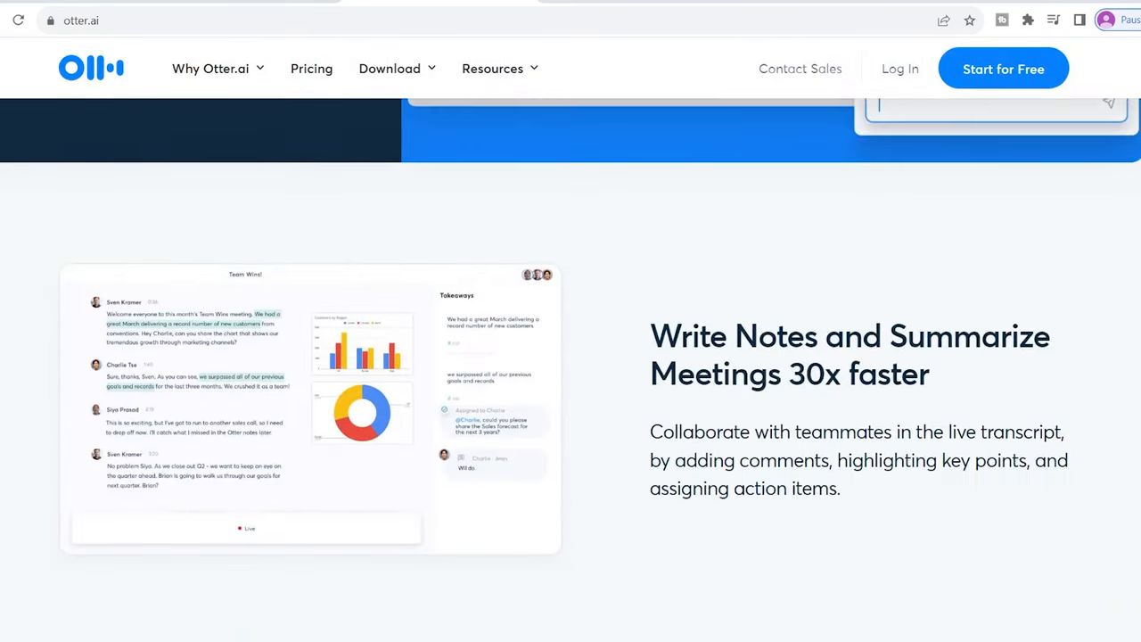
{"action": "scroll", "scroll_direction": "down", "scroll_amount": 3}
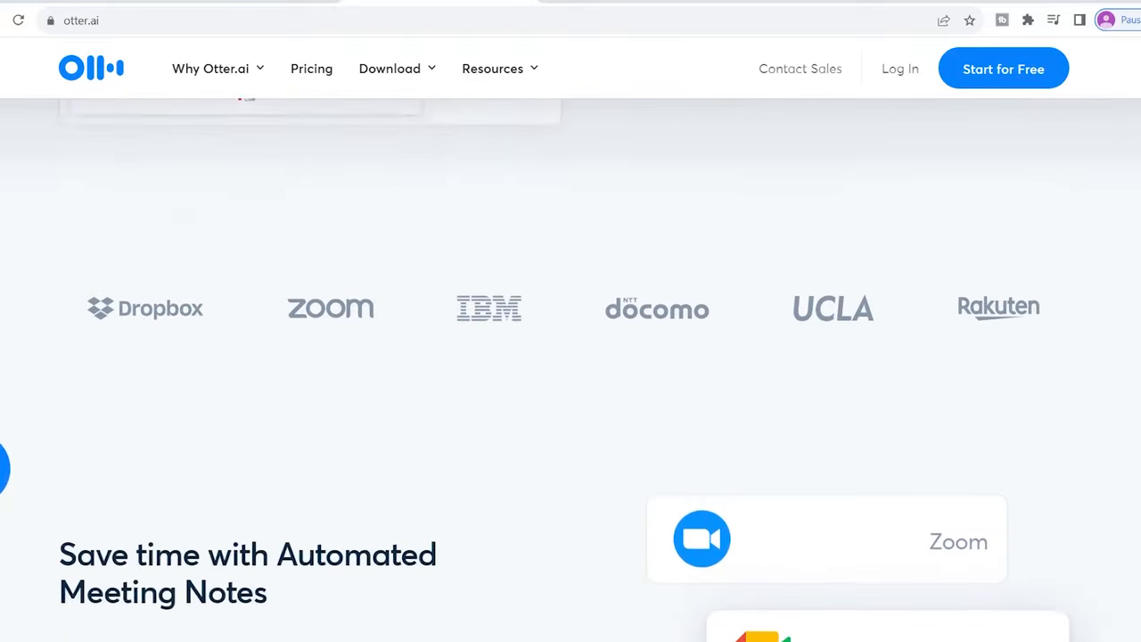
{"action": "scroll", "scroll_direction": "down", "scroll_amount": 3}
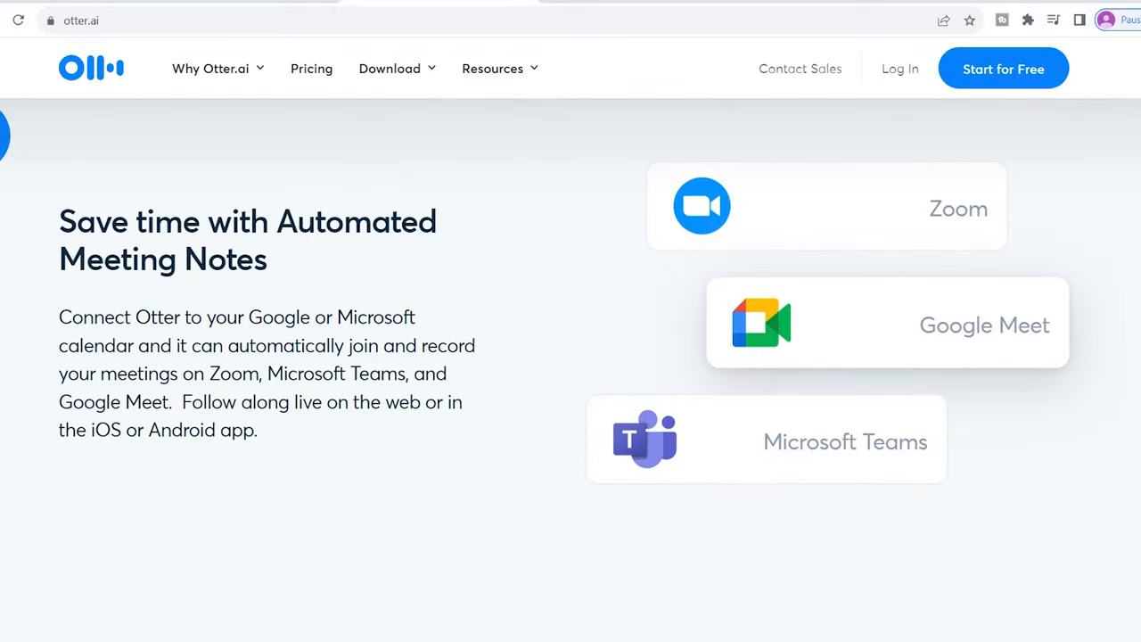
{"action": "mouse_move", "coordinate": [658, 346]}
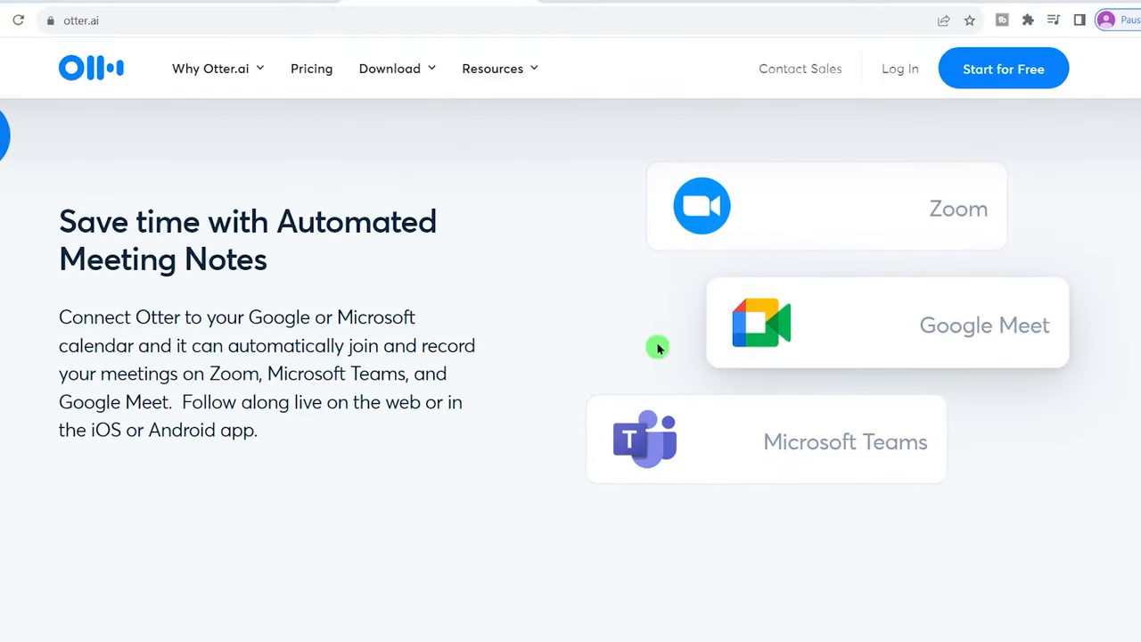
{"action": "scroll", "scroll_direction": "down", "scroll_amount": 3}
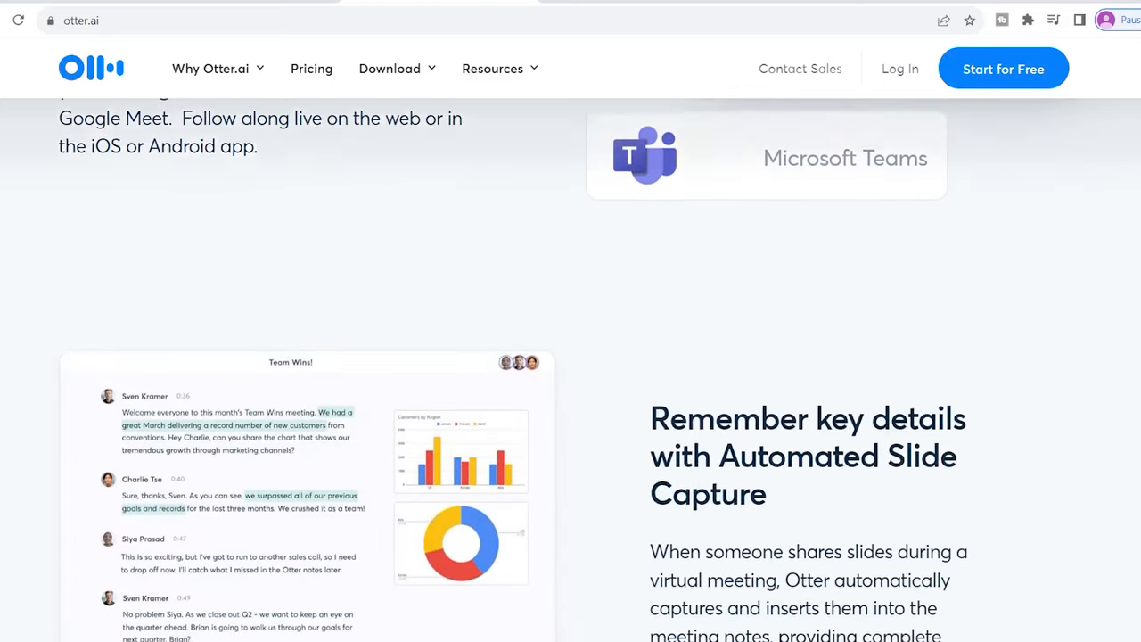
{"action": "scroll", "scroll_direction": "down", "scroll_amount": 3}
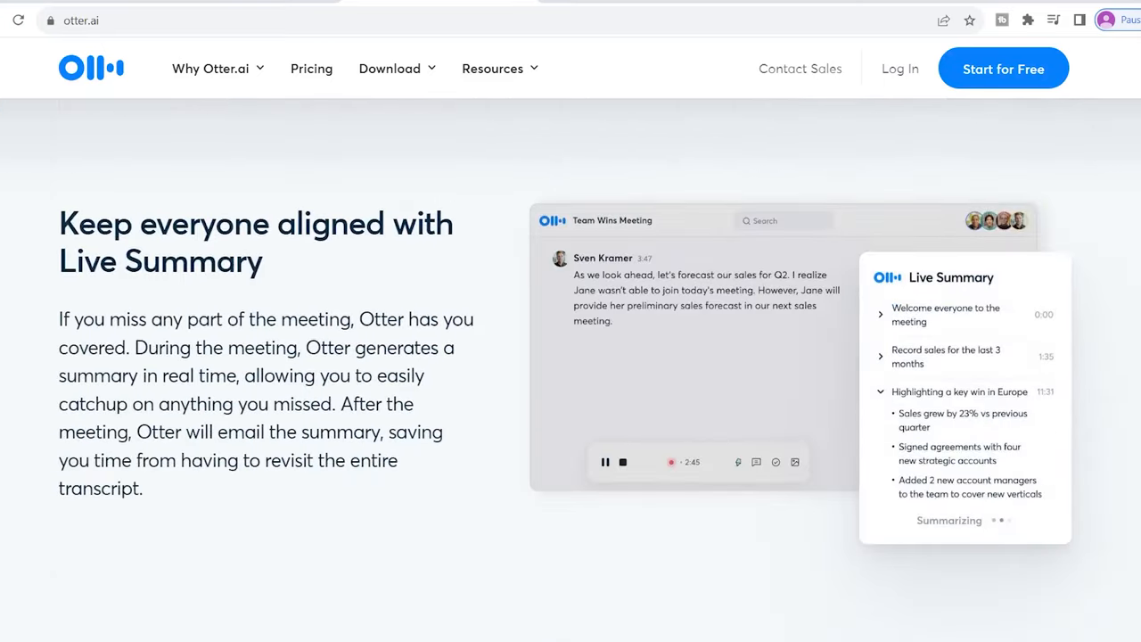
{"action": "scroll", "scroll_direction": "down", "scroll_amount": 3}
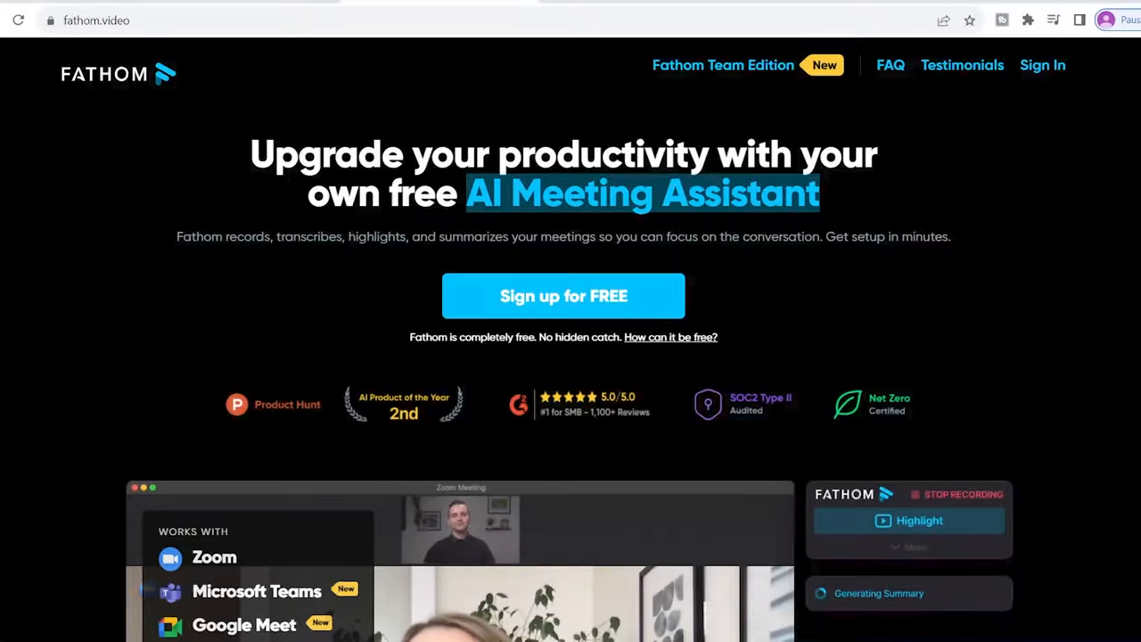
Scroll the Fathom homepage to the transcript and Share Your Highlights showcase
{"action": "scroll", "scroll_direction": "down", "scroll_amount": 3}
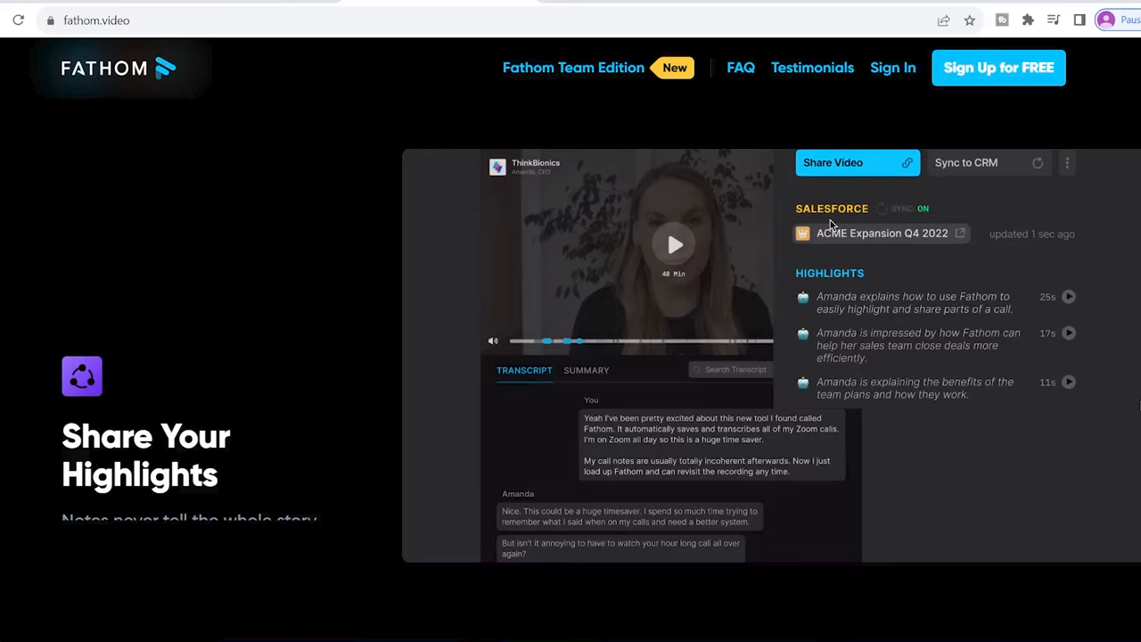
{"action": "left_click", "coordinate": [107, 19]}
{"action": "type", "text": "flexclip.com"}
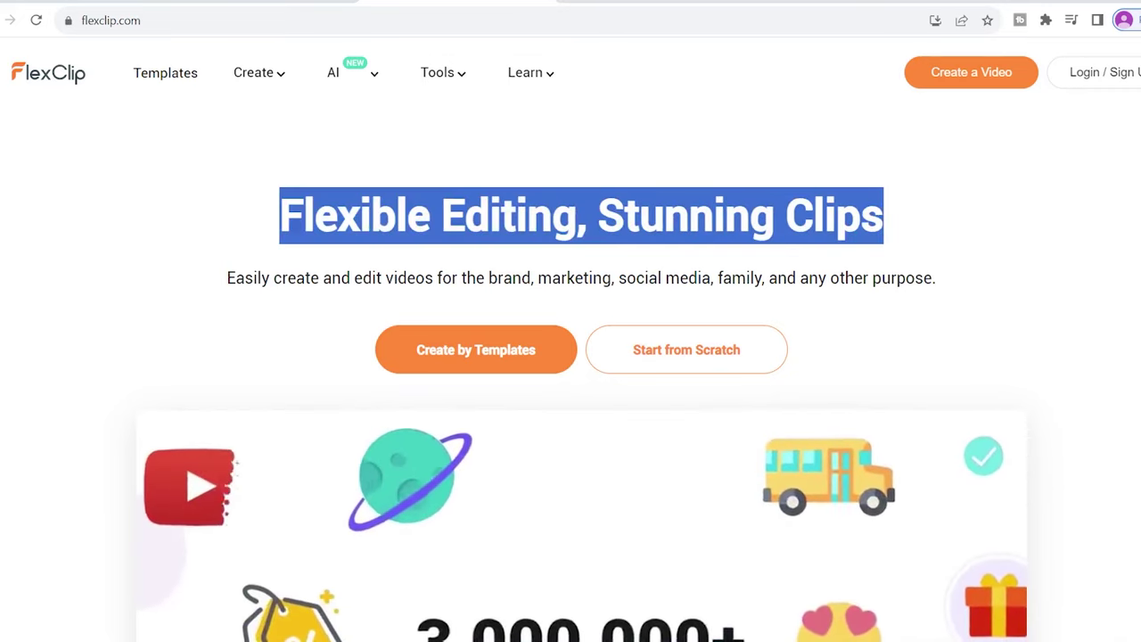
Scroll from the FlexClip headline to the Start Fast with Thousands of Templates gallery
{"action": "scroll", "scroll_direction": "down", "scroll_amount": 3}
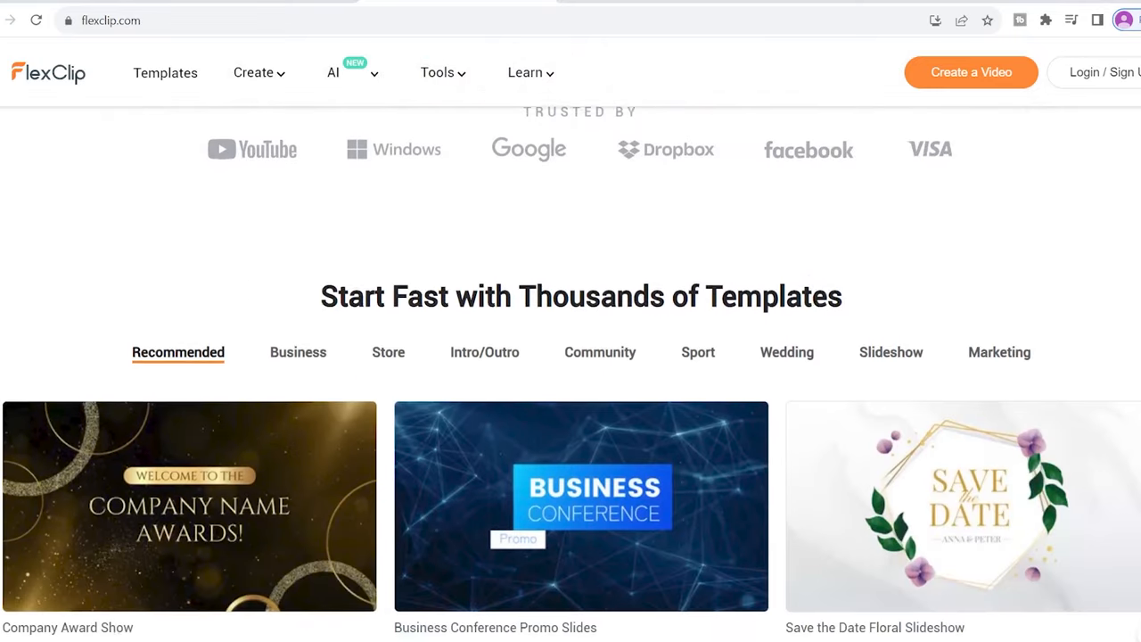
{"action": "scroll", "scroll_direction": "down", "scroll_amount": 3}
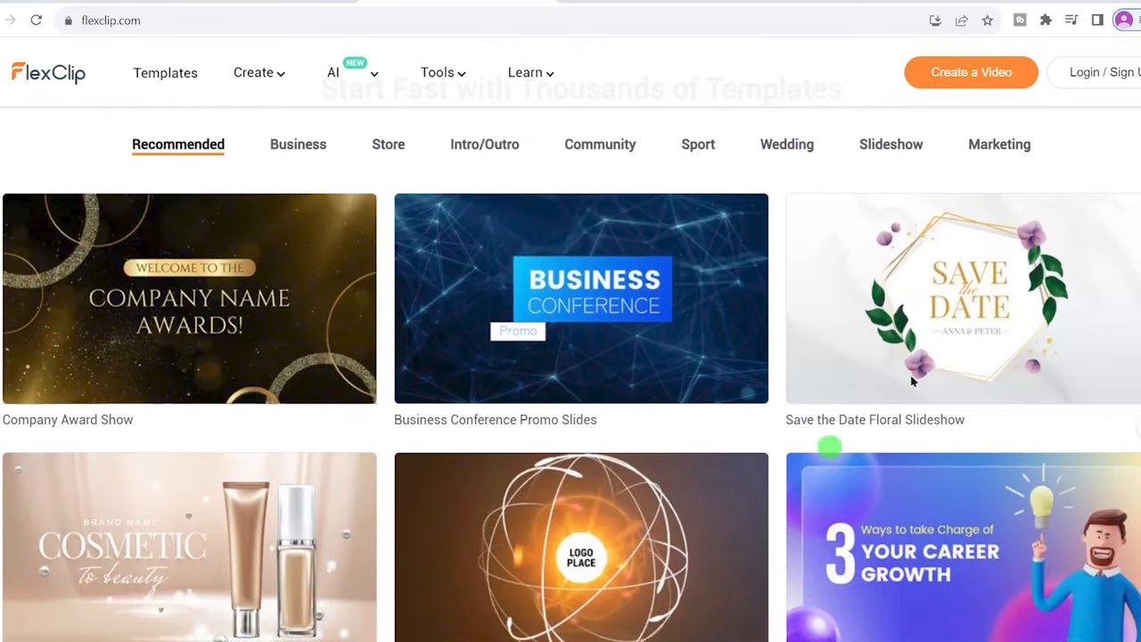
{"action": "mouse_move", "coordinate": [582, 300]}
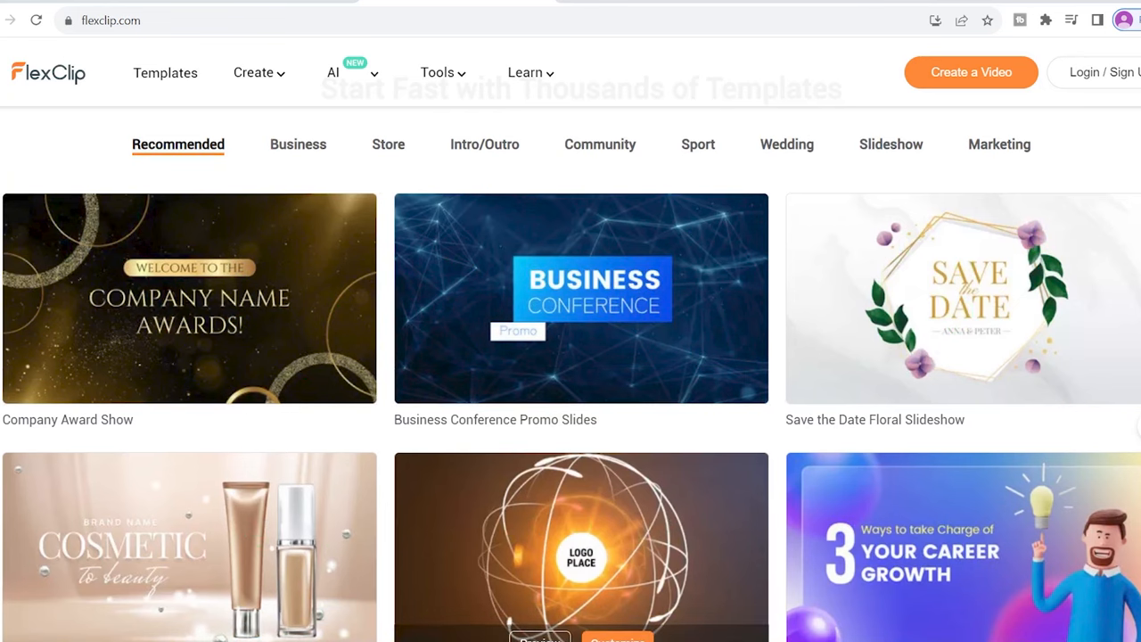
{"action": "scroll", "scroll_direction": "down", "scroll_amount": 3}
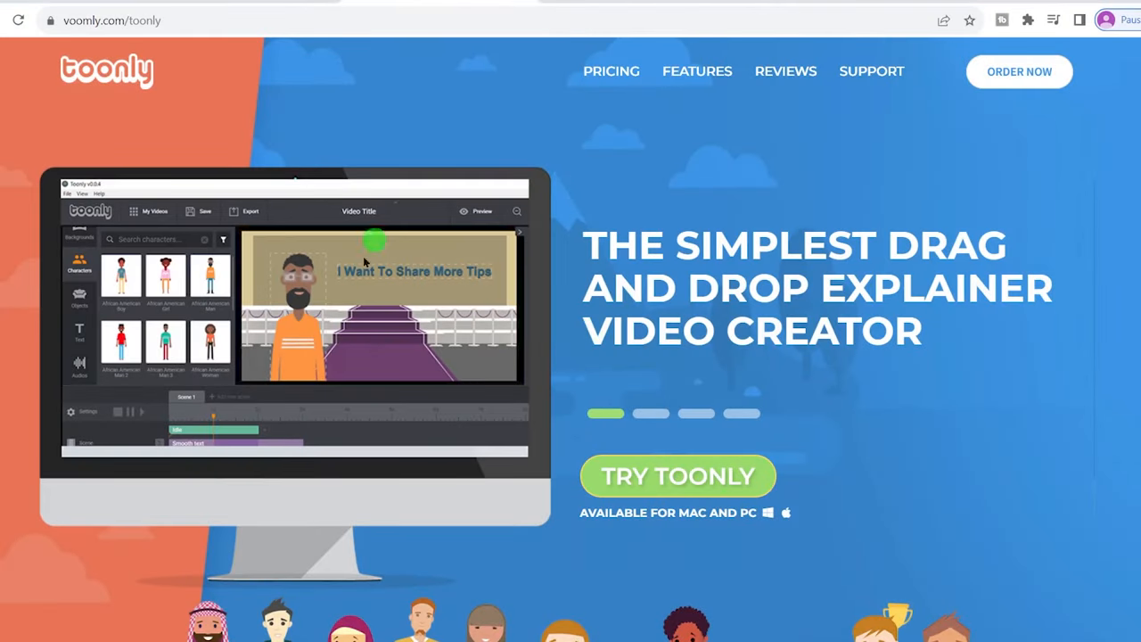
{"action": "mouse_move", "coordinate": [778, 379]}
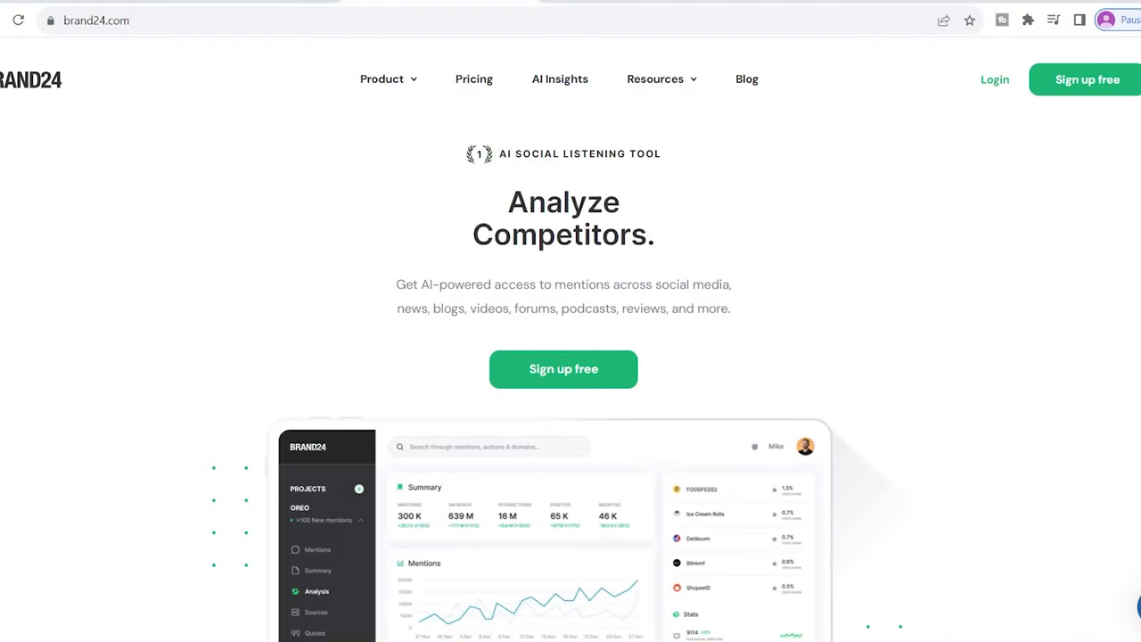
Scroll Brand24's homepage through sentiment analysis, metrics and customer insights sections
{"action": "scroll", "scroll_direction": "down", "scroll_amount": 3}
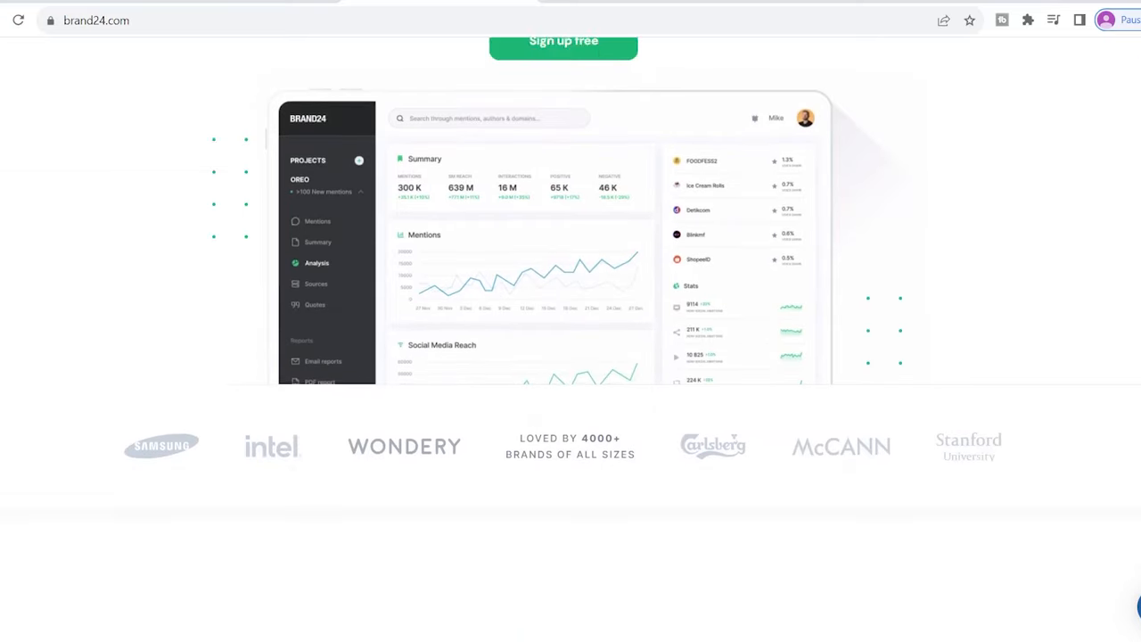
{"action": "scroll", "scroll_direction": "up", "scroll_amount": 3}
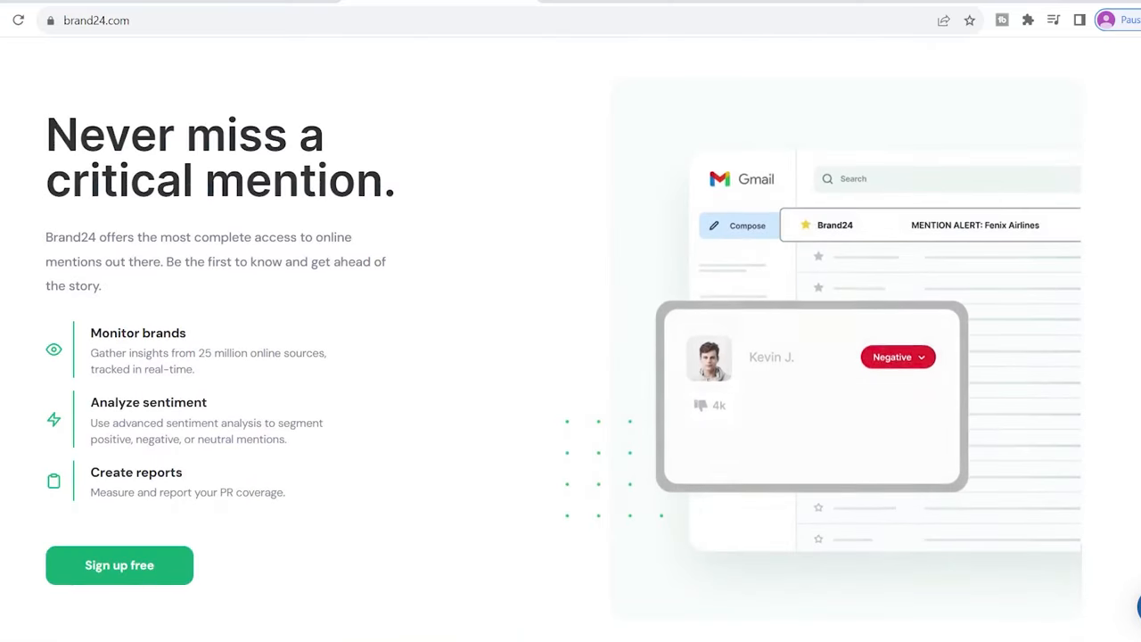
{"action": "scroll", "scroll_direction": "down", "scroll_amount": 3}
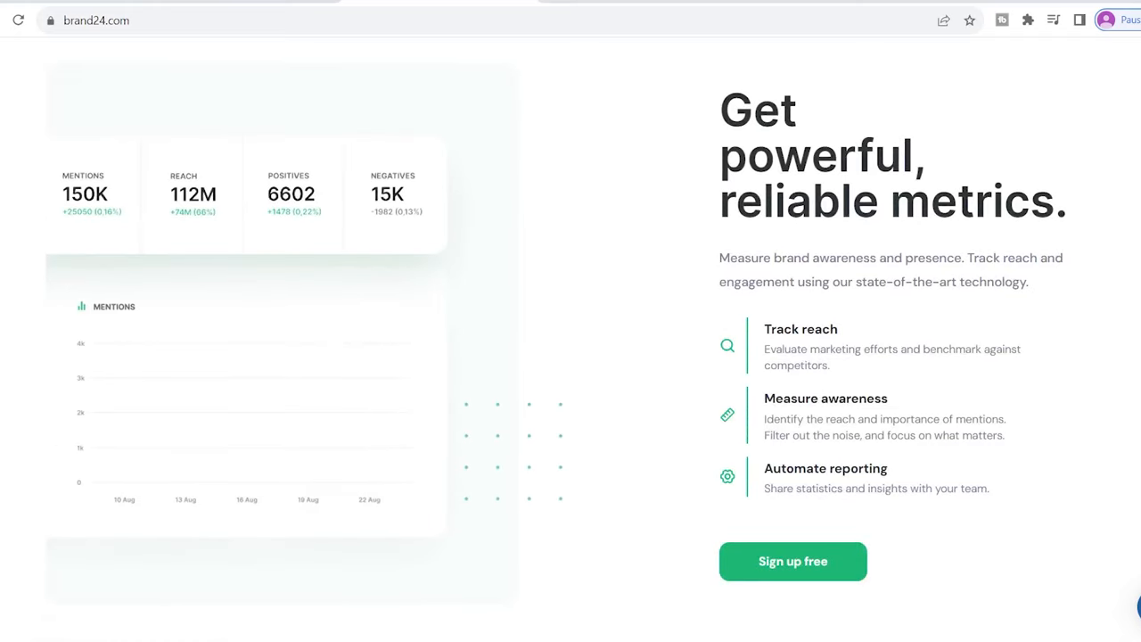
{"action": "scroll", "scroll_direction": "down", "scroll_amount": 3}
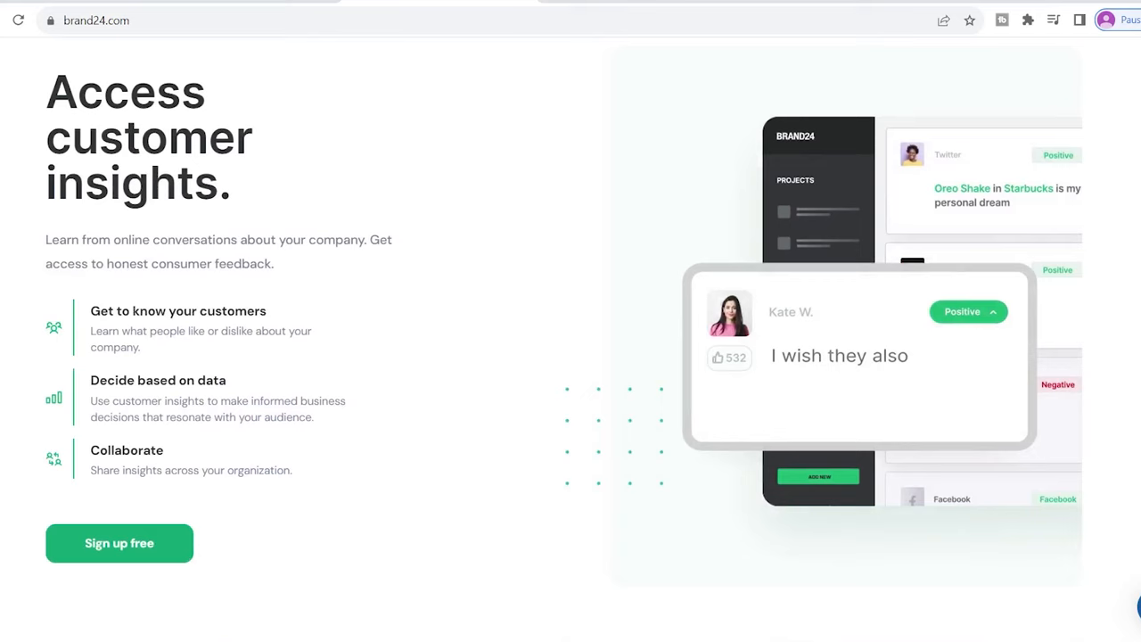
{"action": "scroll", "scroll_direction": "down", "scroll_amount": 3}
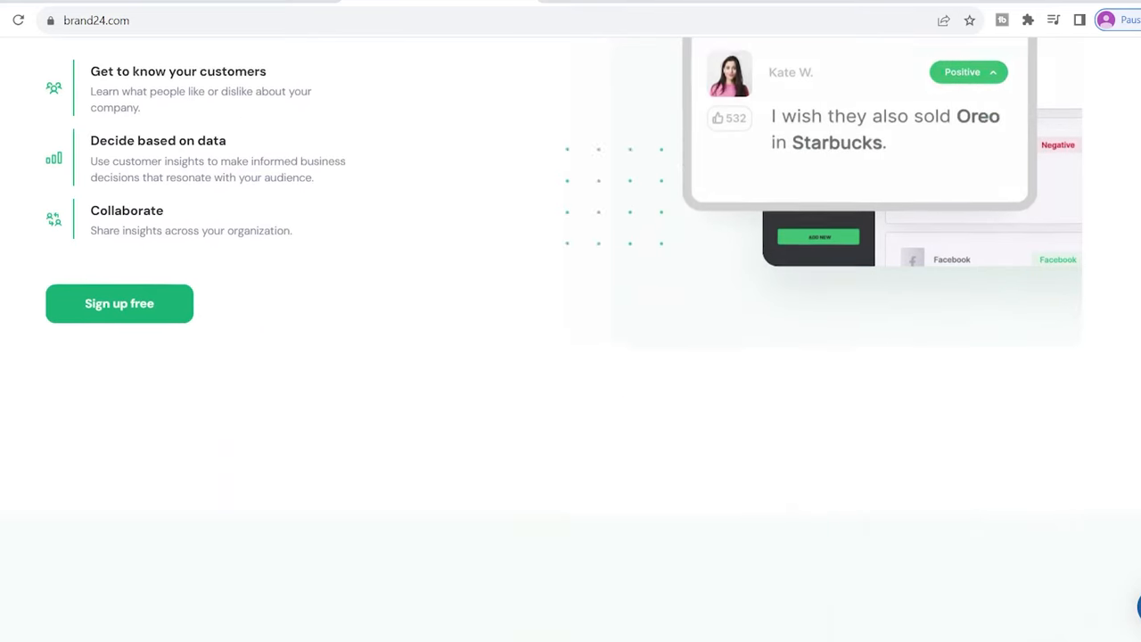
Continue past hashtag tracking to the Monitor online sources section with its 25 million sources
{"action": "scroll", "scroll_direction": "down", "scroll_amount": 3}
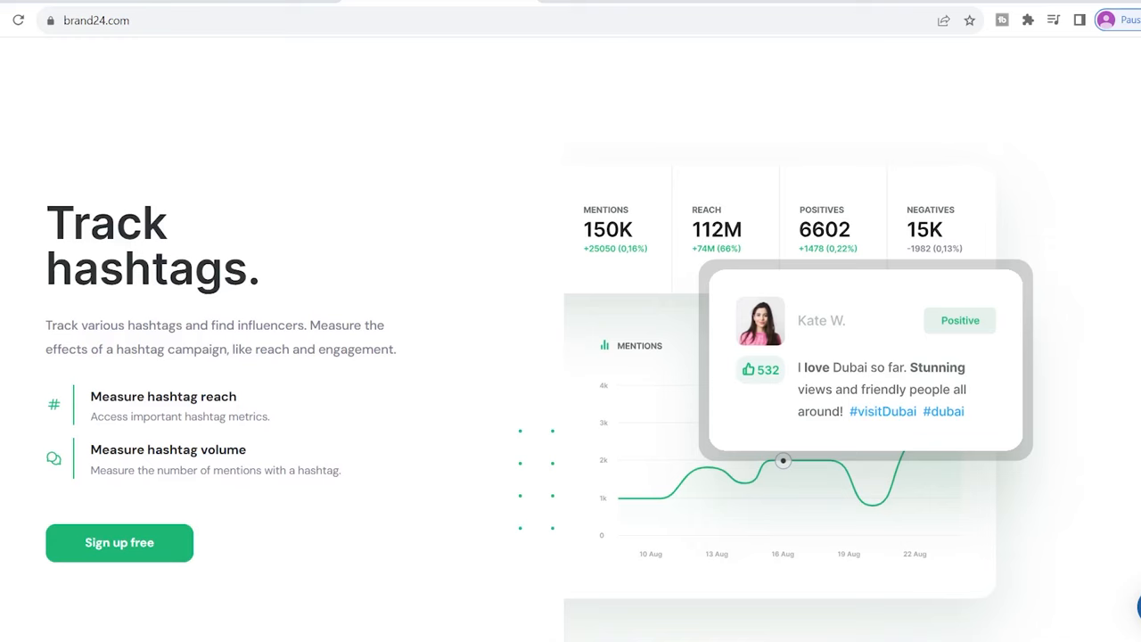
{"action": "scroll", "scroll_direction": "down", "scroll_amount": 3}
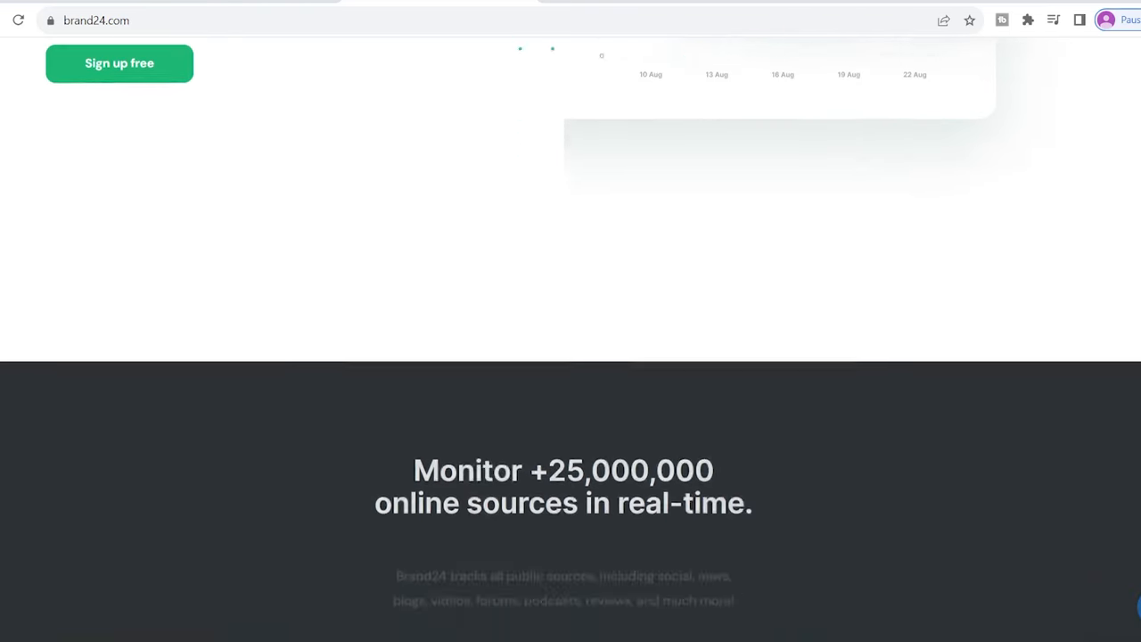
{"action": "scroll", "scroll_direction": "down", "scroll_amount": 3}
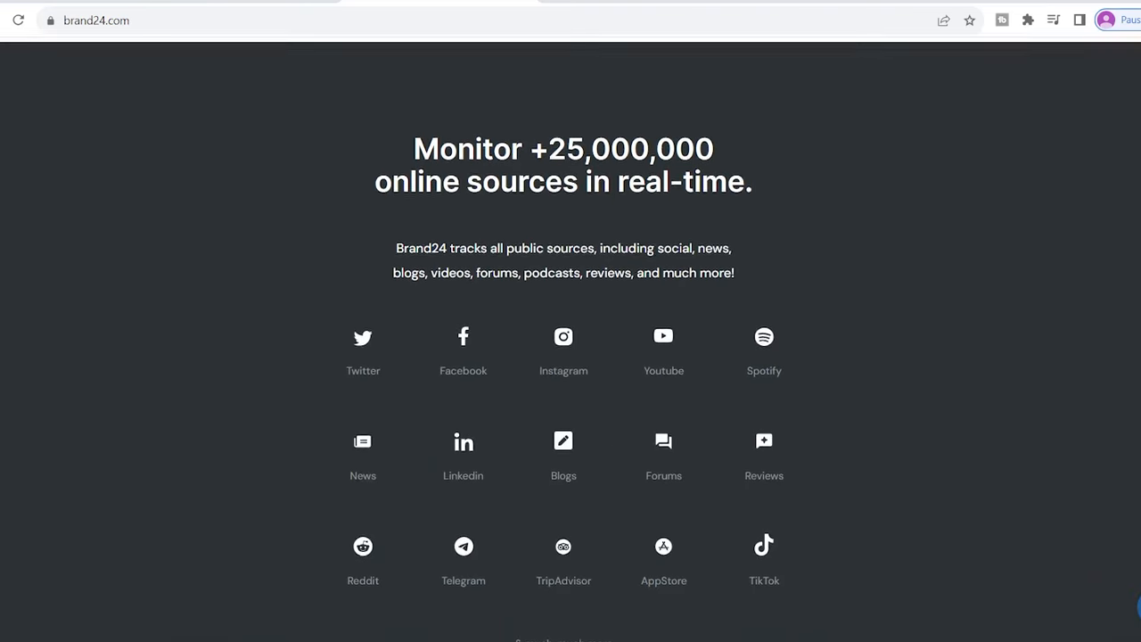
{"action": "scroll", "scroll_direction": "down", "scroll_amount": 3}
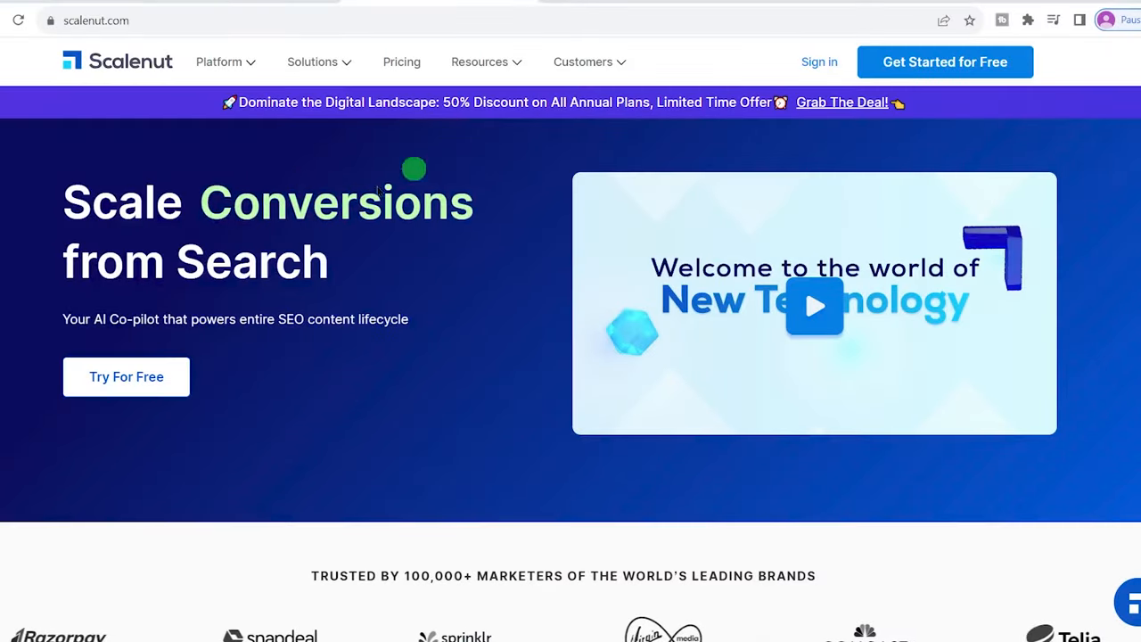
Scroll Scalenut's SEO homepage down to its six 'How is Scalenut different?' points
{"action": "scroll", "scroll_direction": "down", "scroll_amount": 3}
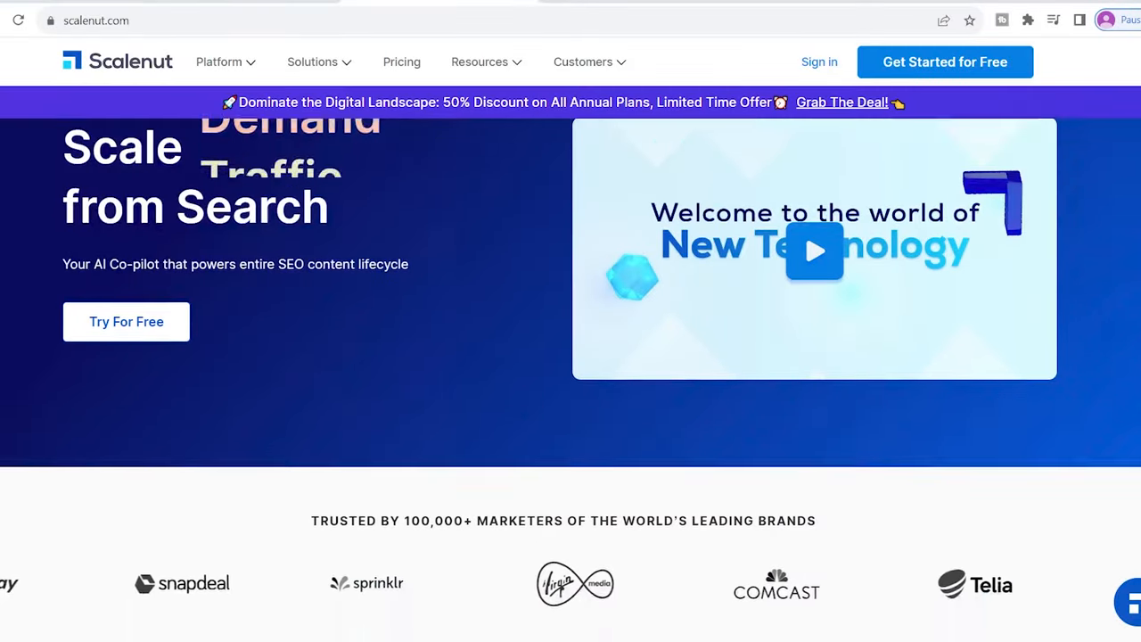
{"action": "scroll", "scroll_direction": "down", "scroll_amount": 3}
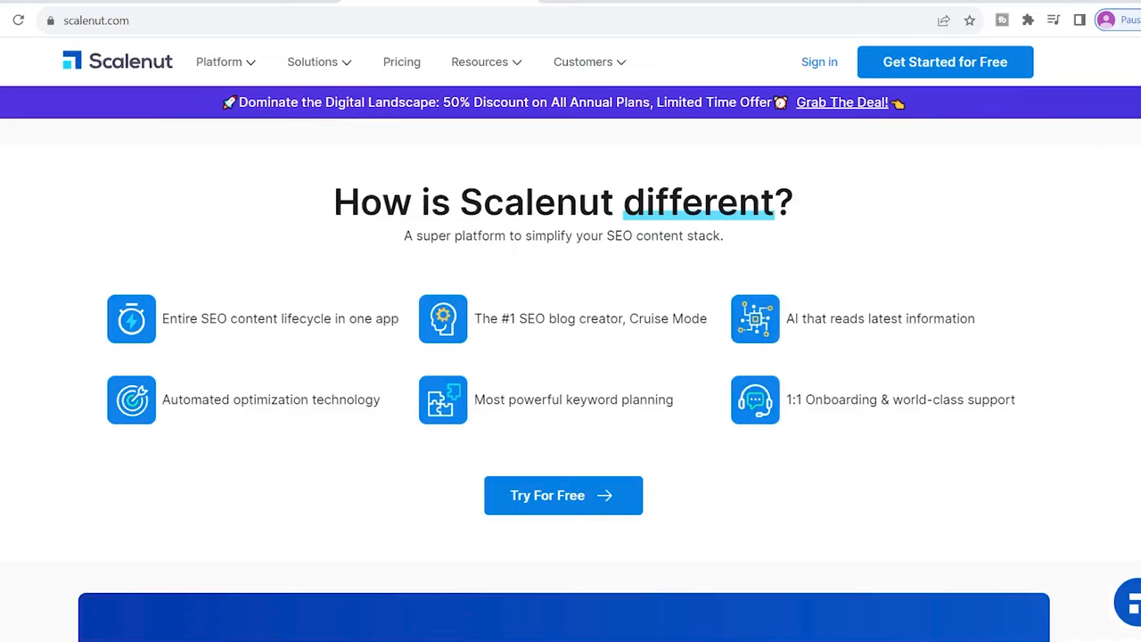
{"action": "scroll", "scroll_direction": "down", "scroll_amount": 3}
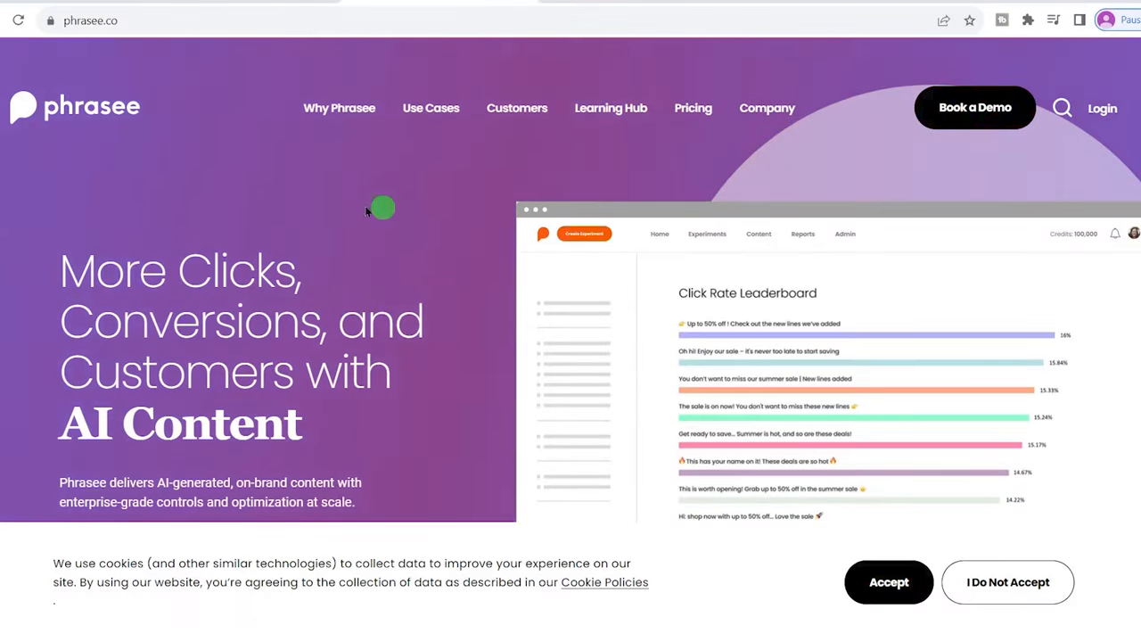
{"action": "mouse_move", "coordinate": [157, 271]}
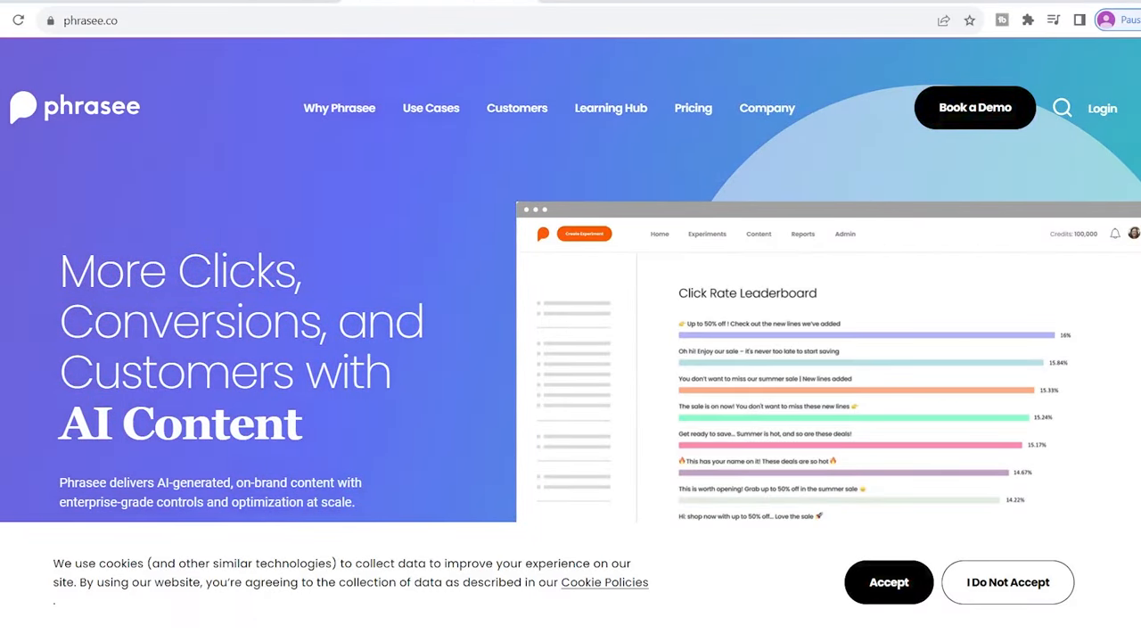
Scroll Phrasee's homepage past stats and the Walgreens testimonial to promotional, trigger and welcome email campaigns
{"action": "scroll", "scroll_direction": "down", "scroll_amount": 3}
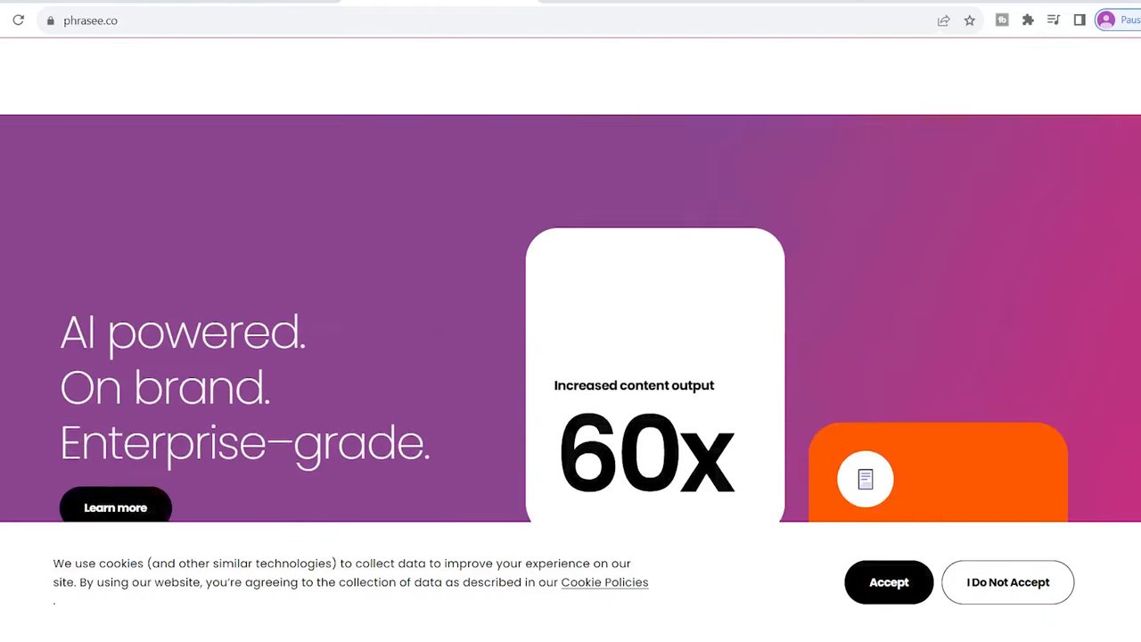
{"action": "scroll", "scroll_direction": "down", "scroll_amount": 3}
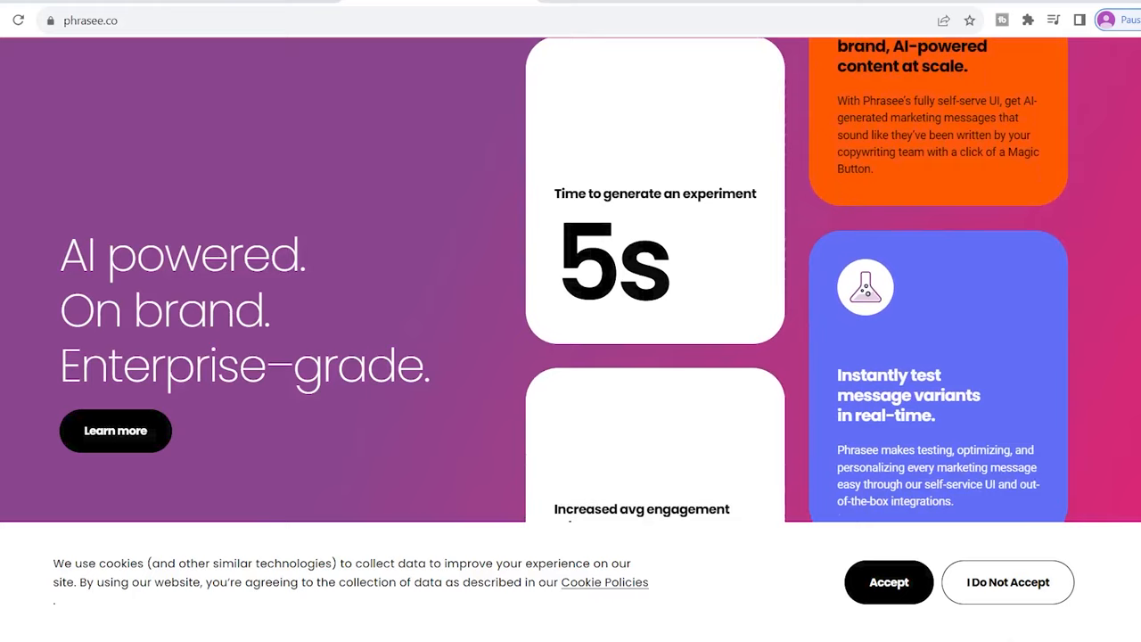
{"action": "scroll", "scroll_direction": "down", "scroll_amount": 3}
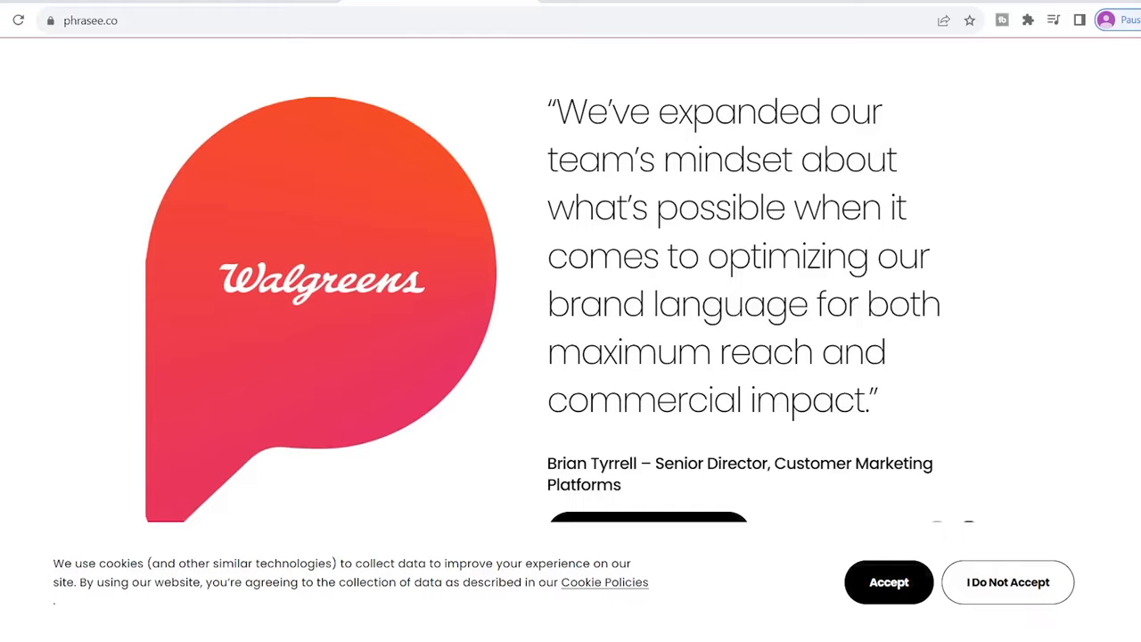
{"action": "scroll", "scroll_direction": "up", "scroll_amount": 3}
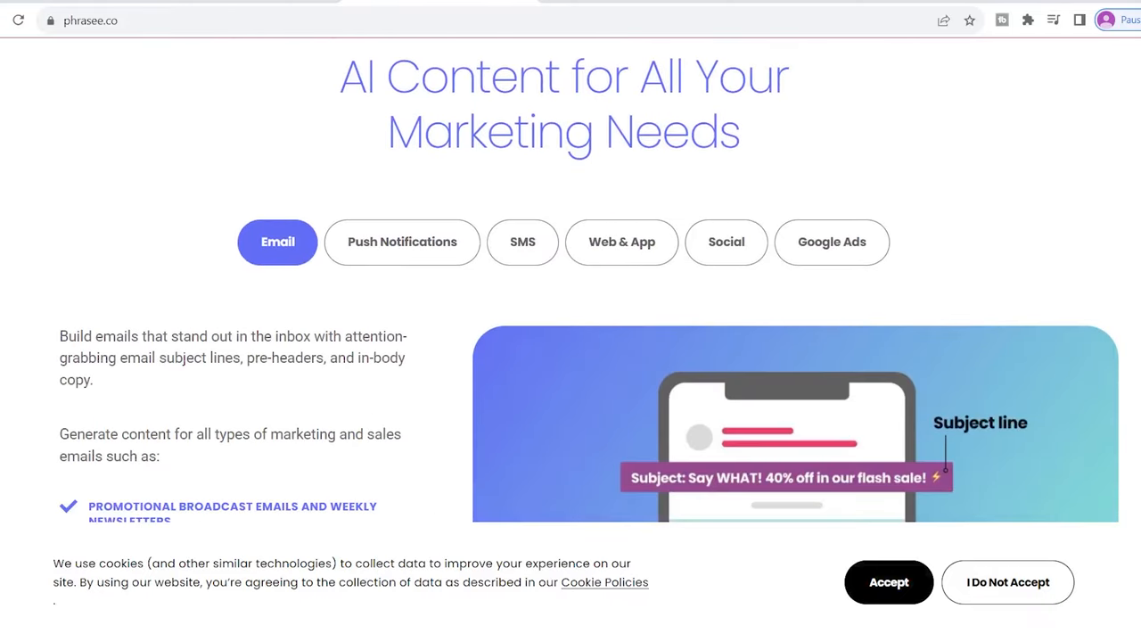
{"action": "scroll", "scroll_direction": "down", "scroll_amount": 3}
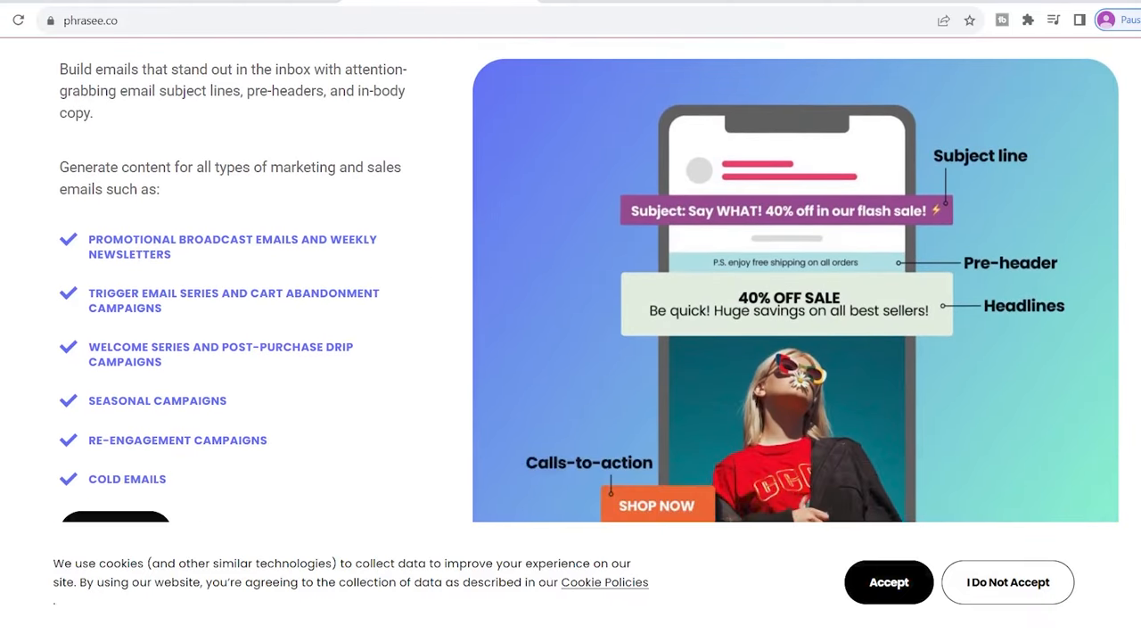
{"action": "scroll", "scroll_direction": "down", "scroll_amount": 3}
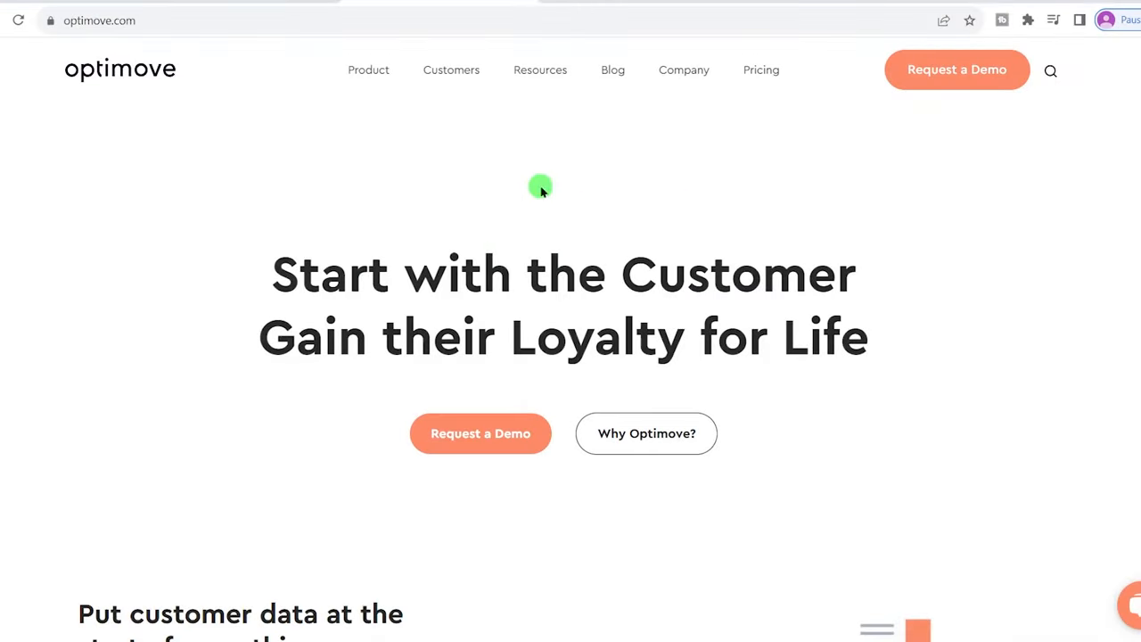
{"action": "mouse_move", "coordinate": [551, 385]}
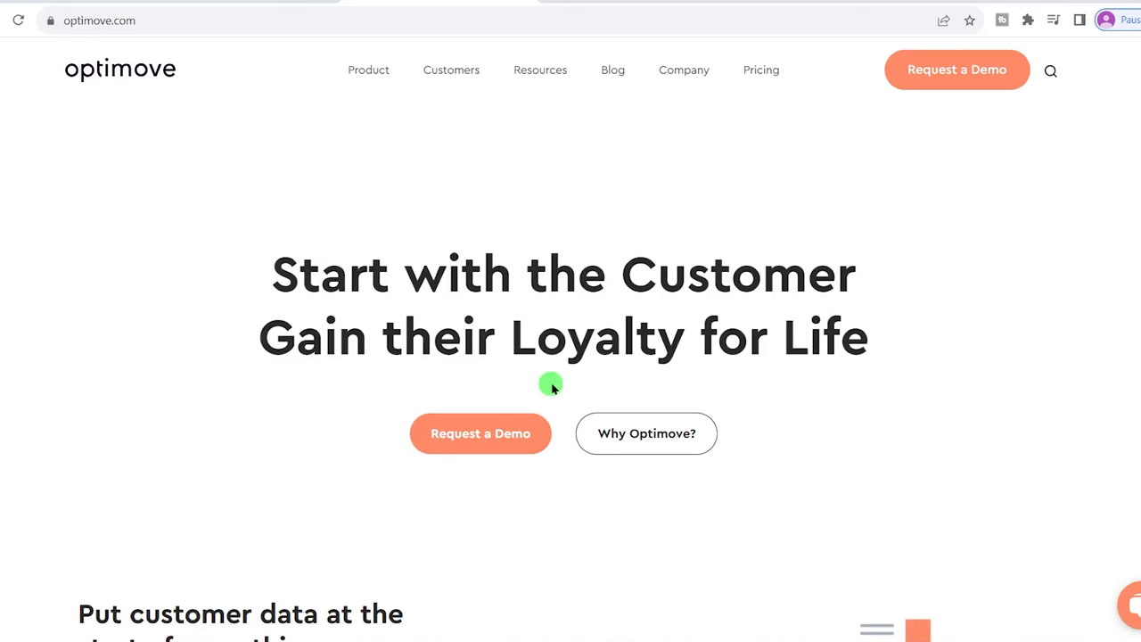
Scroll Optimove's homepage past the hero, ROI stats and customer-led marketing pitch
{"action": "scroll", "scroll_direction": "down", "scroll_amount": 3}
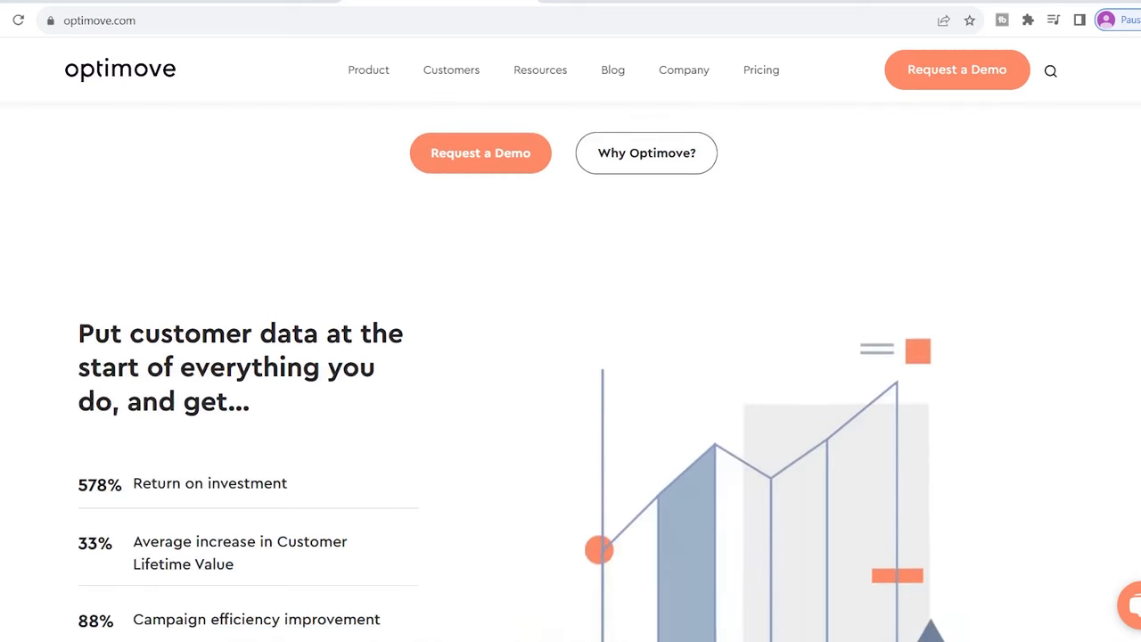
{"action": "scroll", "scroll_direction": "down", "scroll_amount": 3}
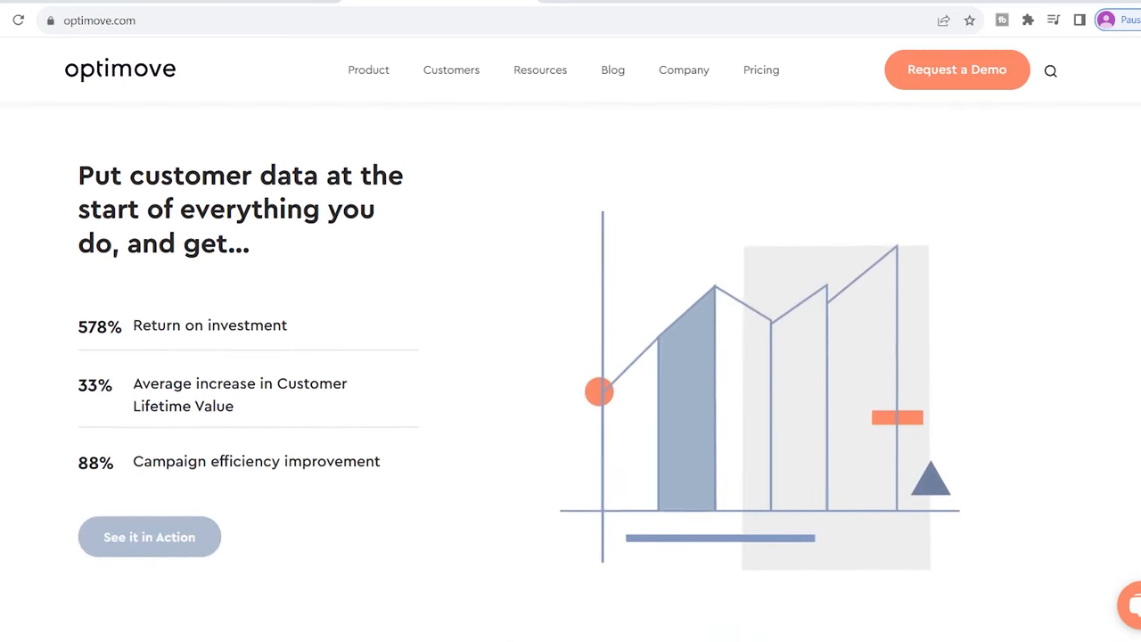
{"action": "scroll", "scroll_direction": "down", "scroll_amount": 3}
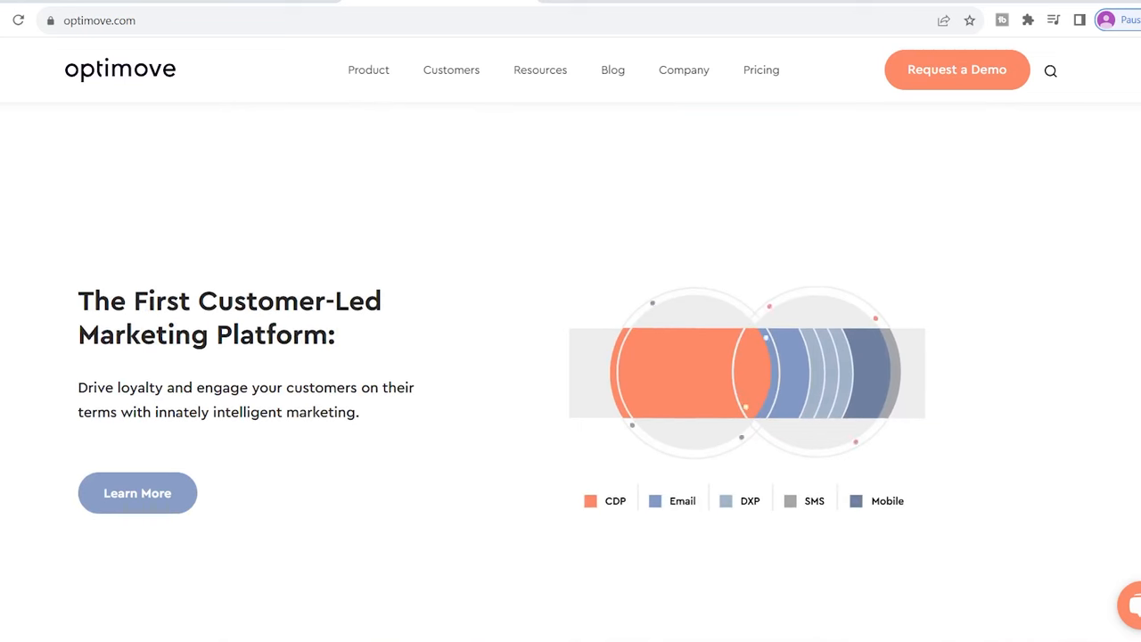
{"action": "scroll", "scroll_direction": "down", "scroll_amount": 3}
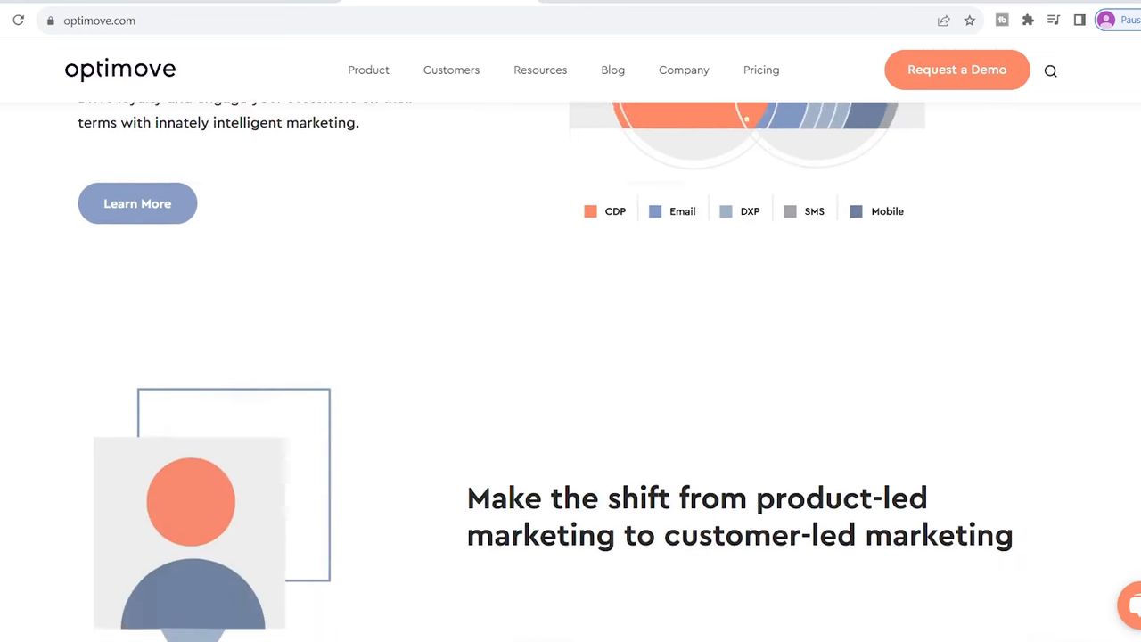
Continue down to 'Our clients are brands that simply get it' and the Paper Source story
{"action": "scroll", "scroll_direction": "down", "scroll_amount": 3}
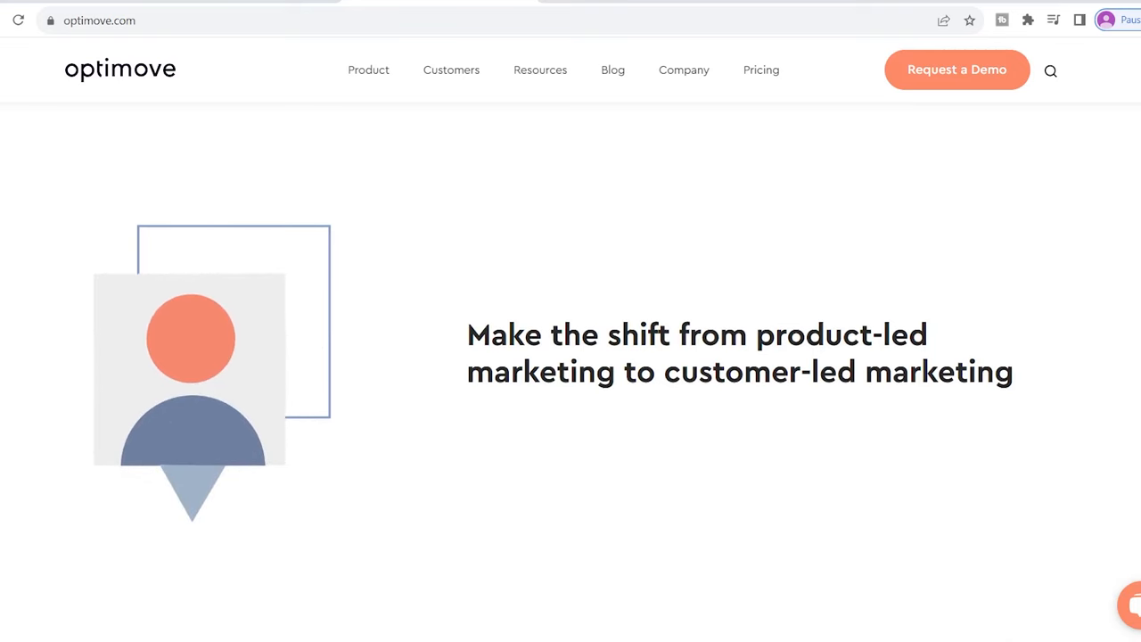
{"action": "scroll", "scroll_direction": "down", "scroll_amount": 3}
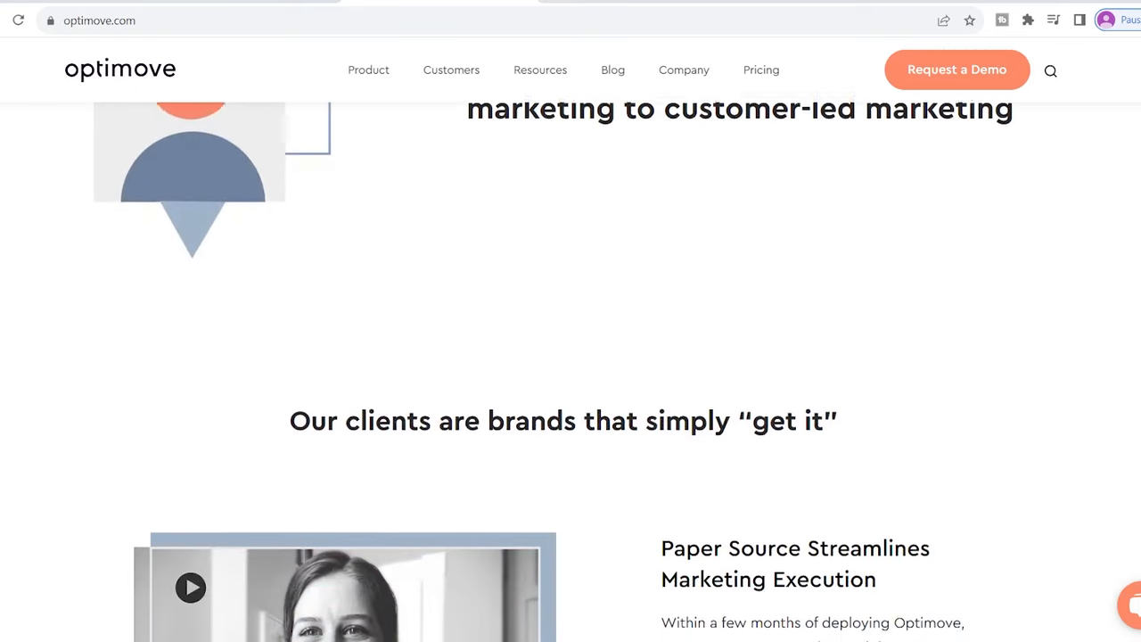
{"action": "scroll", "scroll_direction": "down", "scroll_amount": 3}
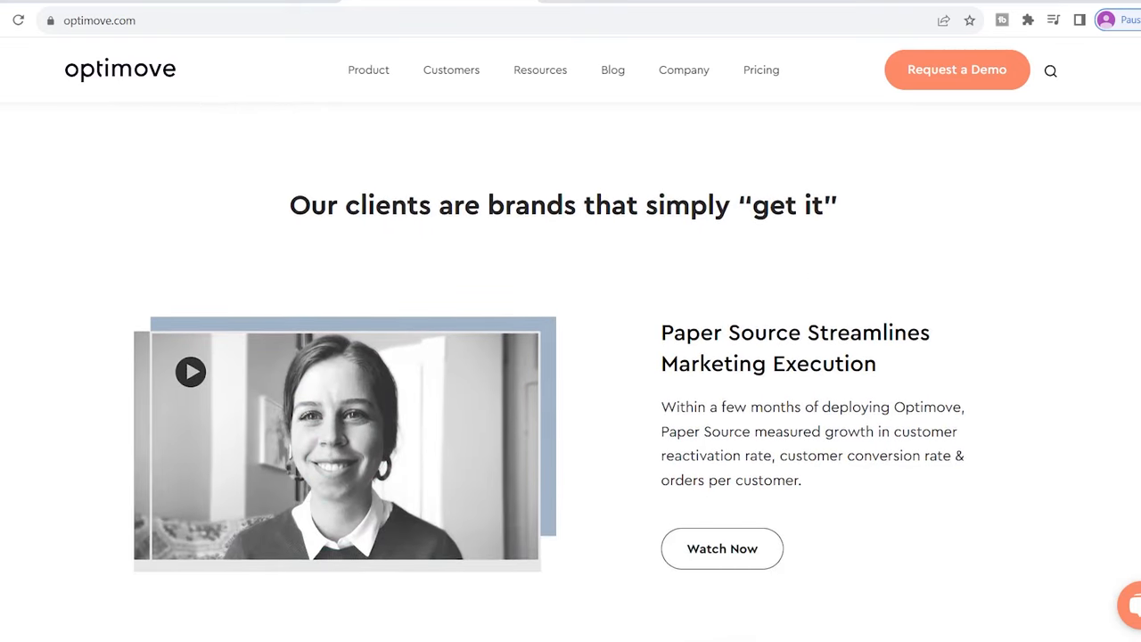
{"action": "scroll", "scroll_direction": "down", "scroll_amount": 3}
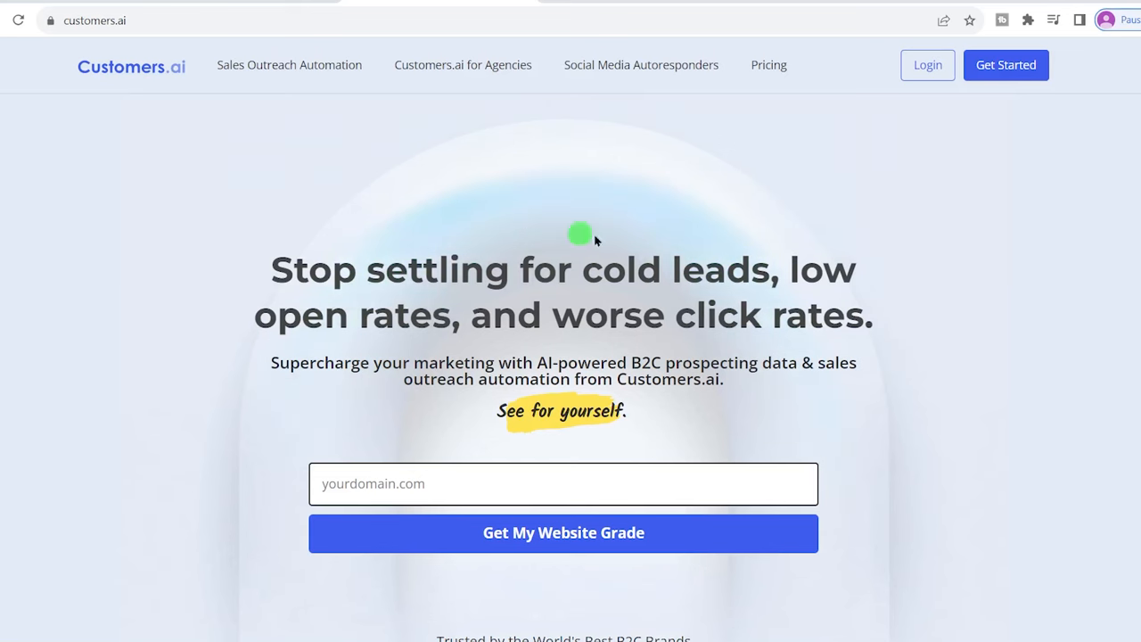
{"action": "mouse_move", "coordinate": [542, 318]}
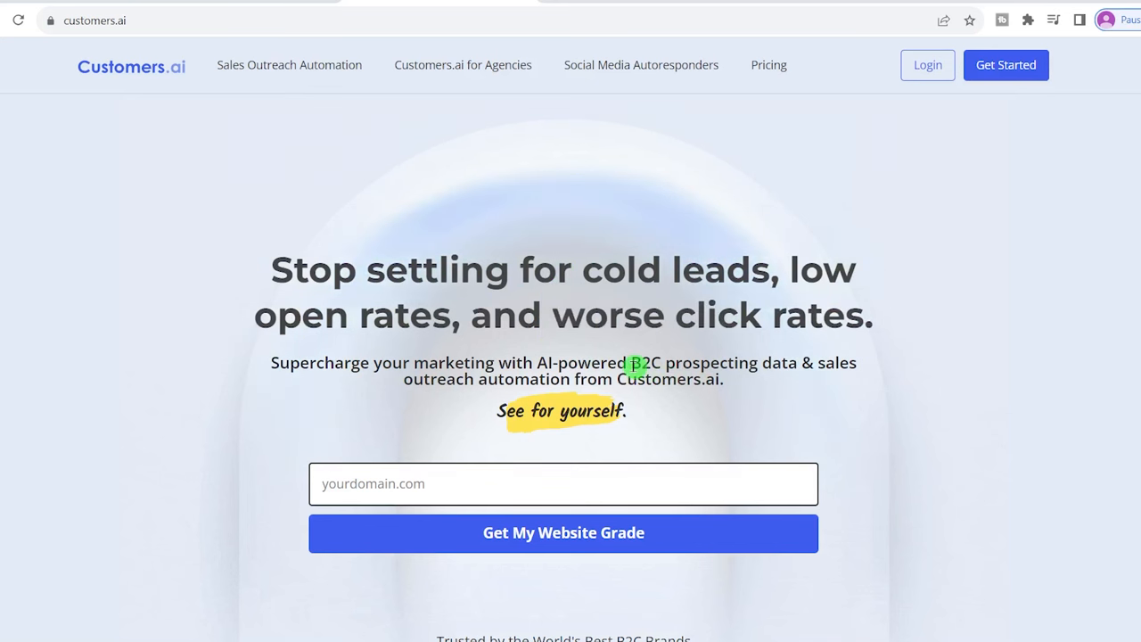
Highlight part of the Customers.ai cold-leads tagline on its homepage
{"action": "double_click", "coordinate": [683, 364]}
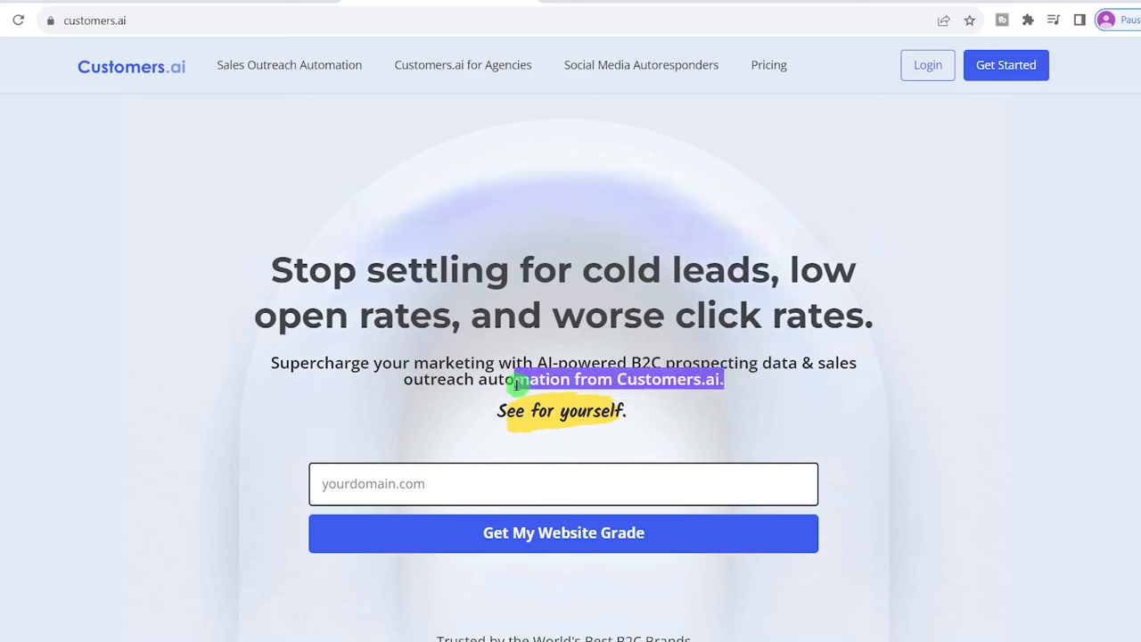
{"action": "mouse_move", "coordinate": [638, 419]}
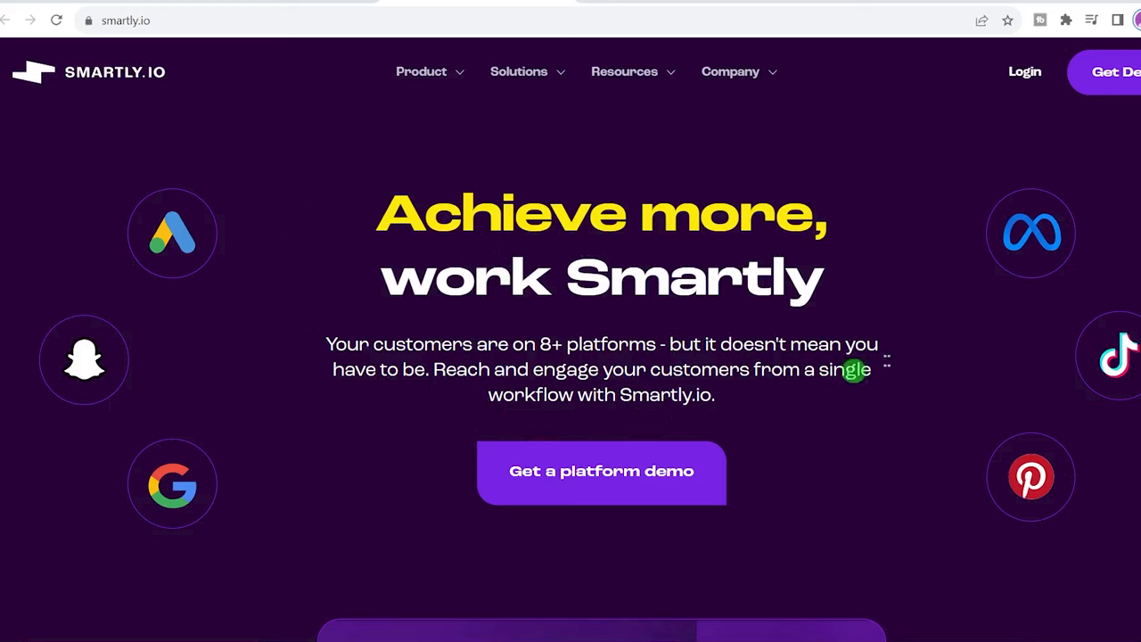
Scroll Smartly.io's homepage past the video, logos and creative automation sections
{"action": "scroll", "scroll_direction": "down", "scroll_amount": 3}
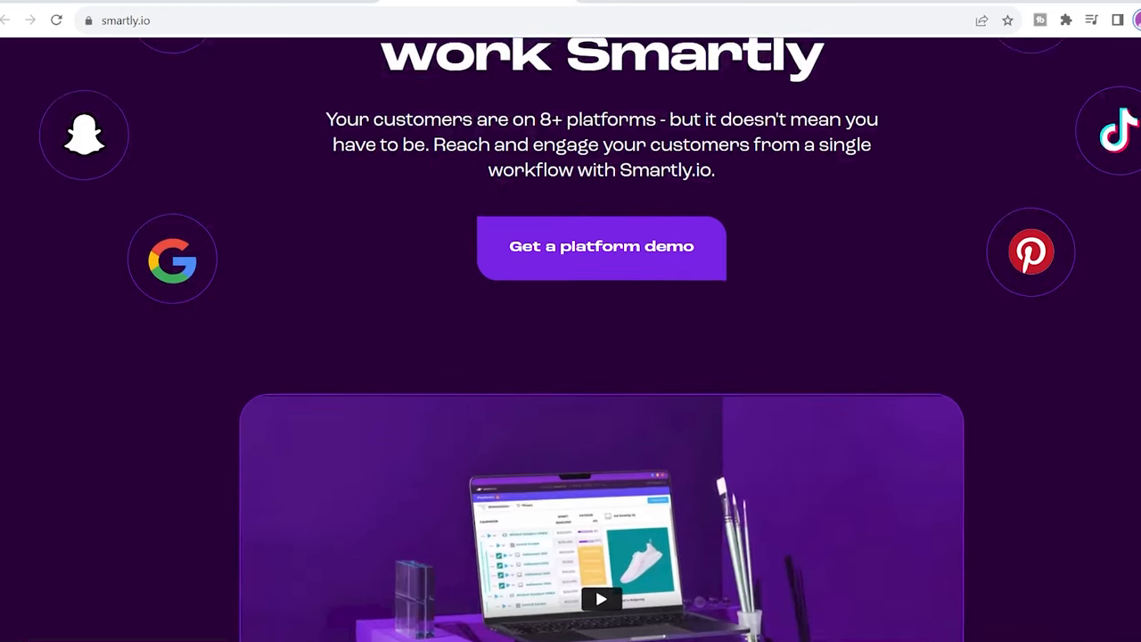
{"action": "scroll", "scroll_direction": "down", "scroll_amount": 3}
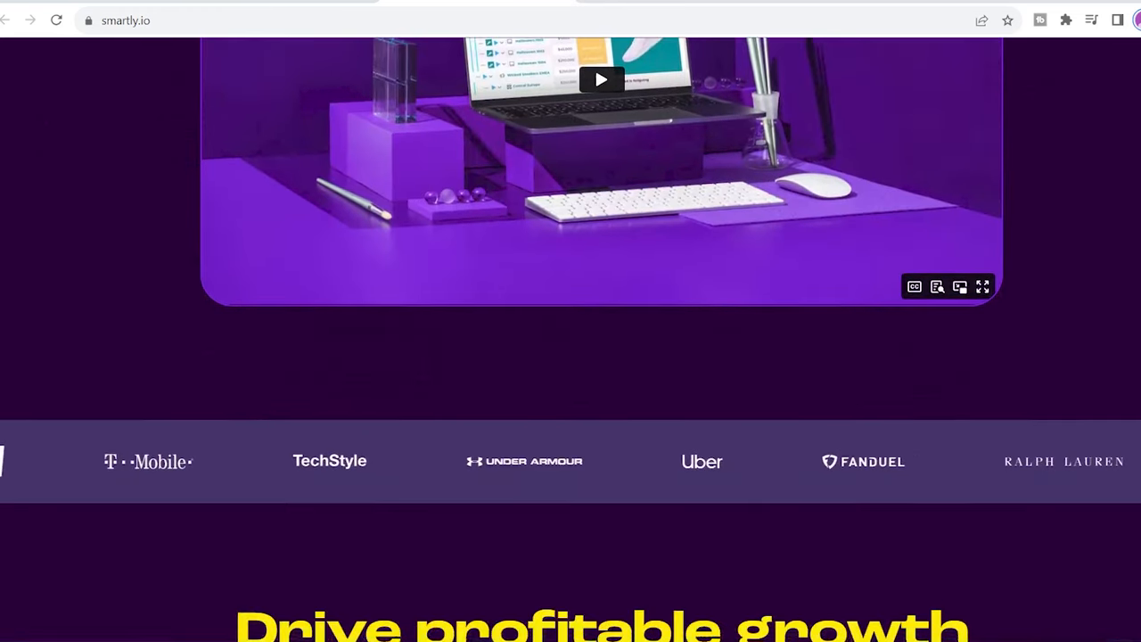
{"action": "scroll", "scroll_direction": "down", "scroll_amount": 3}
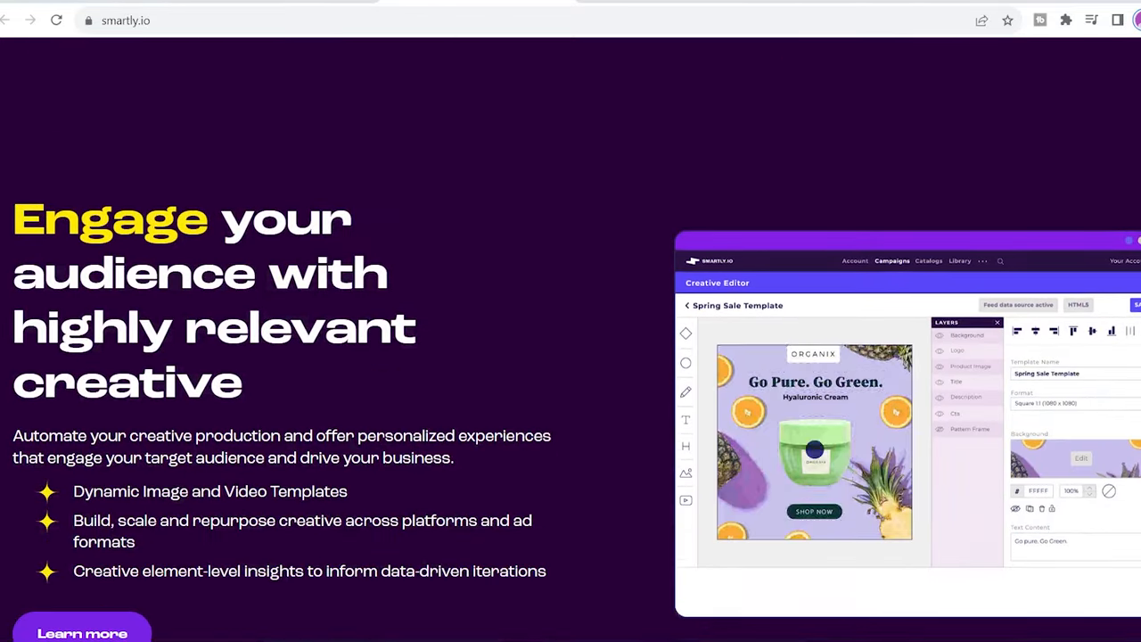
{"action": "scroll", "scroll_direction": "down", "scroll_amount": 3}
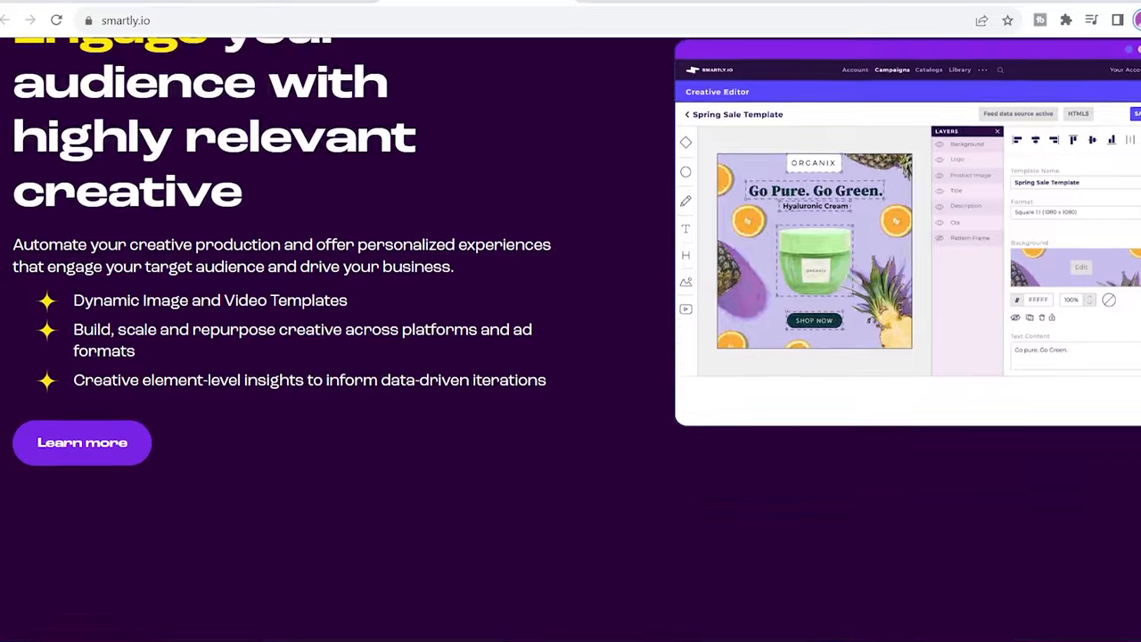
Continue past cross-platform reporting to the advertisers' biggest challenges accordion
{"action": "scroll", "scroll_direction": "down", "scroll_amount": 3}
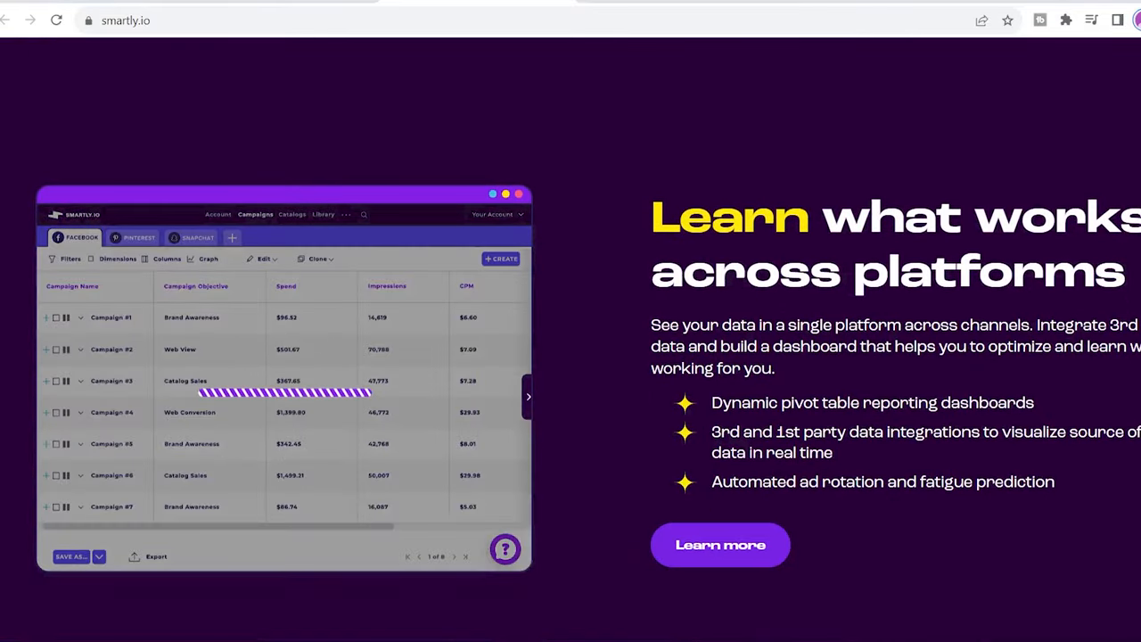
{"action": "scroll", "scroll_direction": "down", "scroll_amount": 3}
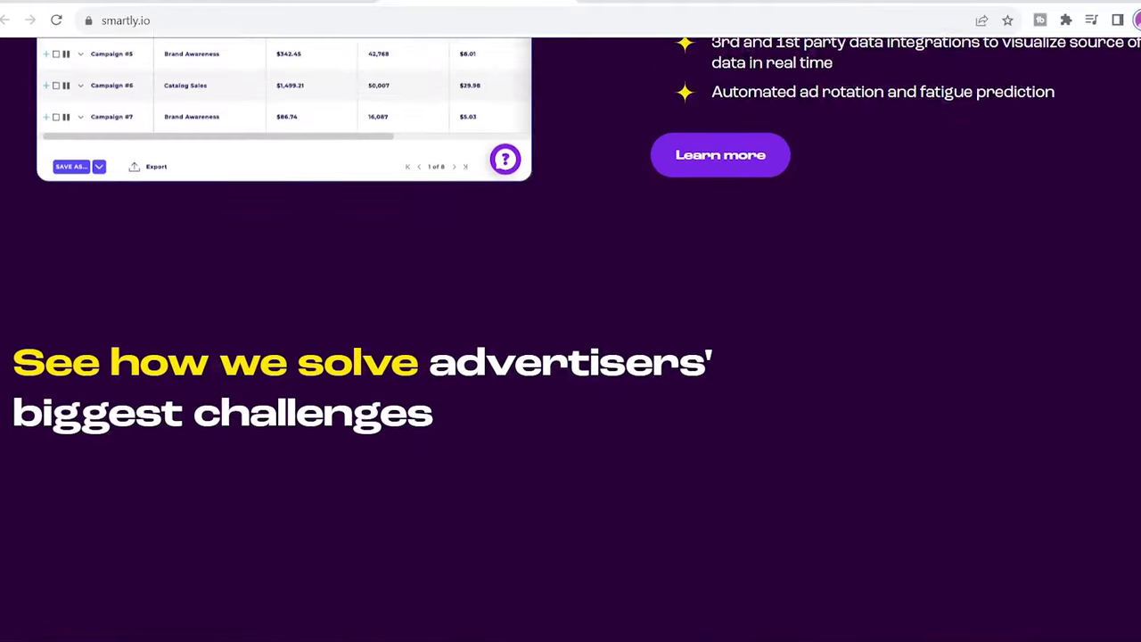
{"action": "scroll", "scroll_direction": "down", "scroll_amount": 3}
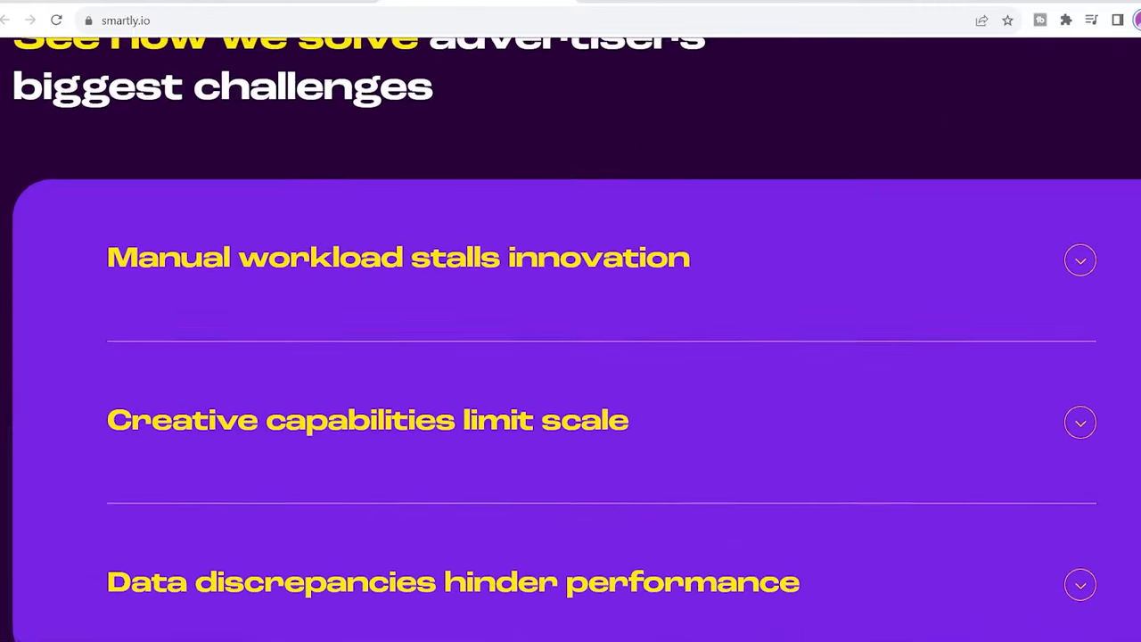
{"action": "scroll", "scroll_direction": "down", "scroll_amount": 3}
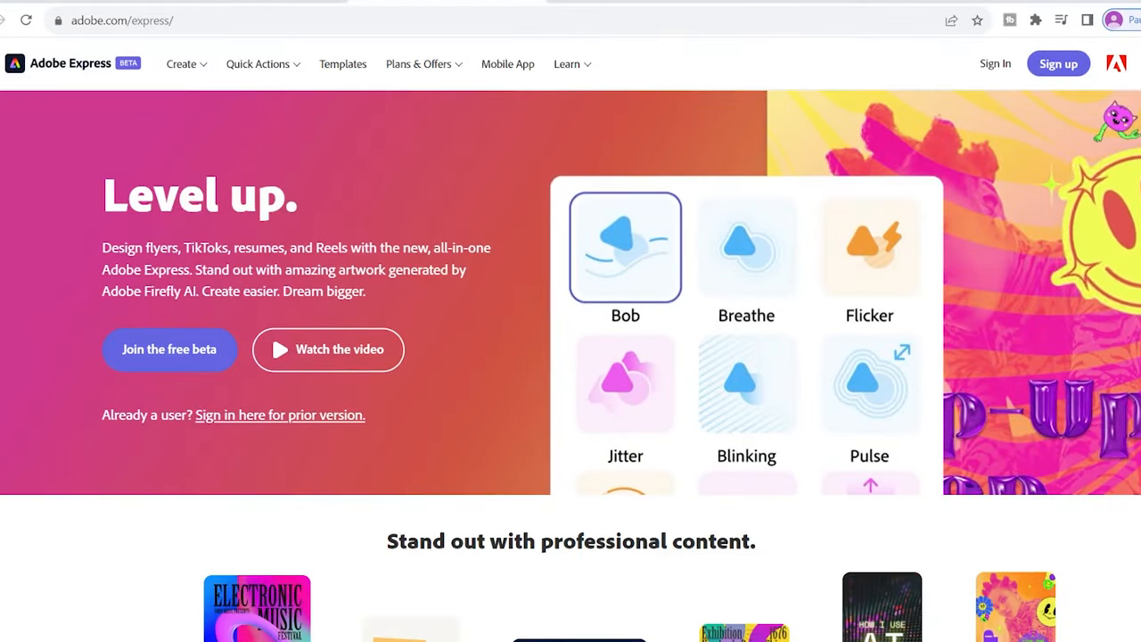
Scroll Adobe Express's homepage past content types and video editing to 'Tons of templates'
{"action": "scroll", "scroll_direction": "down", "scroll_amount": 3}
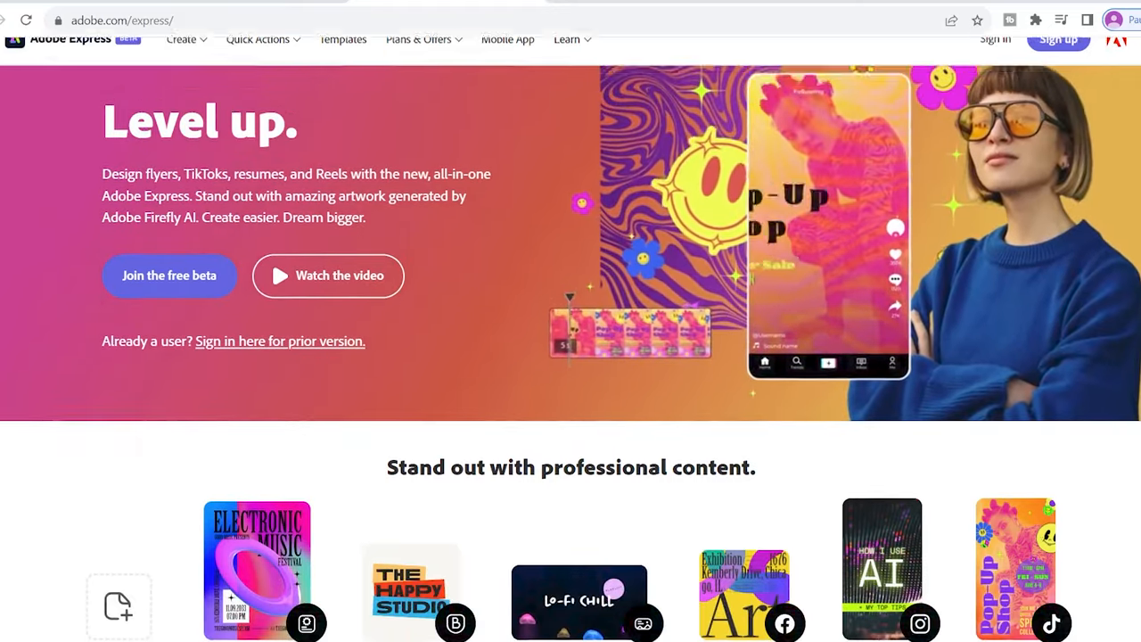
{"action": "scroll", "scroll_direction": "down", "scroll_amount": 3}
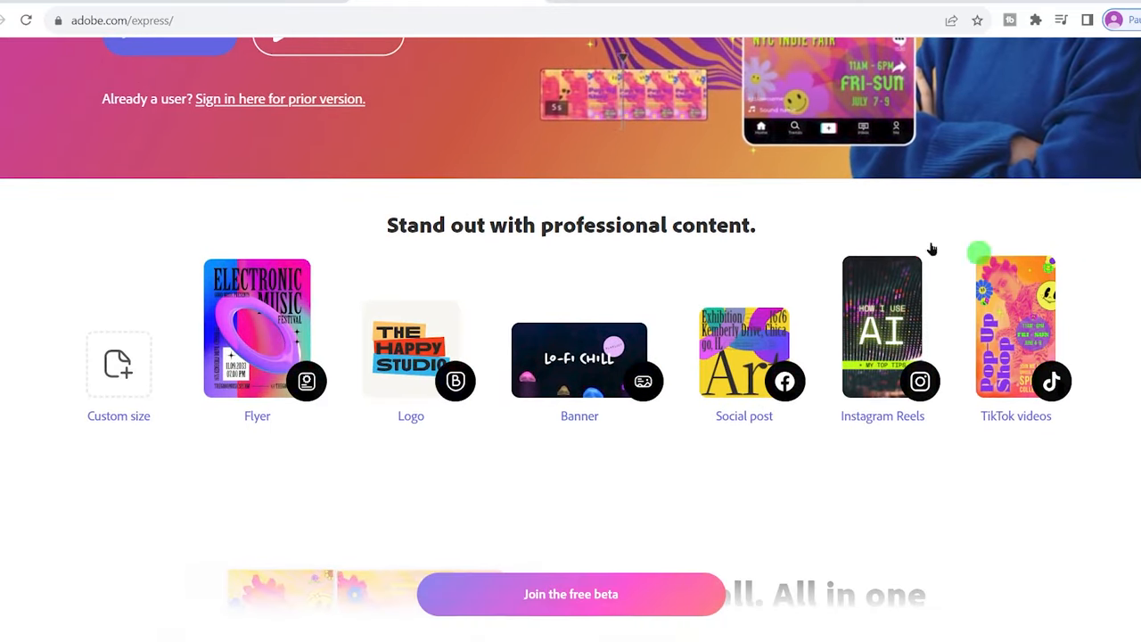
{"action": "mouse_move", "coordinate": [574, 475]}
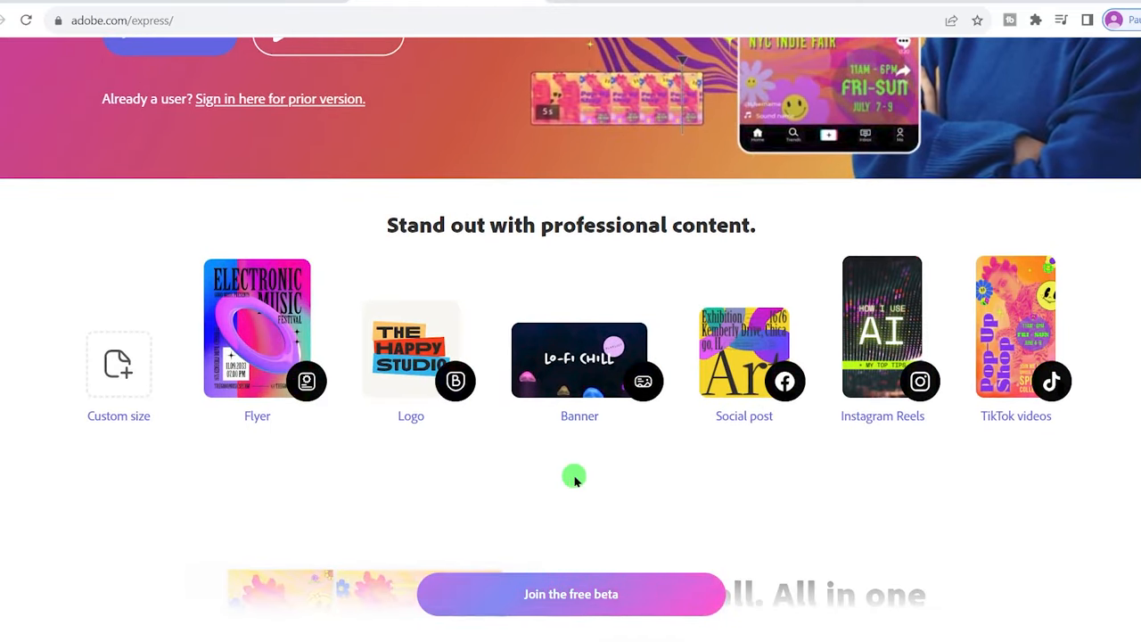
{"action": "scroll", "scroll_direction": "down", "scroll_amount": 3}
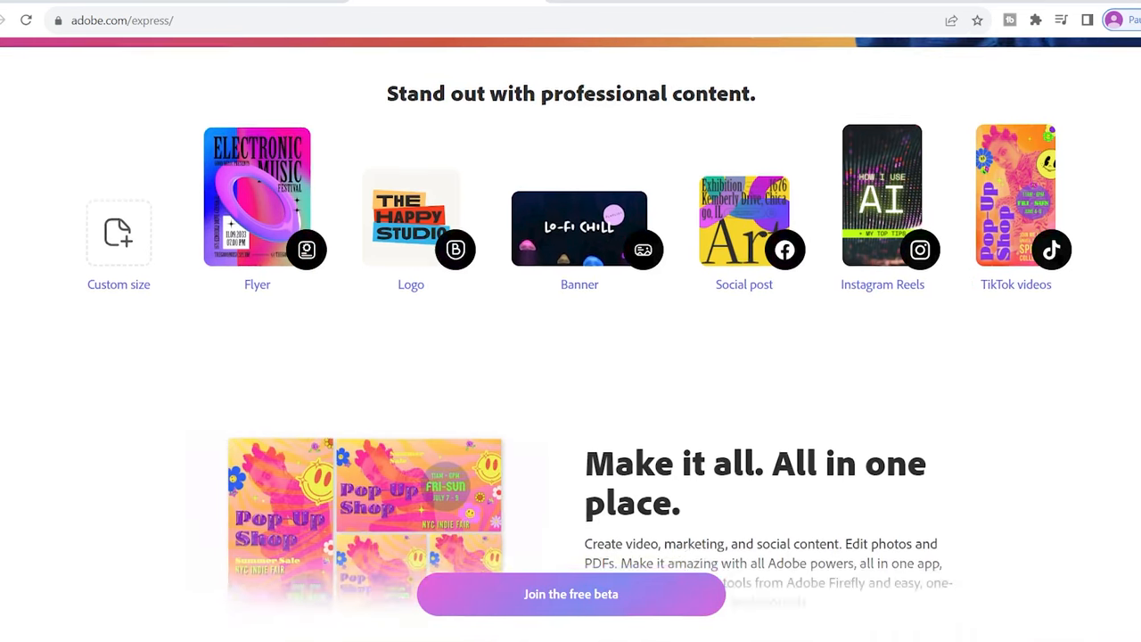
{"action": "scroll", "scroll_direction": "down", "scroll_amount": 3}
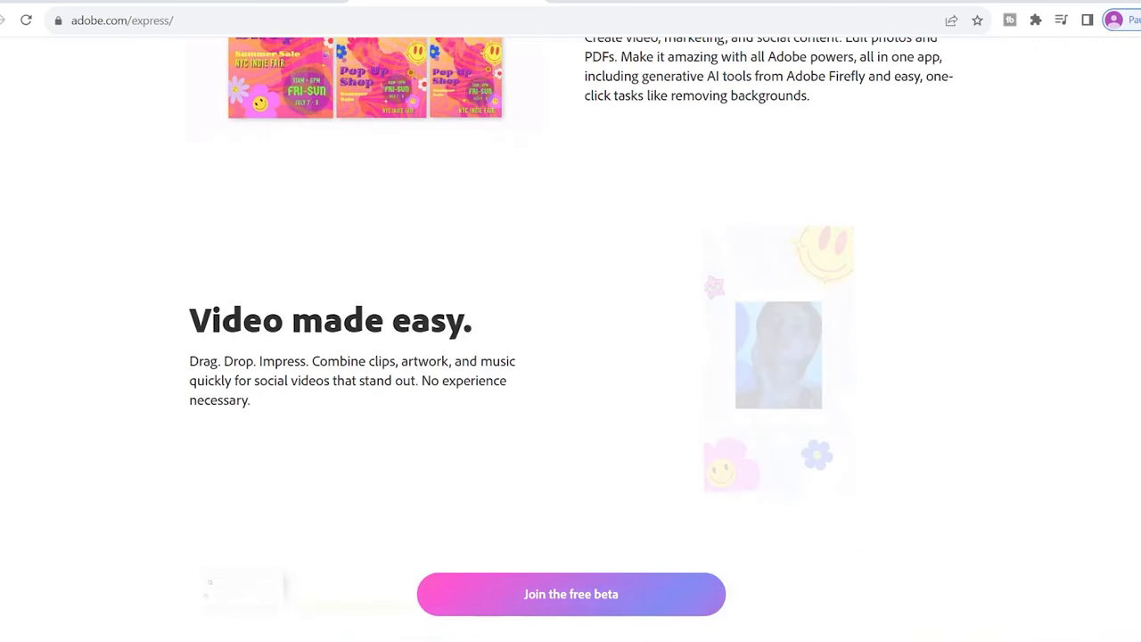
{"action": "scroll", "scroll_direction": "down", "scroll_amount": 3}
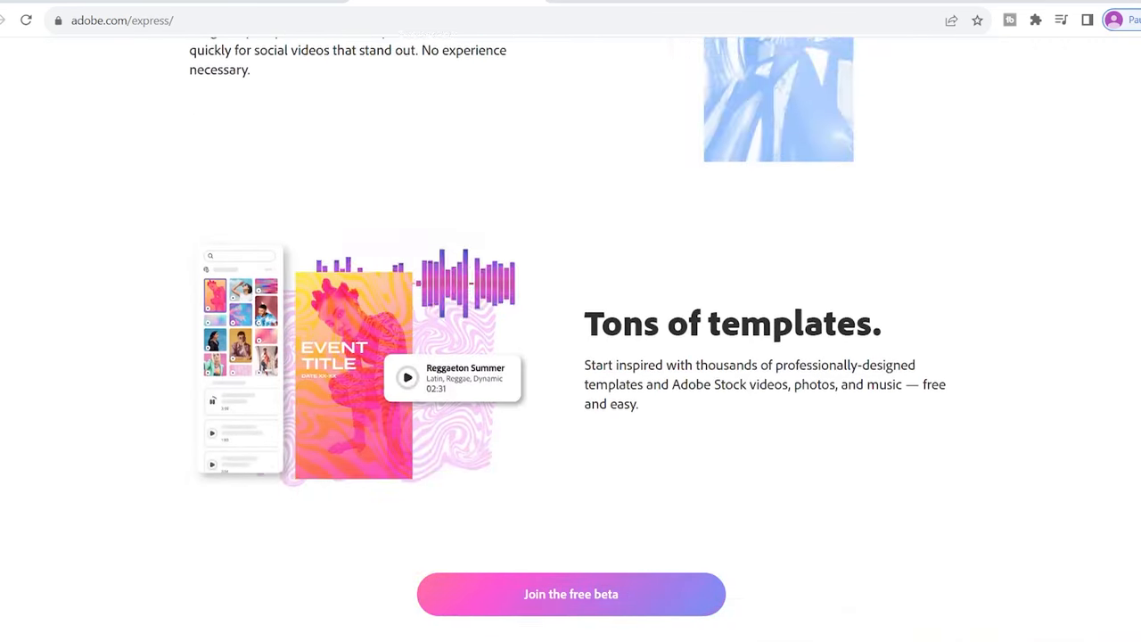
{"action": "scroll", "scroll_direction": "down", "scroll_amount": 3}
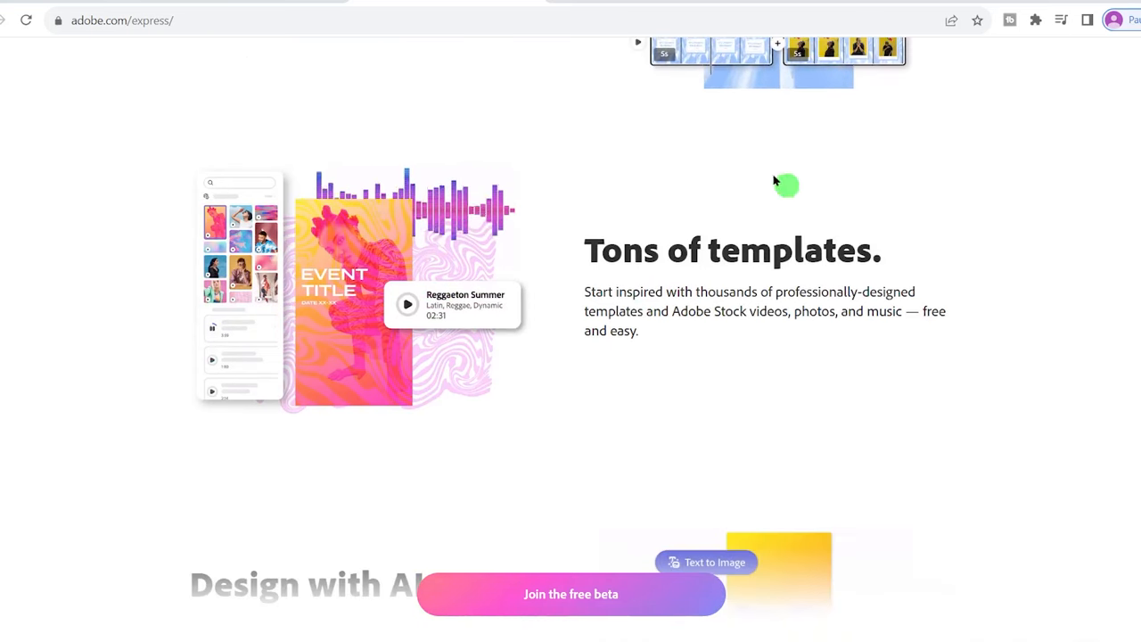
{"action": "mouse_move", "coordinate": [749, 225]}
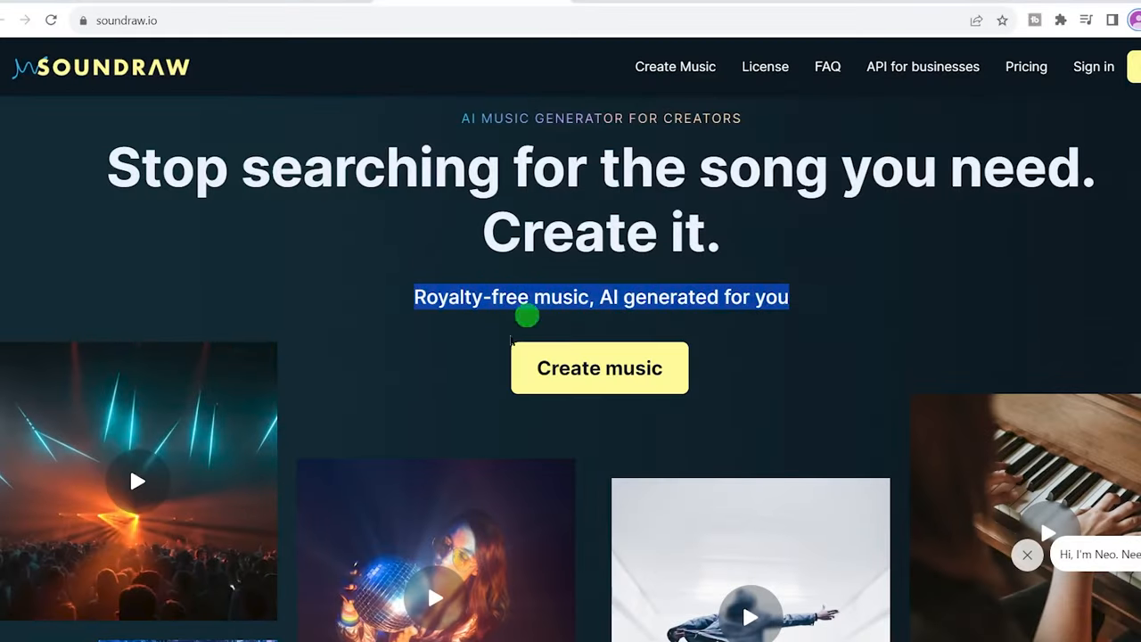
Scroll Soundraw's homepage past 'Create unlimited music' to 'Customize the songs'
{"action": "scroll", "scroll_direction": "down", "scroll_amount": 3}
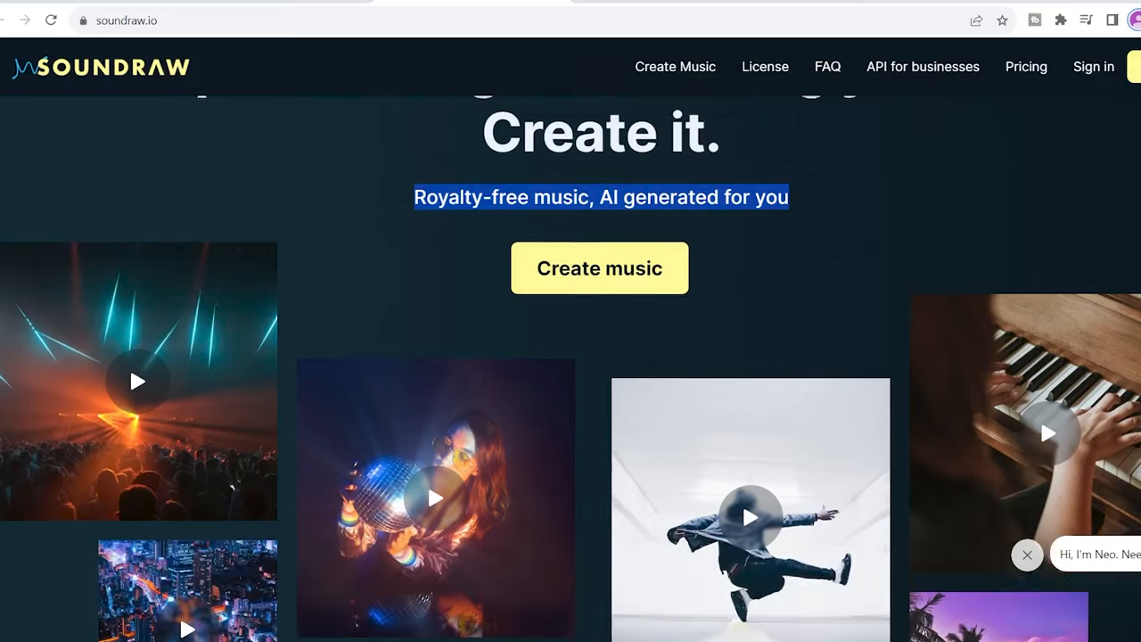
{"action": "scroll", "scroll_direction": "down", "scroll_amount": 3}
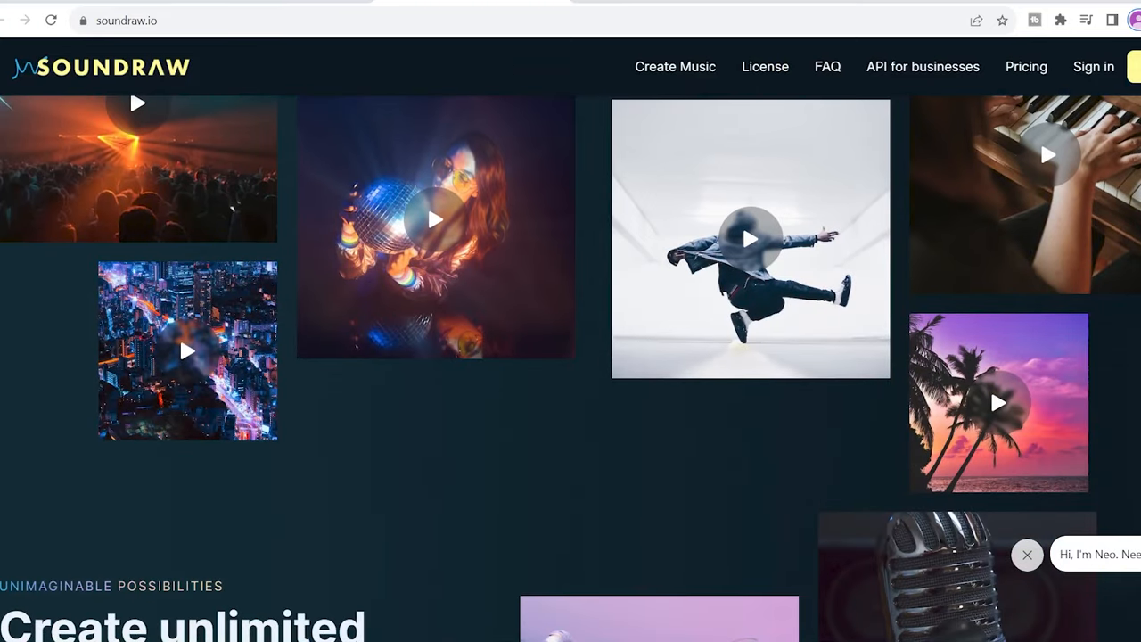
{"action": "scroll", "scroll_direction": "down", "scroll_amount": 3}
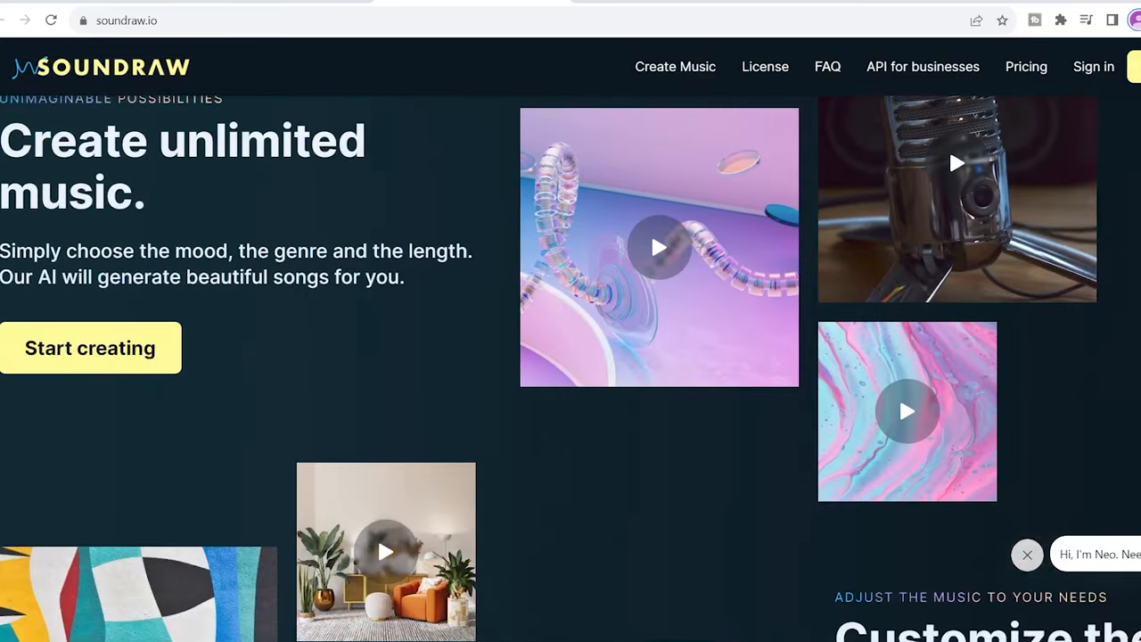
{"action": "scroll", "scroll_direction": "down", "scroll_amount": 3}
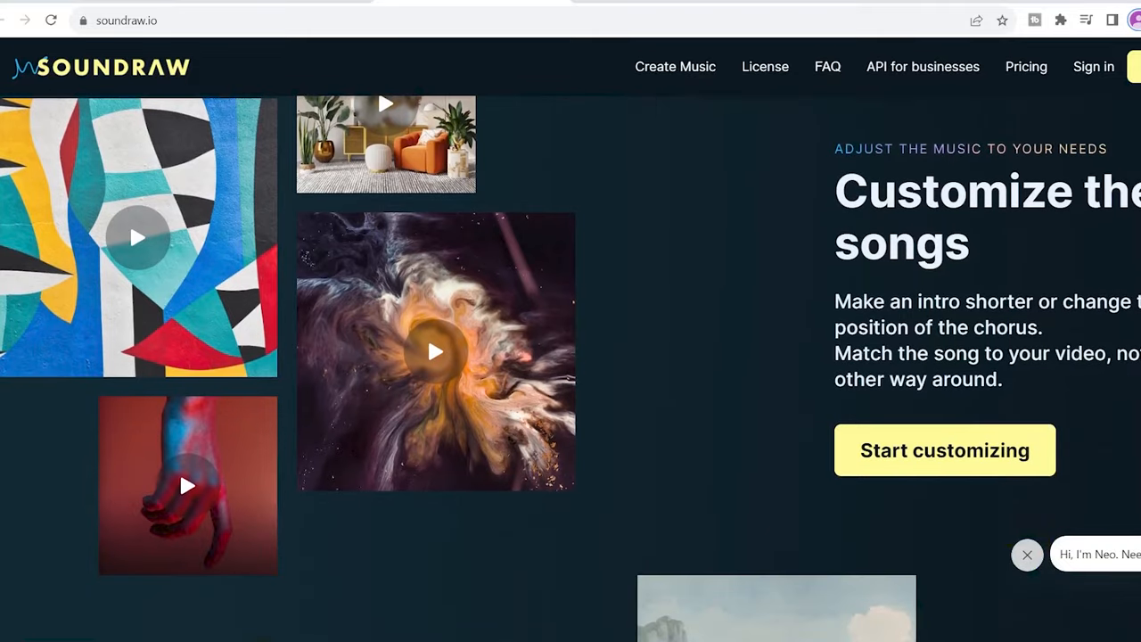
{"action": "scroll", "scroll_direction": "down", "scroll_amount": 3}
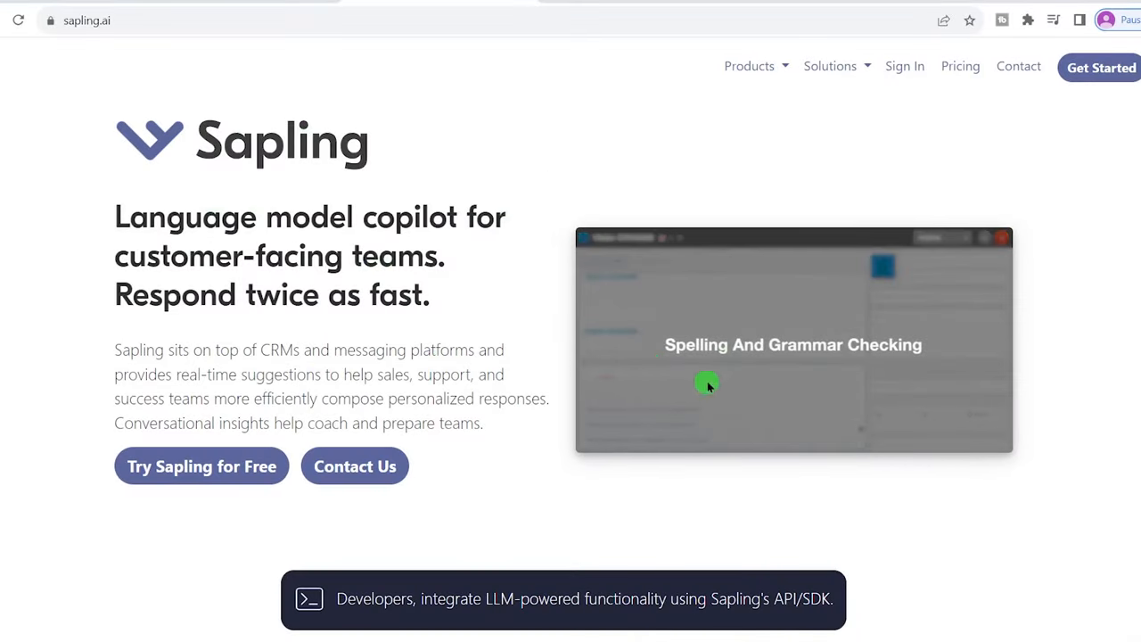
Scroll Sapling's homepage through customer response, autocomplete and grammar features to 'Distribute knowledge'
{"action": "scroll", "scroll_direction": "down", "scroll_amount": 3}
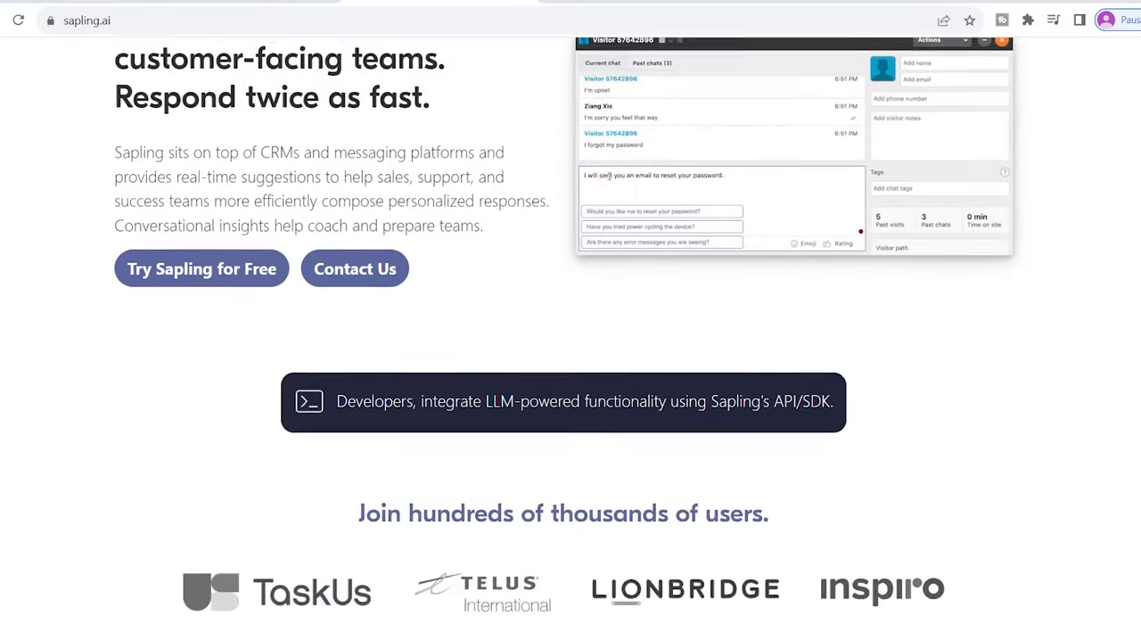
{"action": "scroll", "scroll_direction": "down", "scroll_amount": 3}
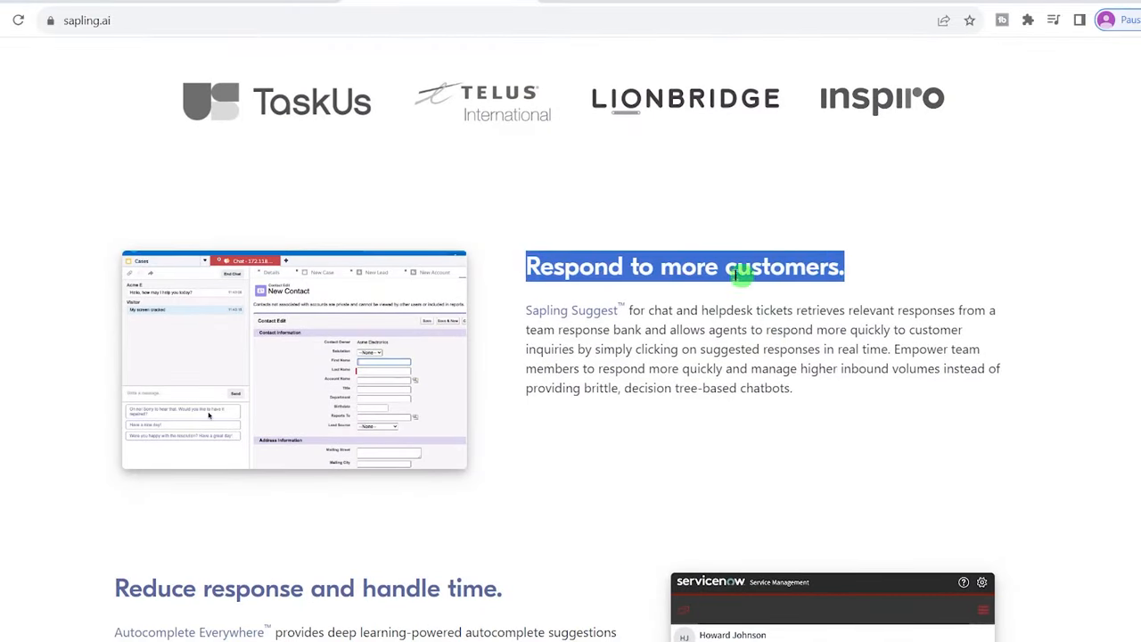
{"action": "scroll", "scroll_direction": "down", "scroll_amount": 3}
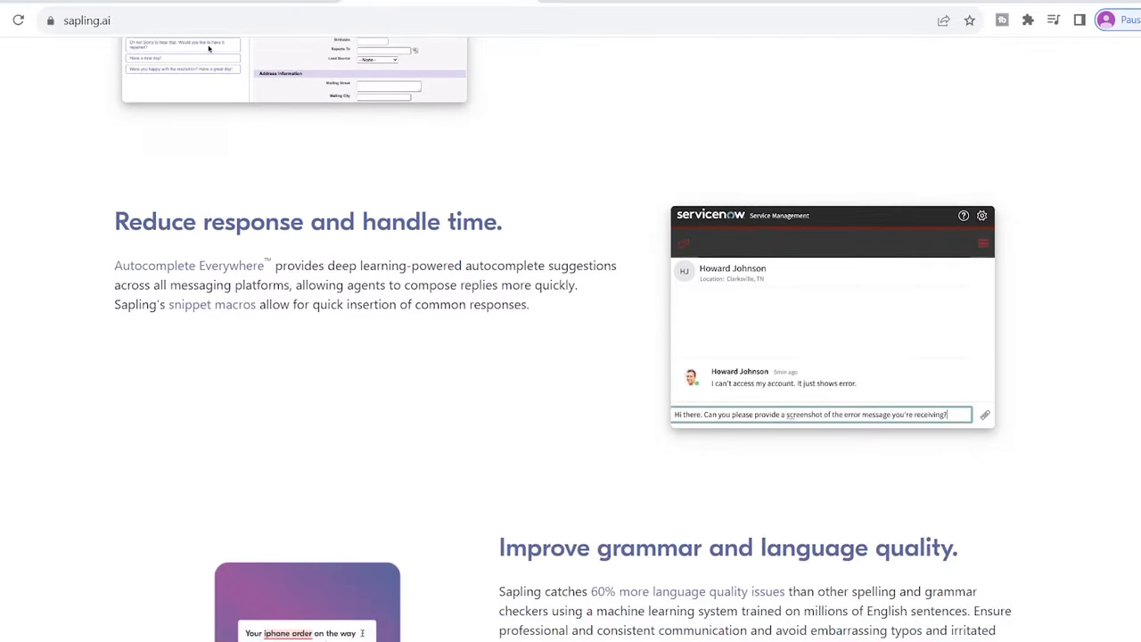
{"action": "scroll", "scroll_direction": "down", "scroll_amount": 3}
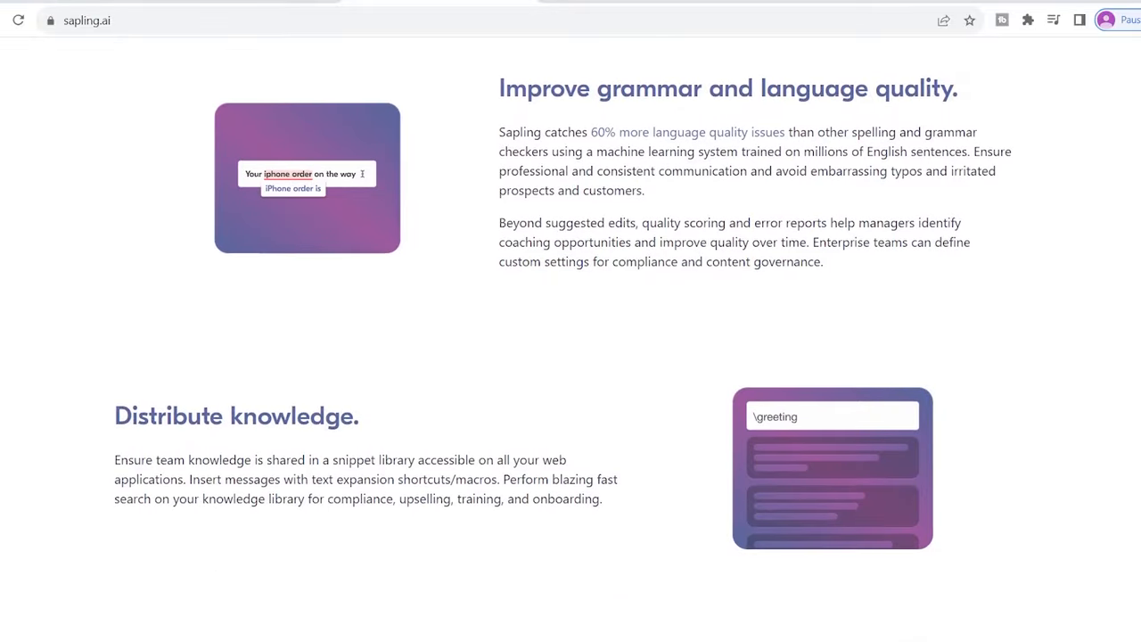
{"action": "scroll", "scroll_direction": "down", "scroll_amount": 3}
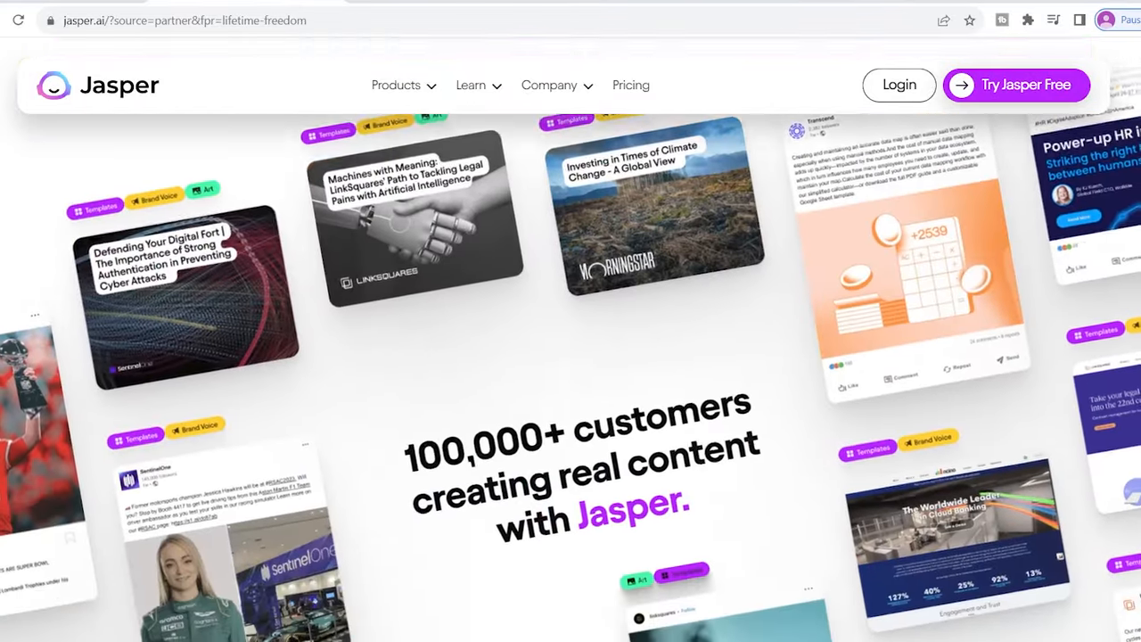
Scroll Jasper's homepage past 'Your brand guardian' to the 'Jasper in the real world' customer stories
{"action": "scroll", "scroll_direction": "down", "scroll_amount": 3}
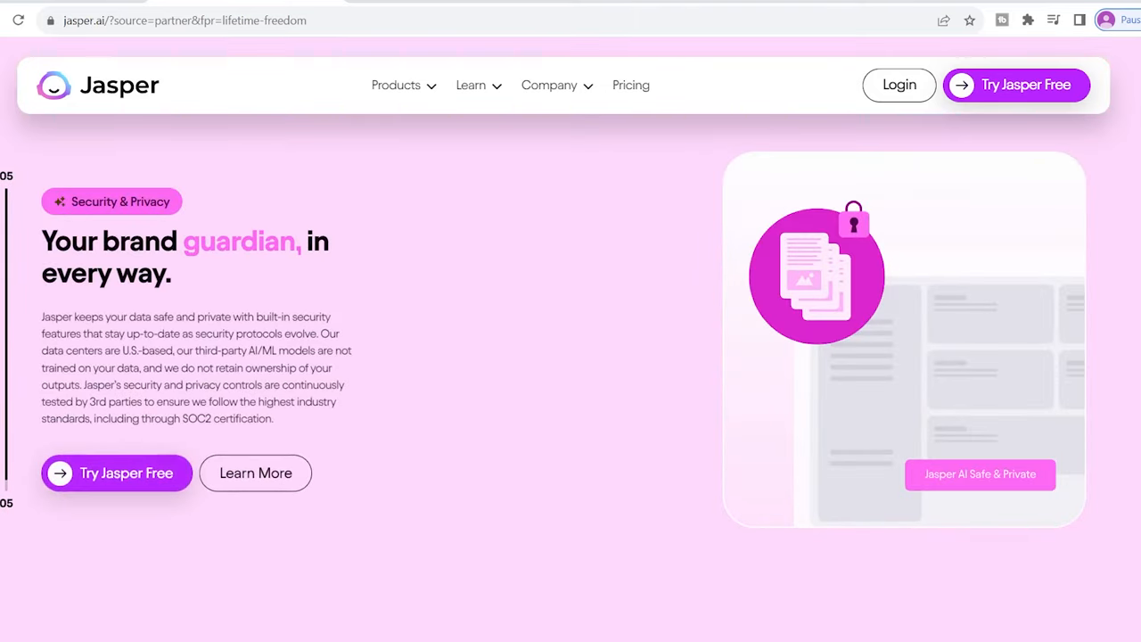
{"action": "scroll", "scroll_direction": "down", "scroll_amount": 3}
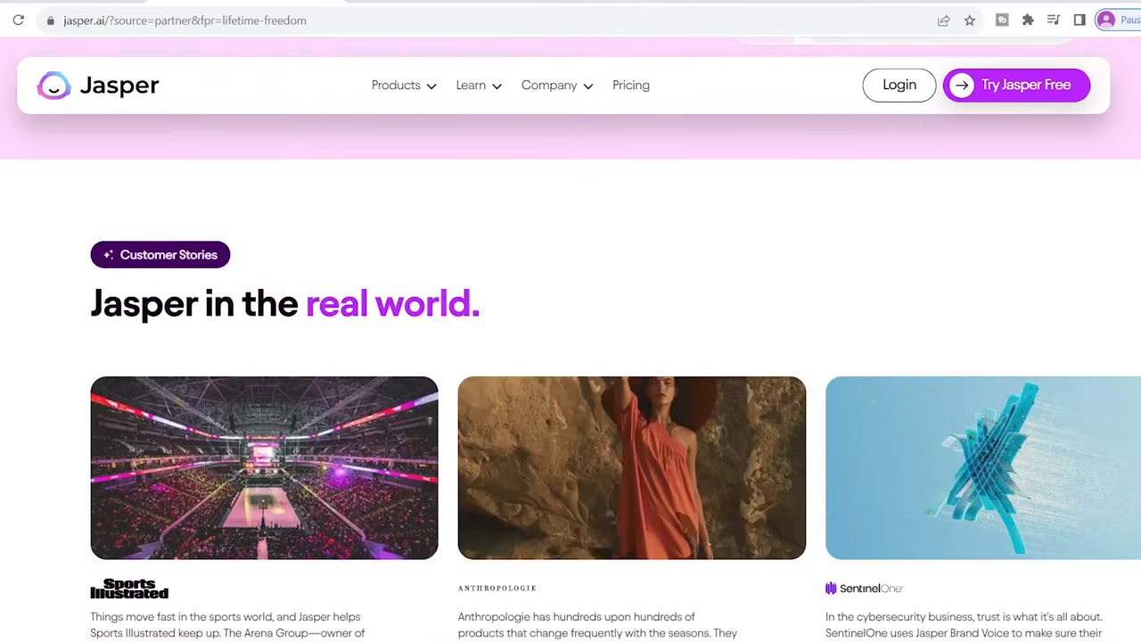
{"action": "scroll", "scroll_direction": "down", "scroll_amount": 3}
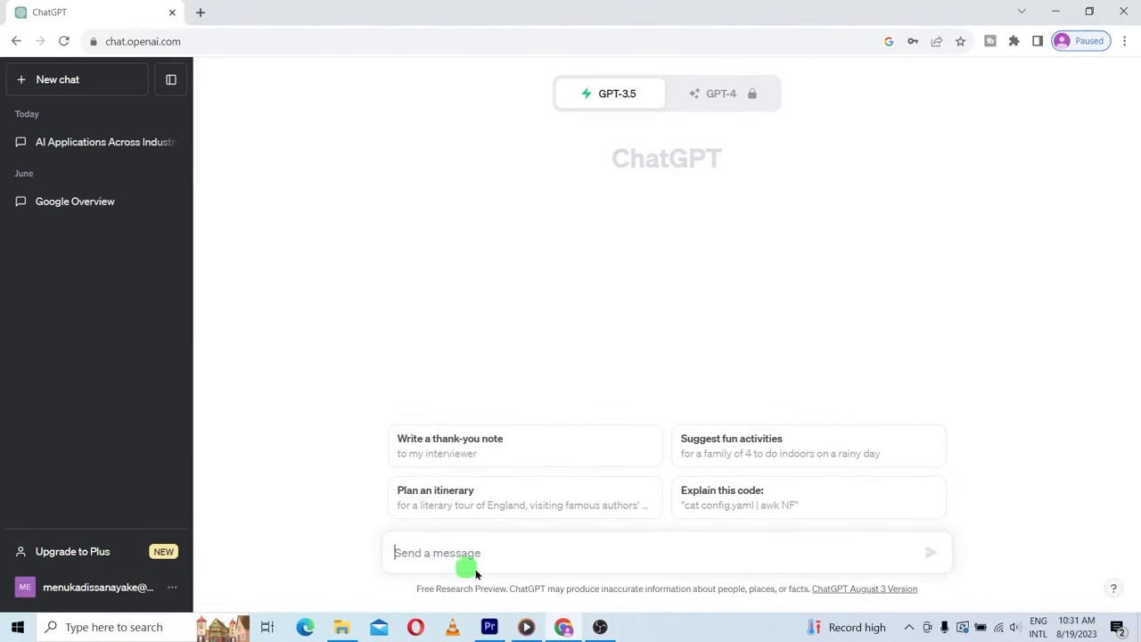
Send 'Tell me about Best Ai applications' and read the reply listing NLP, vision, healthcare and self-driving uses
{"action": "type", "text": "Tell me about Best Ai applications"}
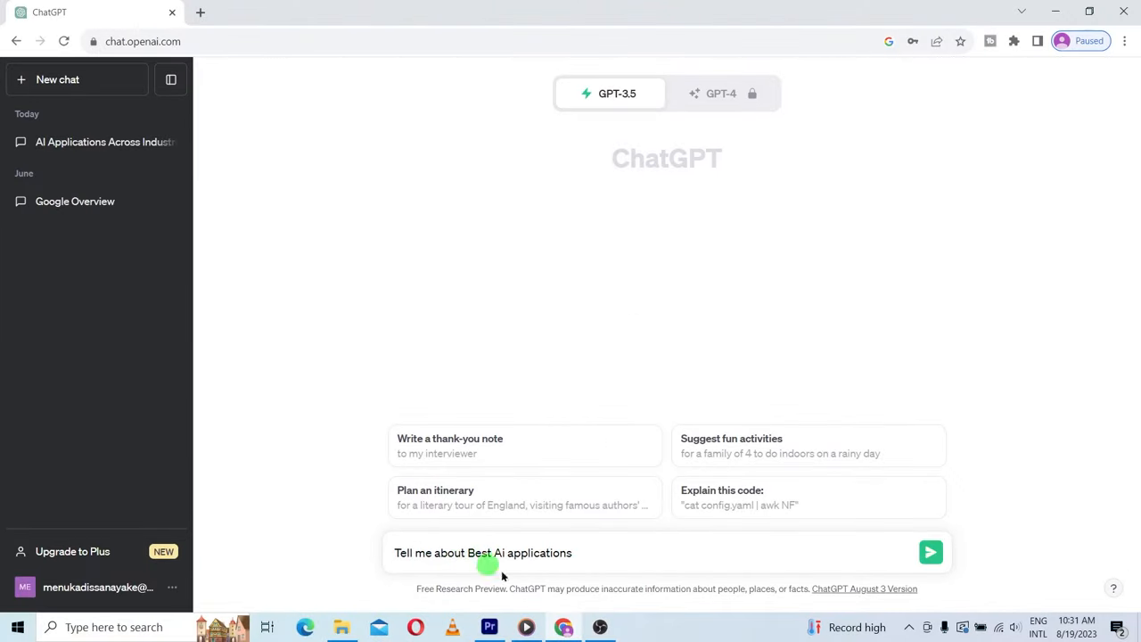
{"action": "left_click", "coordinate": [931, 553]}
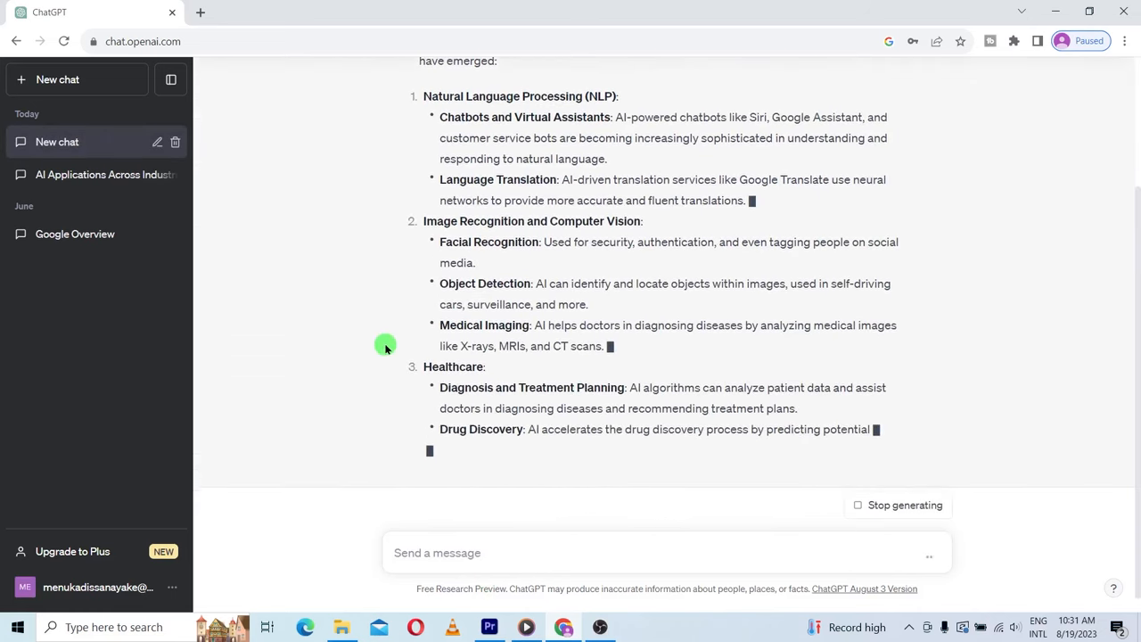
{"action": "scroll", "scroll_direction": "down", "scroll_amount": 3}
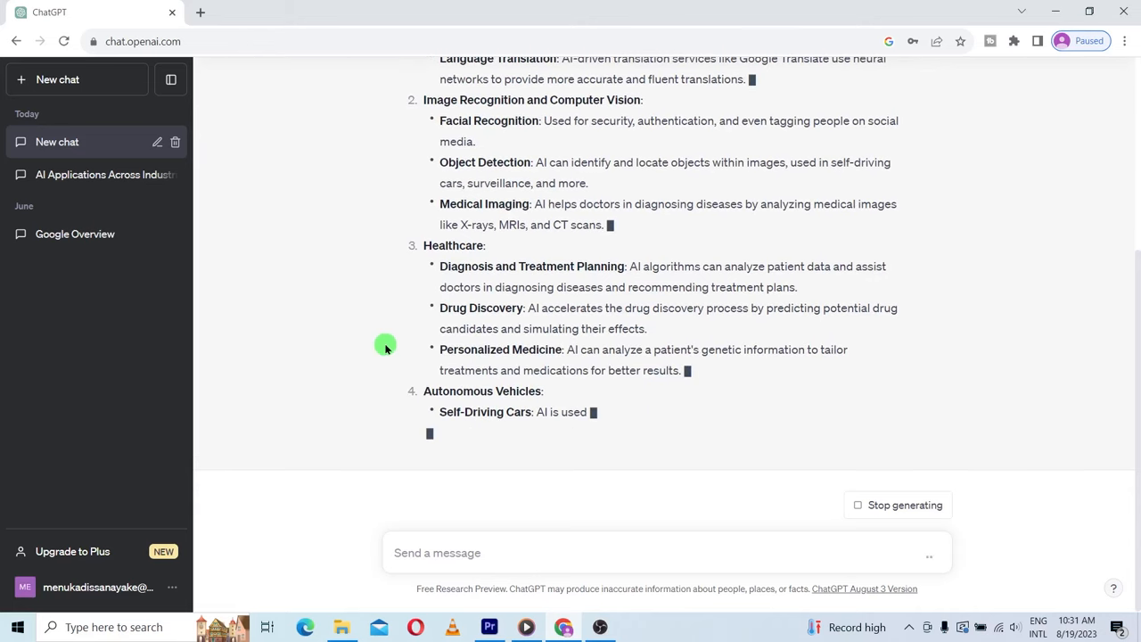
{"action": "scroll", "scroll_direction": "down", "scroll_amount": 3}
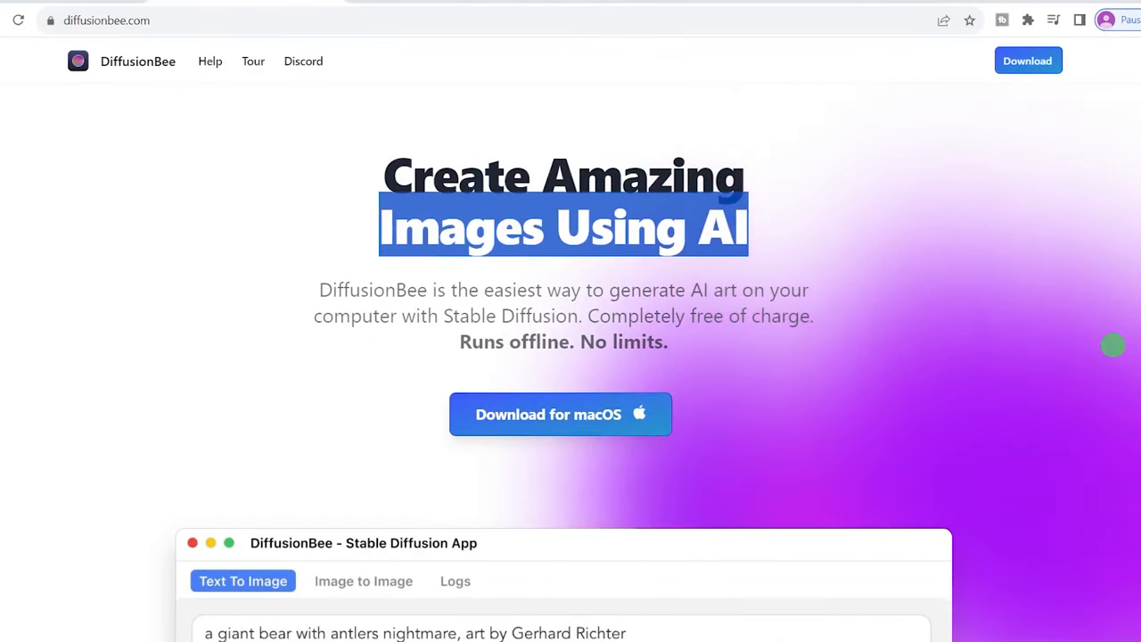
Scroll from the Create Amazing Images headline down to the Stable Diffusion app preview
{"action": "scroll", "scroll_direction": "down", "scroll_amount": 3}
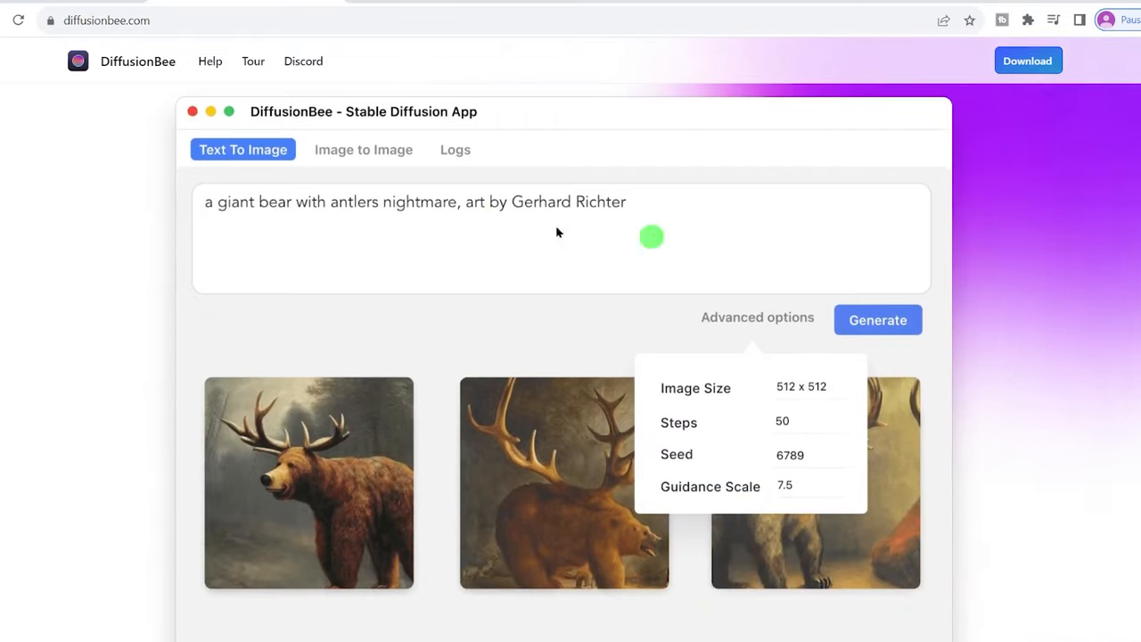
{"action": "mouse_move", "coordinate": [881, 349]}
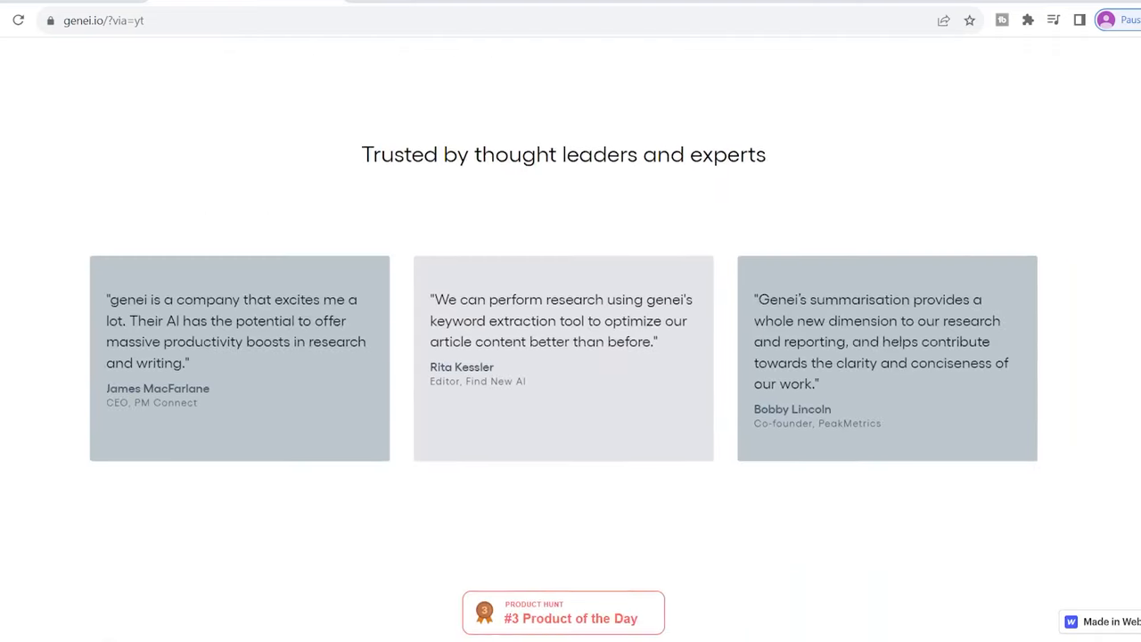
Scroll past the testimonials to the reading-list summarisation and Chrome extension sections
{"action": "scroll", "scroll_direction": "up", "scroll_amount": 3}
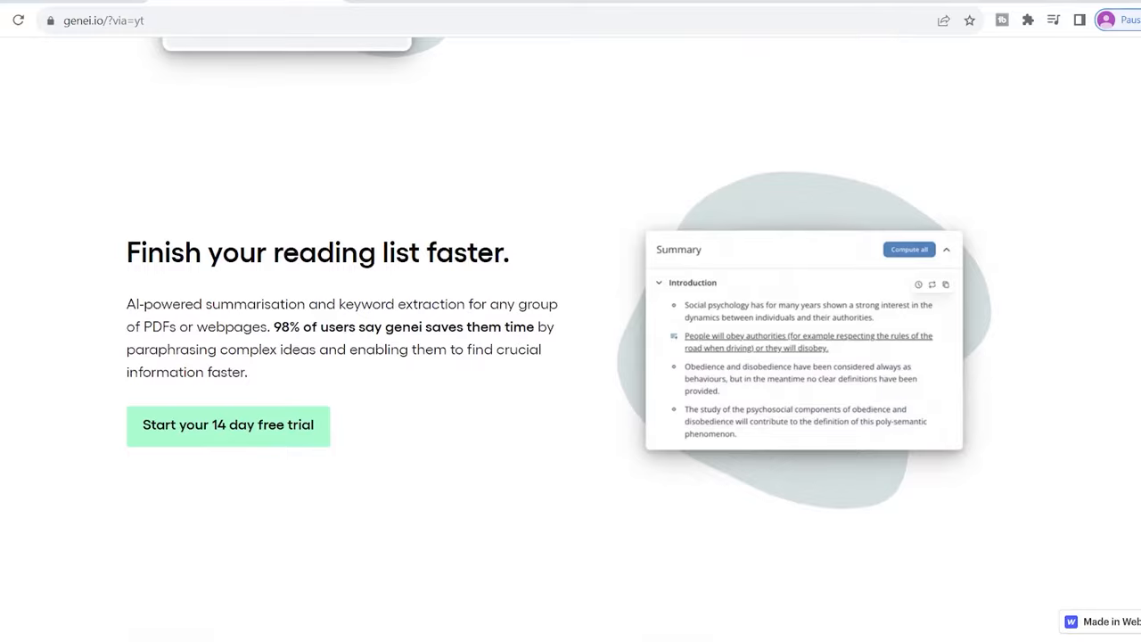
{"action": "scroll", "scroll_direction": "down", "scroll_amount": 3}
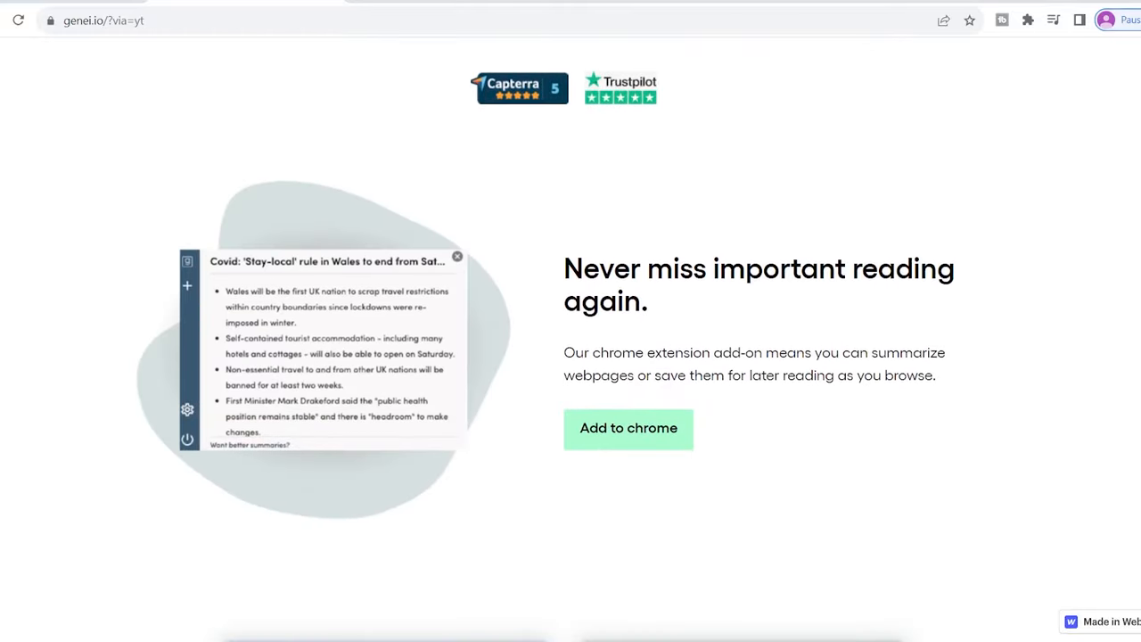
{"action": "scroll", "scroll_direction": "down", "scroll_amount": 3}
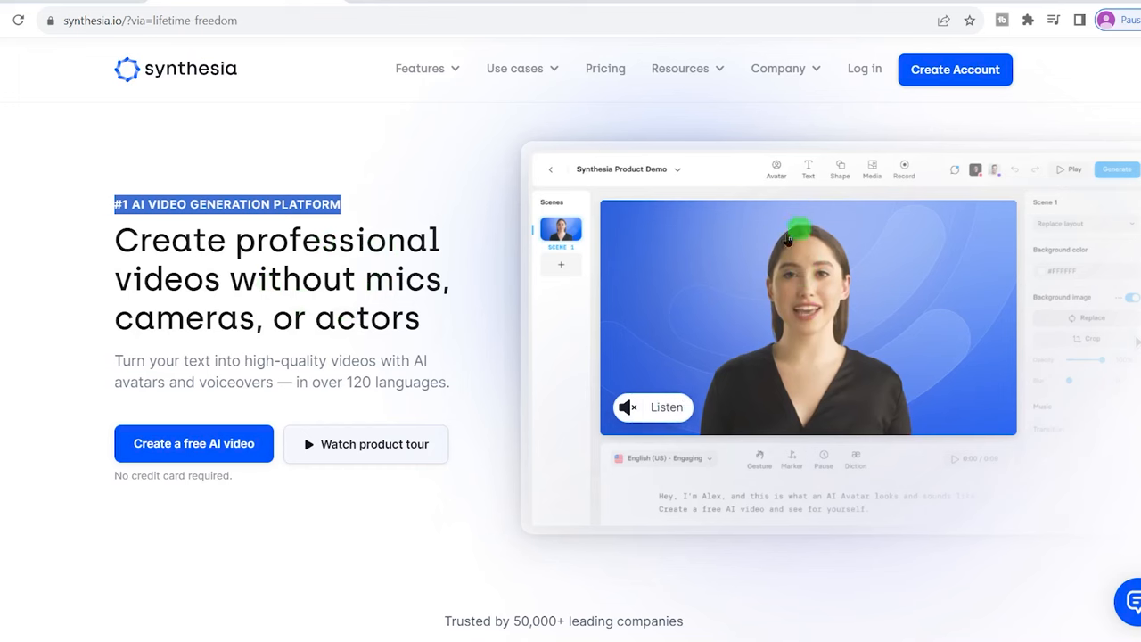
Scroll through 'Try it for yourself', AI Voiceovers, AI Avatars and Easy Updates sections
{"action": "scroll", "scroll_direction": "down", "scroll_amount": 3}
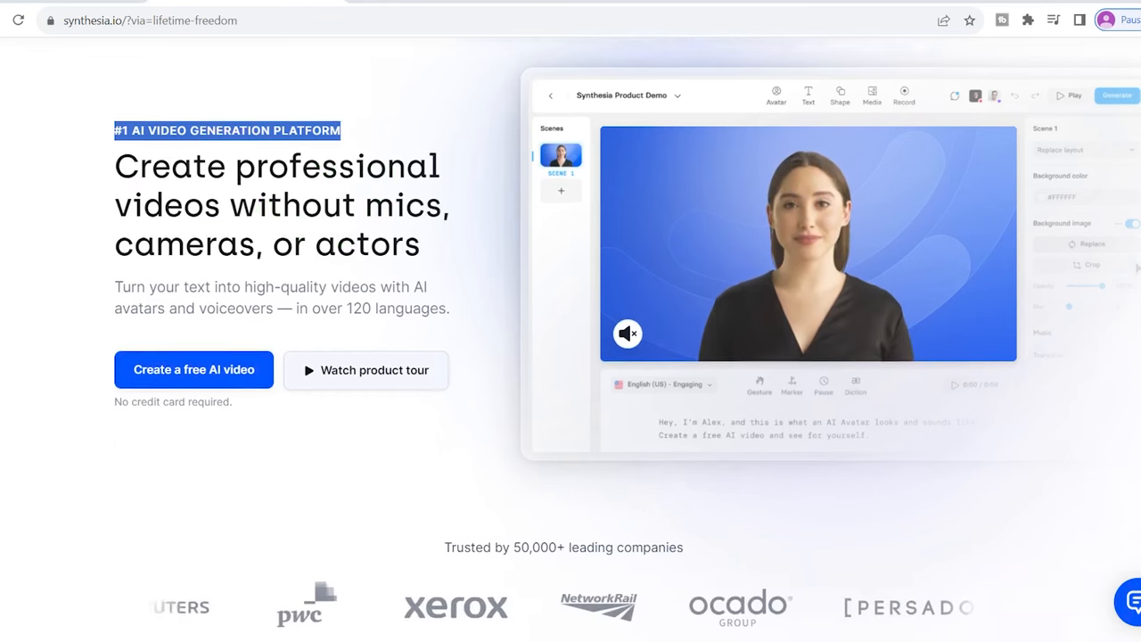
{"action": "scroll", "scroll_direction": "down", "scroll_amount": 3}
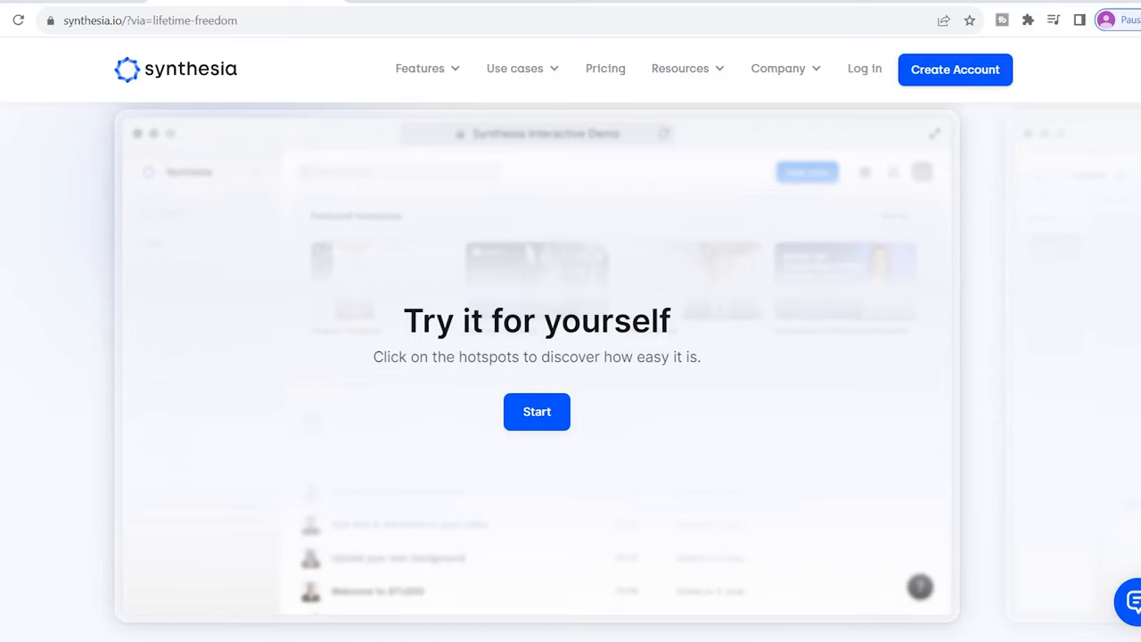
{"action": "scroll", "scroll_direction": "down", "scroll_amount": 3}
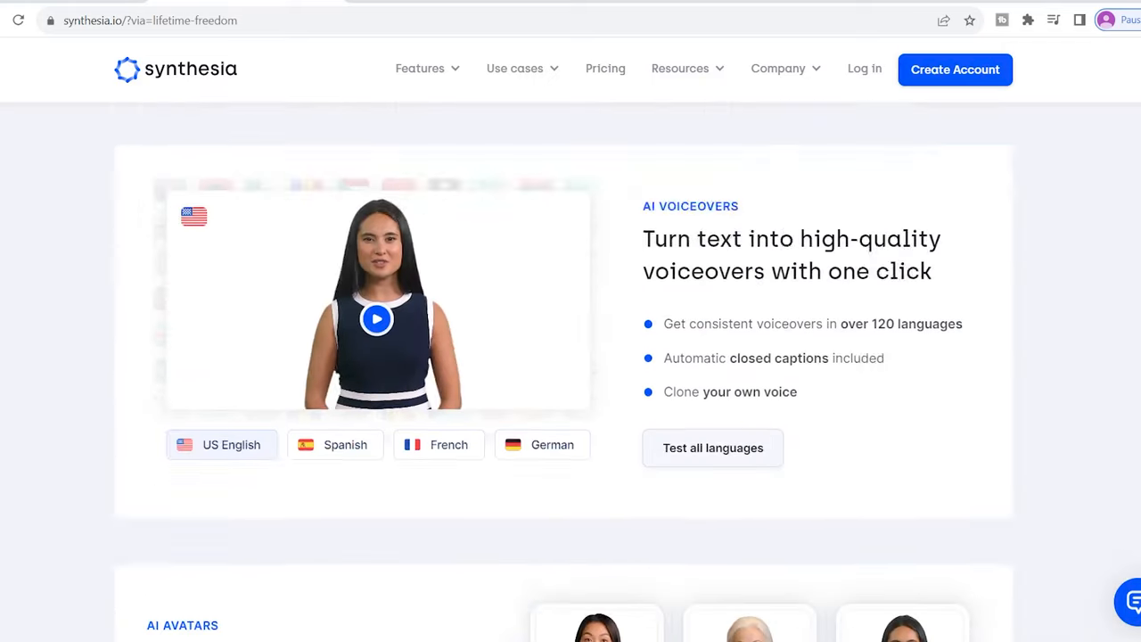
{"action": "scroll", "scroll_direction": "down", "scroll_amount": 3}
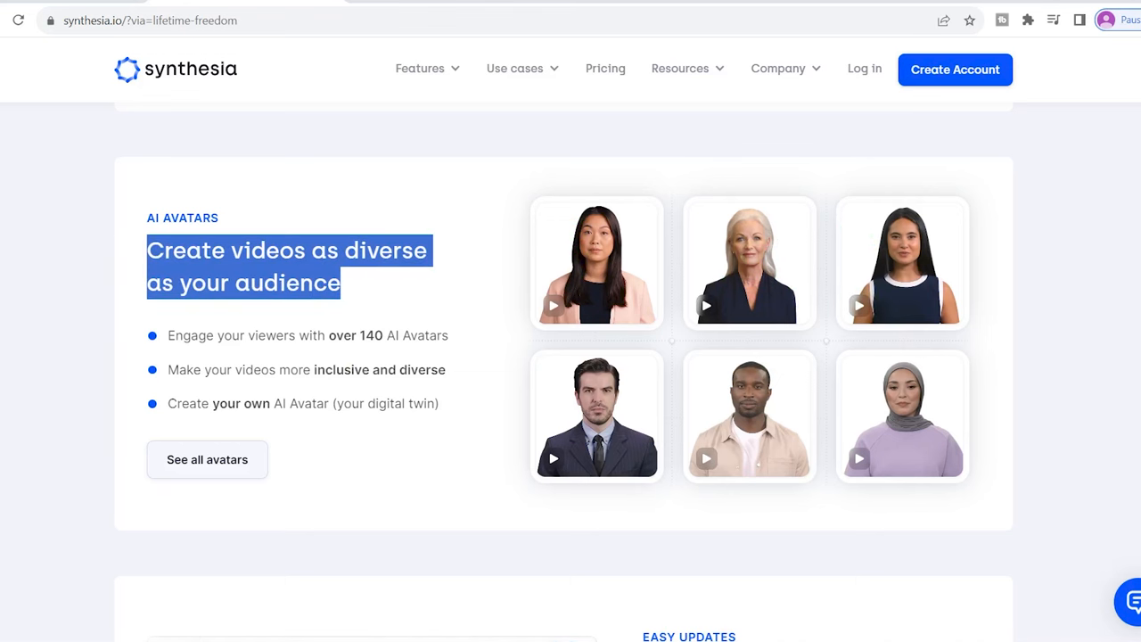
{"action": "scroll", "scroll_direction": "down", "scroll_amount": 3}
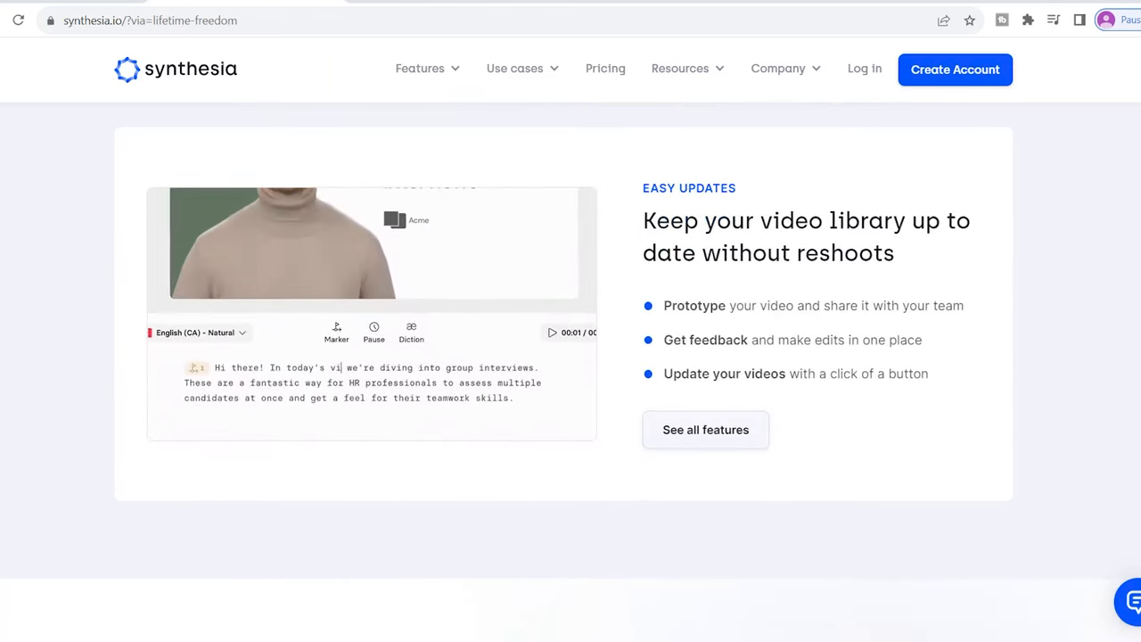
{"action": "scroll", "scroll_direction": "down", "scroll_amount": 3}
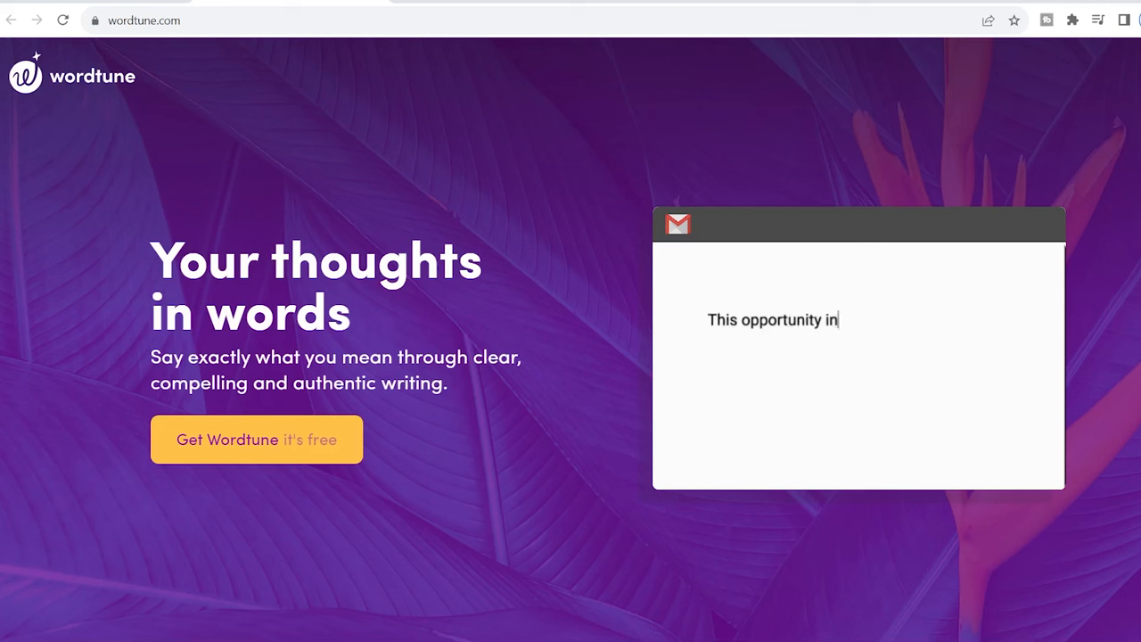
Rewrite the demo sentence with the Formal Tone and Casual Tone buttons
{"action": "left_click", "coordinate": [912, 293]}
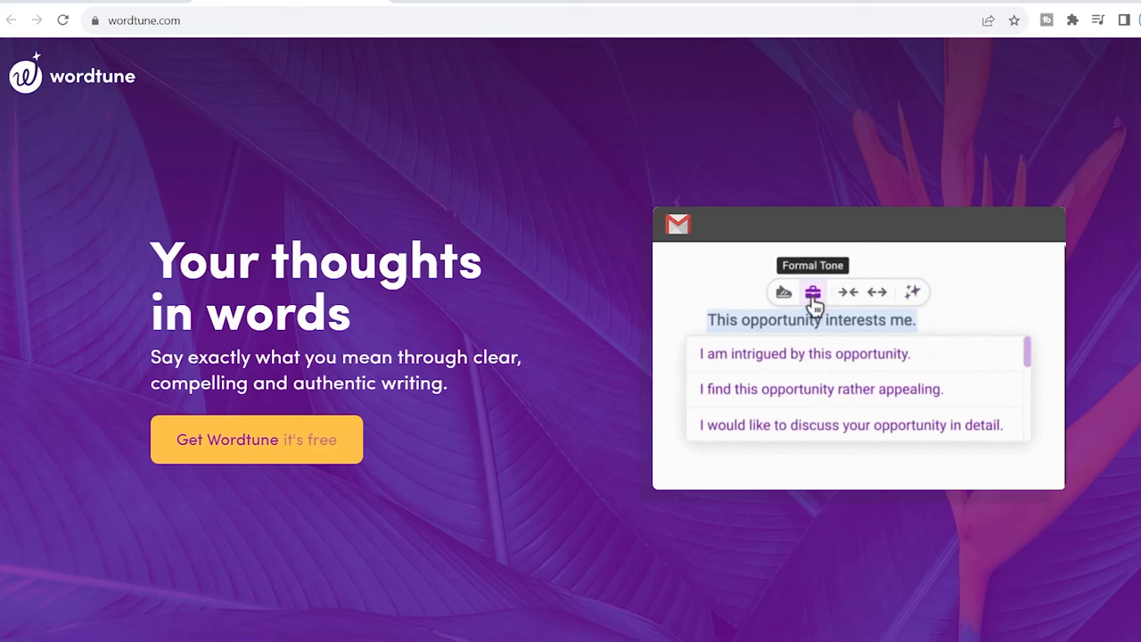
{"action": "left_click", "coordinate": [783, 293]}
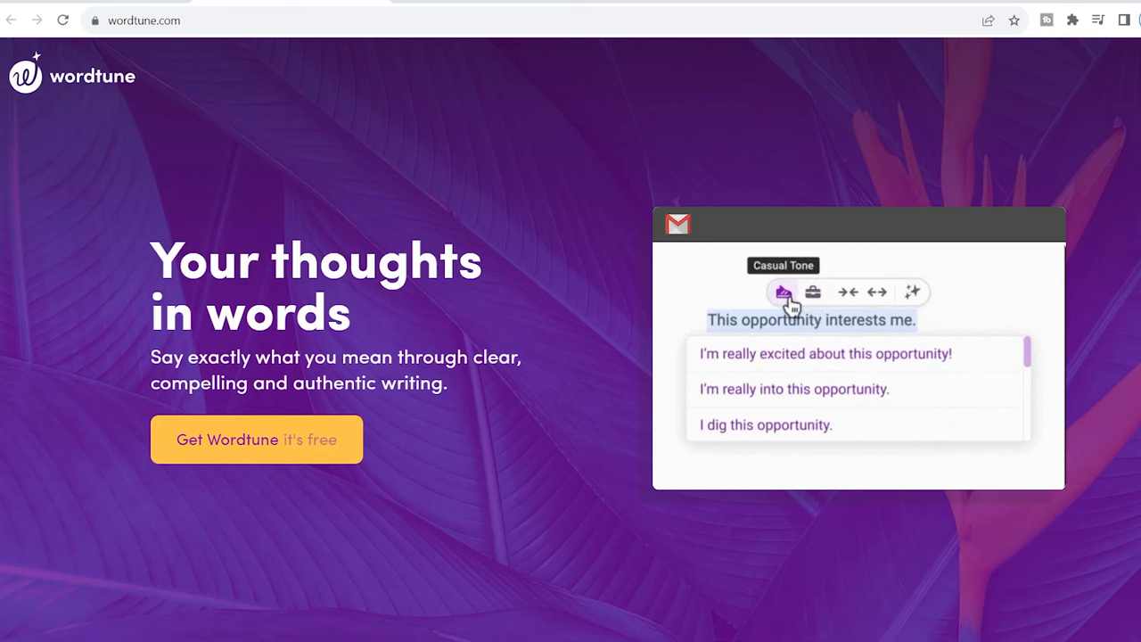
{"action": "mouse_move", "coordinate": [799, 368]}
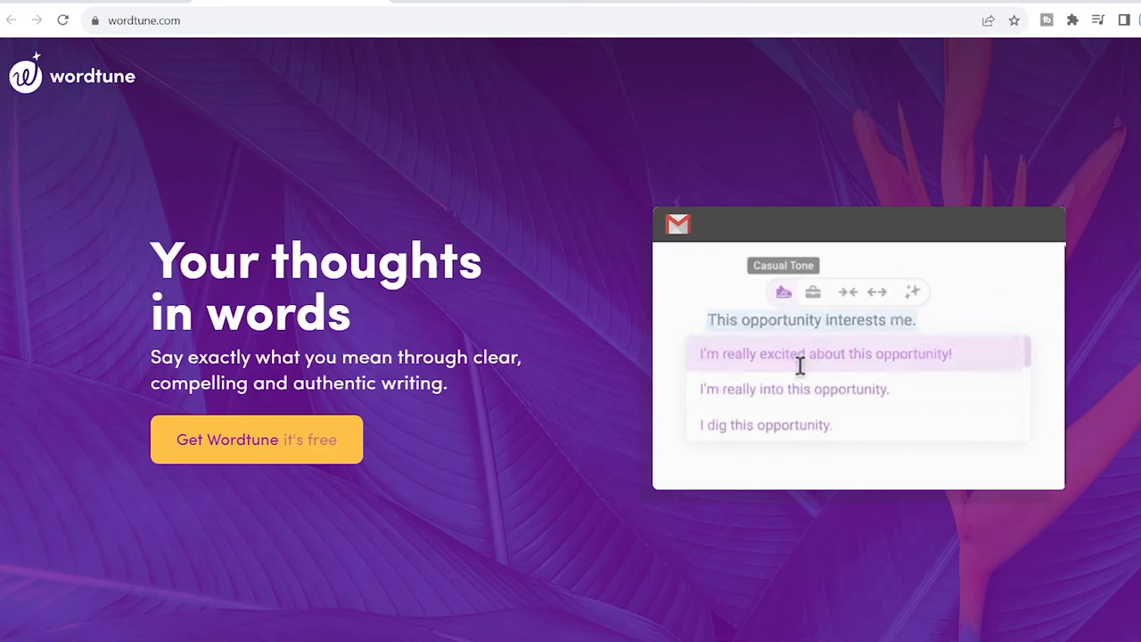
{"action": "left_click", "coordinate": [824, 353]}
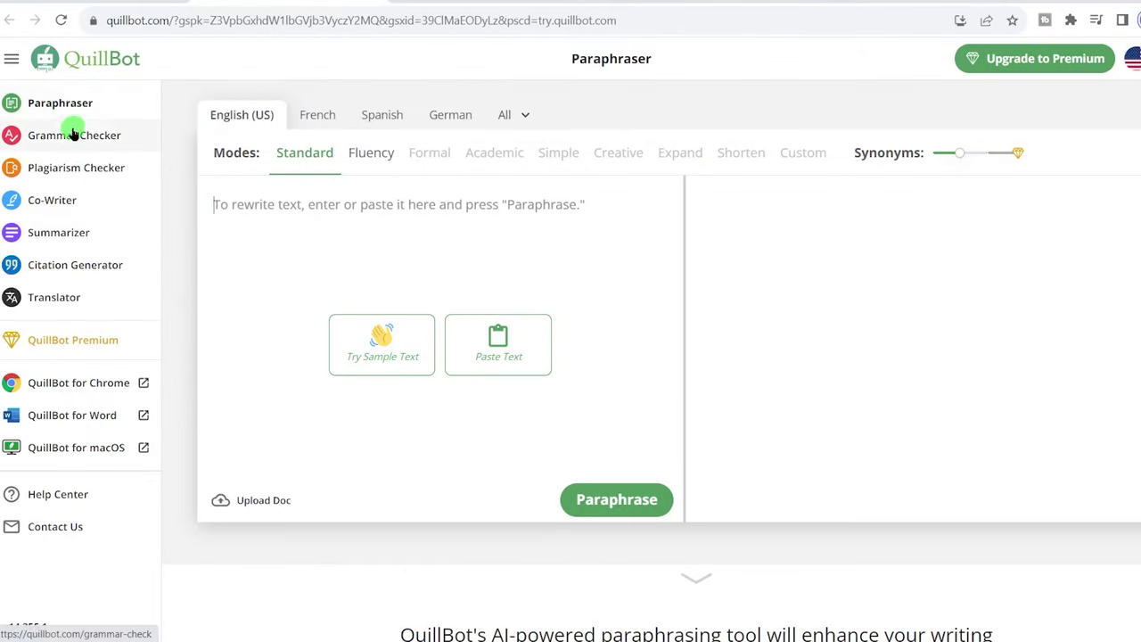
{"action": "mouse_move", "coordinate": [57, 241]}
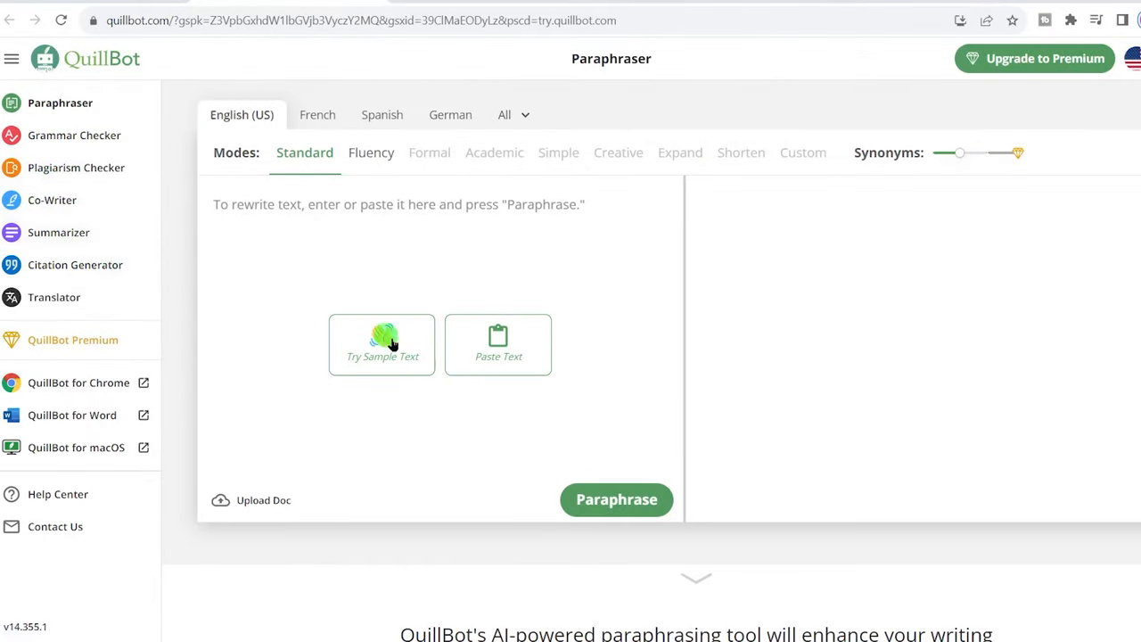
{"action": "mouse_move", "coordinate": [632, 467]}
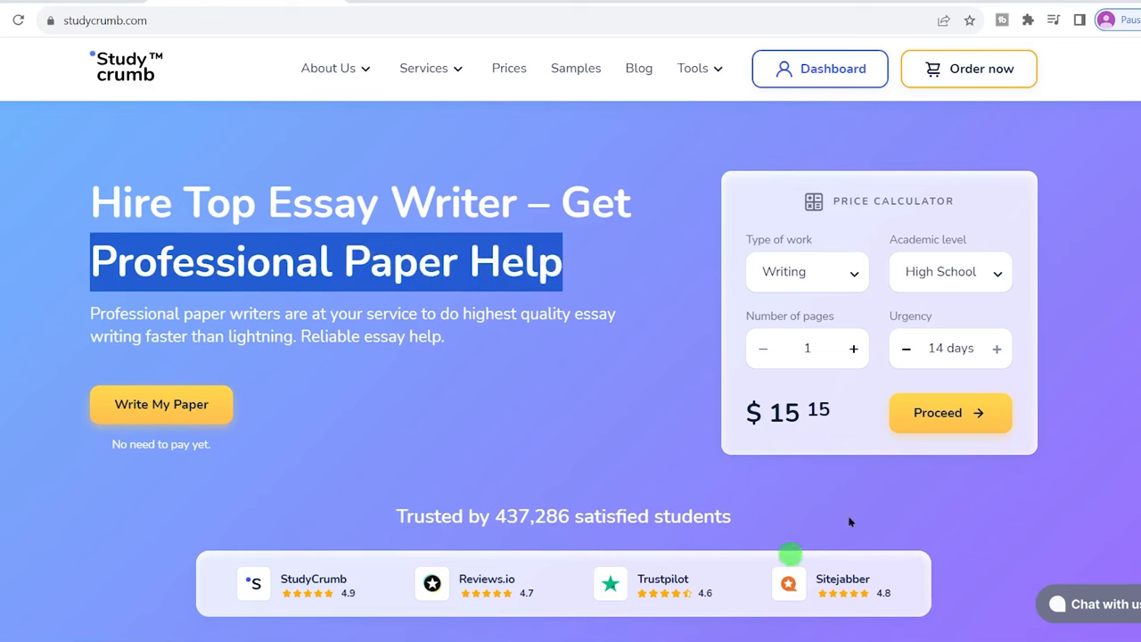
Scroll to the writer reviews and page through the writer profiles with the carousel dots
{"action": "scroll", "scroll_direction": "down", "scroll_amount": 3}
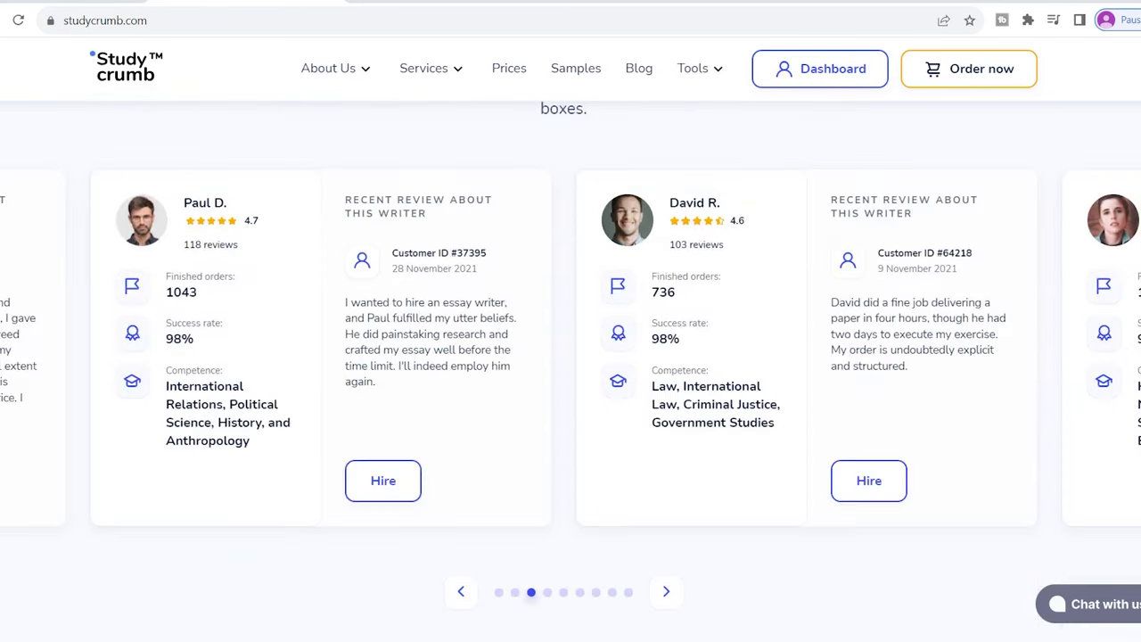
{"action": "left_click", "coordinate": [548, 592]}
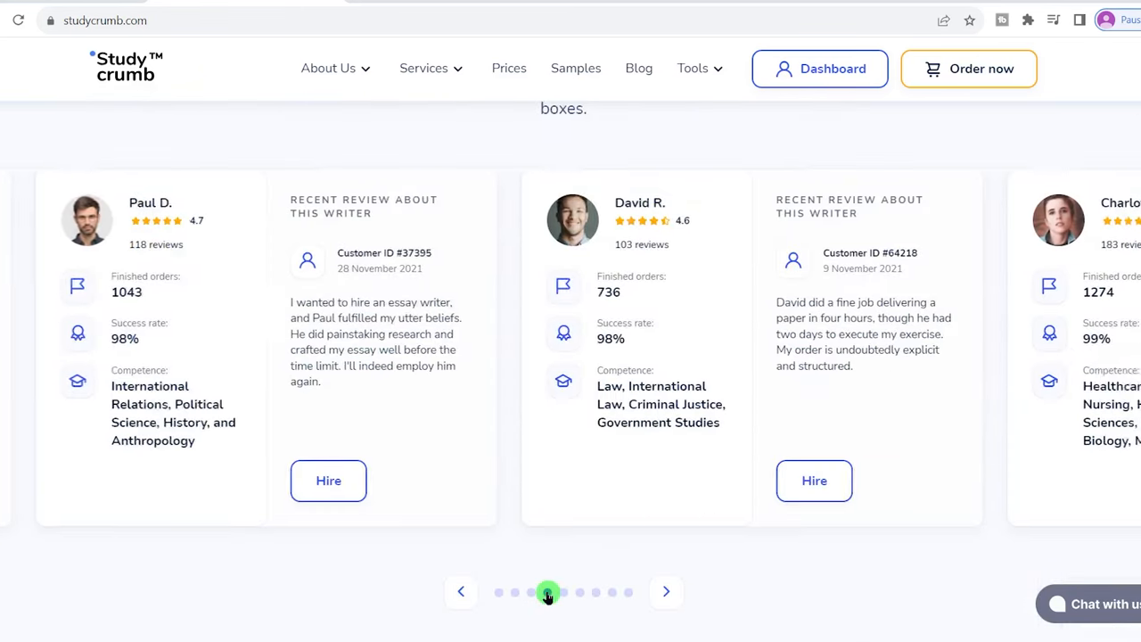
{"action": "left_click", "coordinate": [562, 592]}
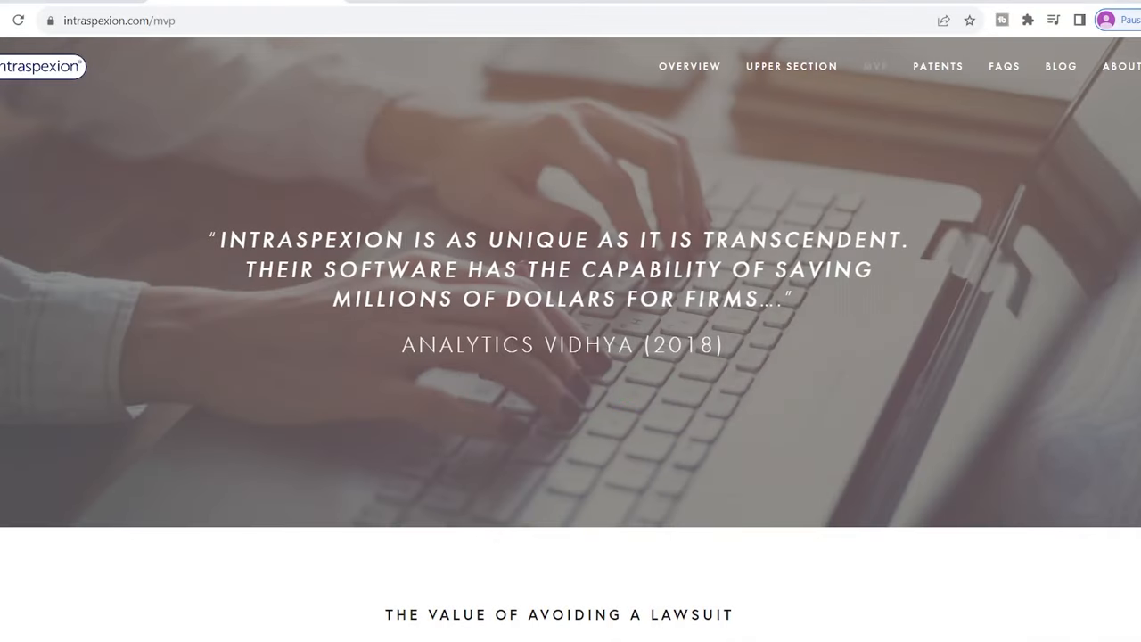
Scroll through the lawsuit-cost figures, one-page email review UI and 'How to achieve the impossible' math
{"action": "scroll", "scroll_direction": "down", "scroll_amount": 3}
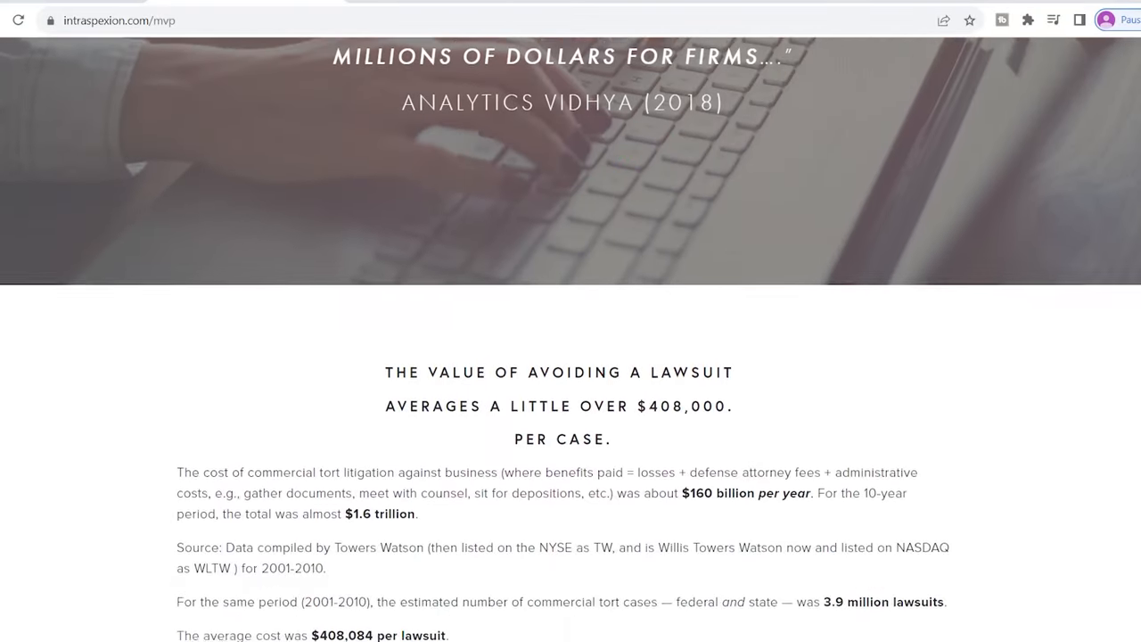
{"action": "scroll", "scroll_direction": "down", "scroll_amount": 3}
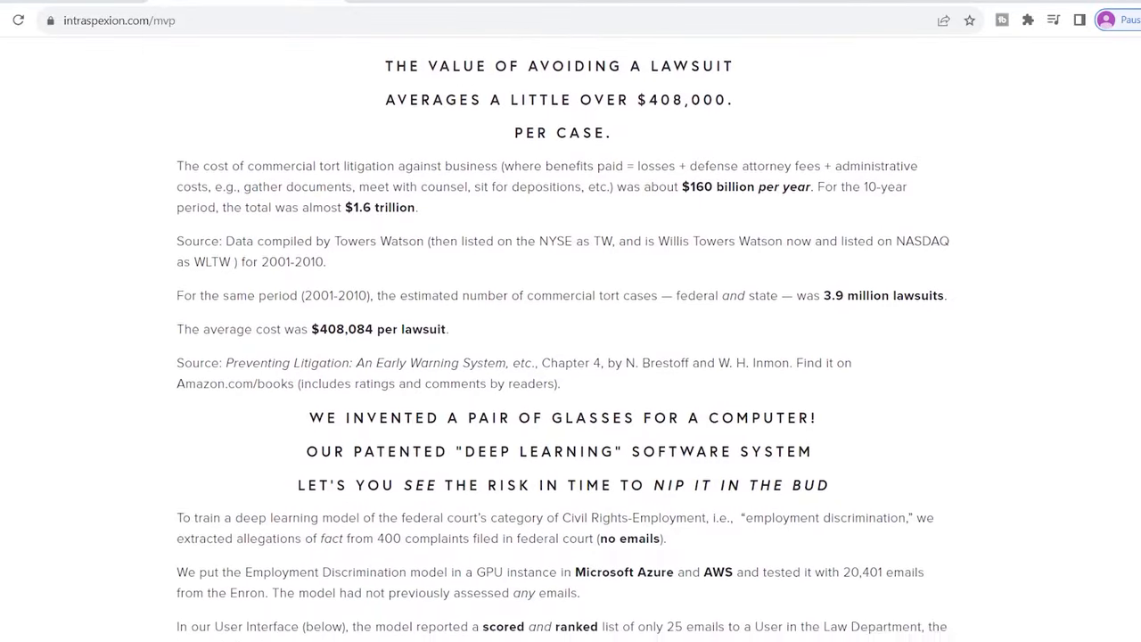
{"action": "scroll", "scroll_direction": "down", "scroll_amount": 3}
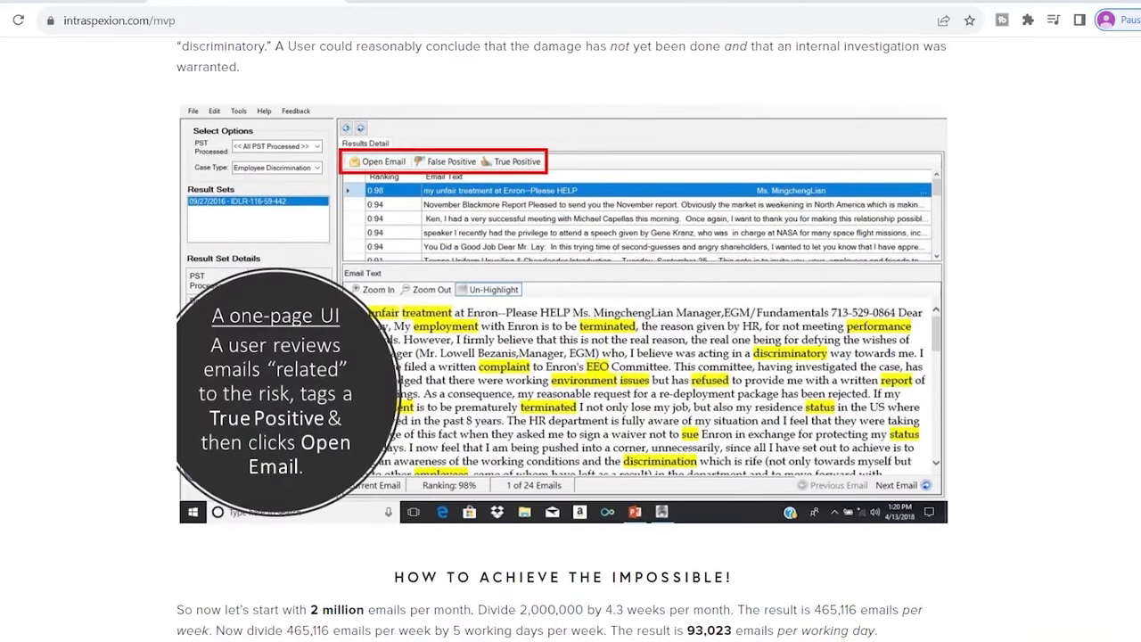
{"action": "mouse_move", "coordinate": [596, 329]}
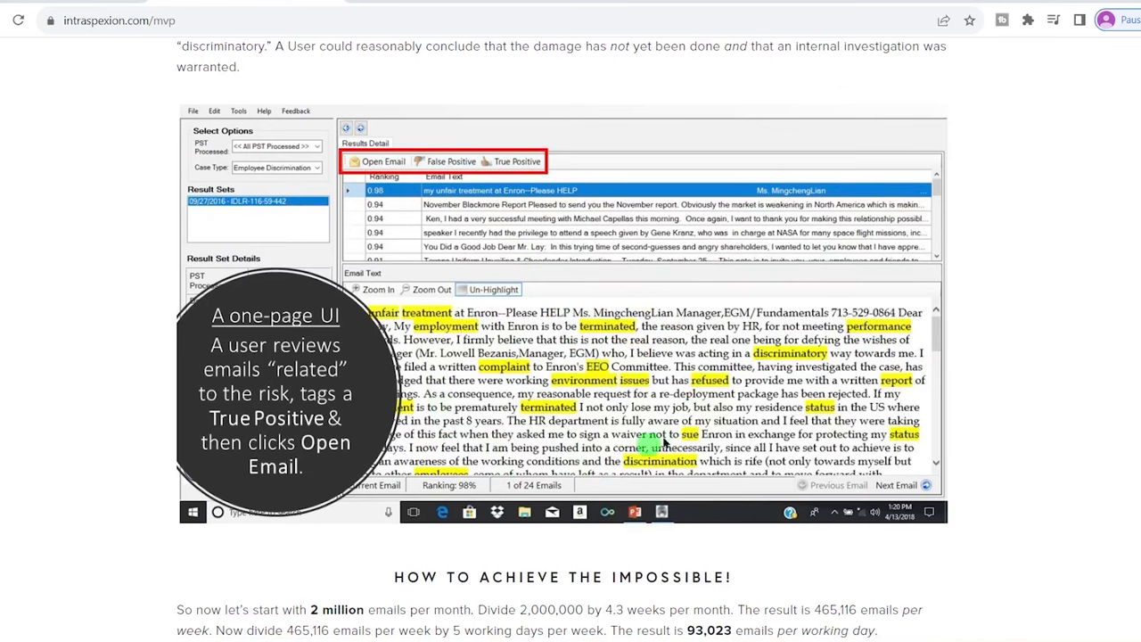
{"action": "scroll", "scroll_direction": "down", "scroll_amount": 3}
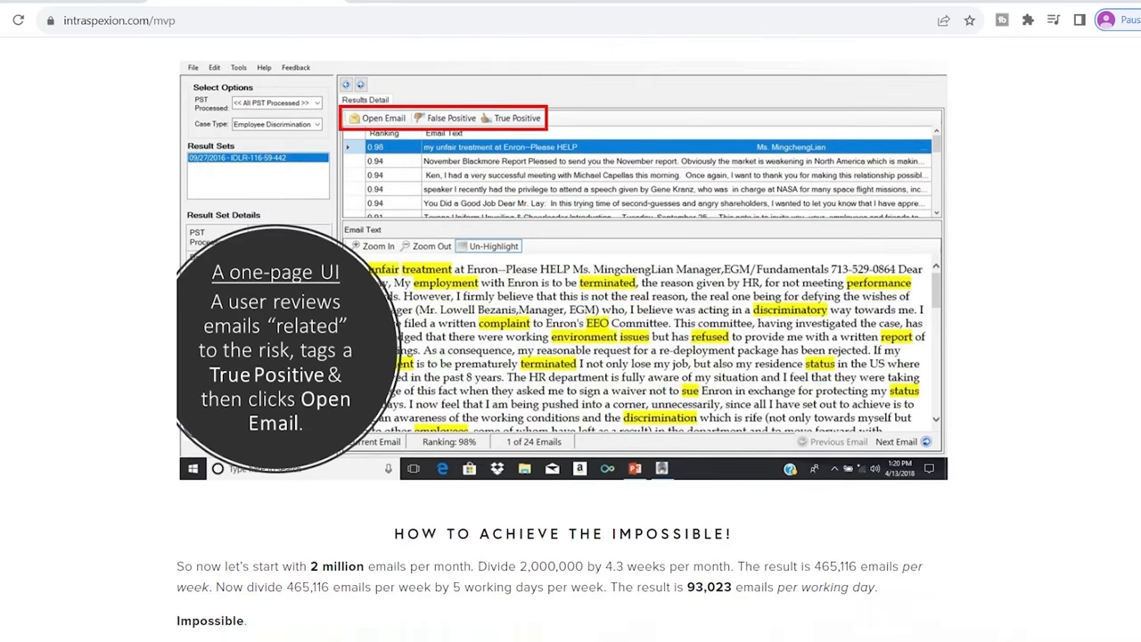
{"action": "scroll", "scroll_direction": "down", "scroll_amount": 3}
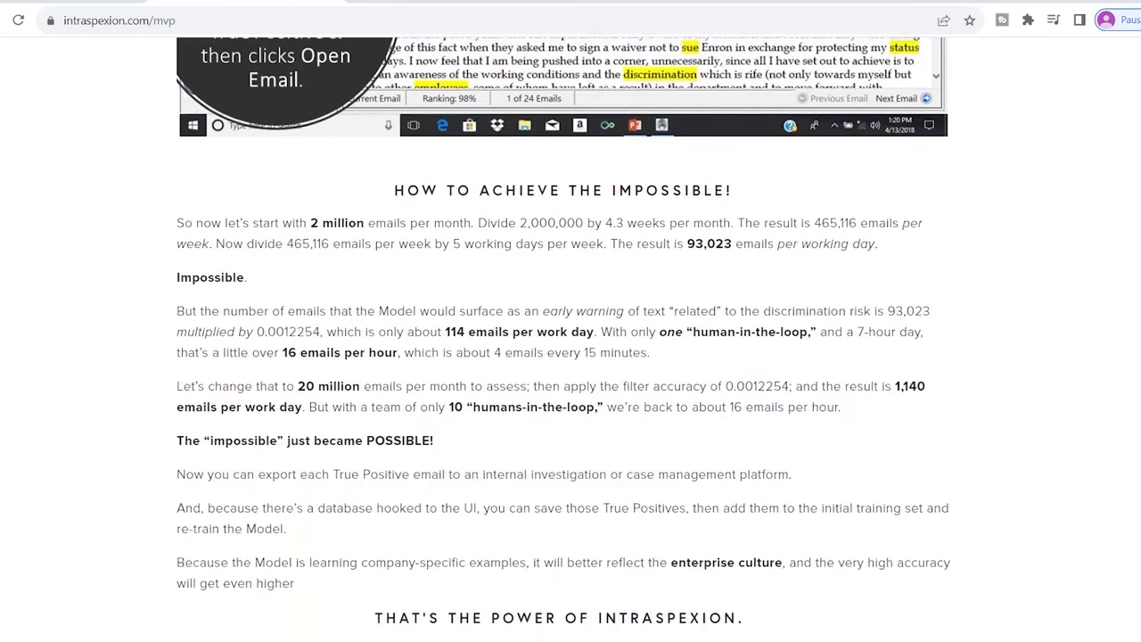
{"action": "scroll", "scroll_direction": "down", "scroll_amount": 3}
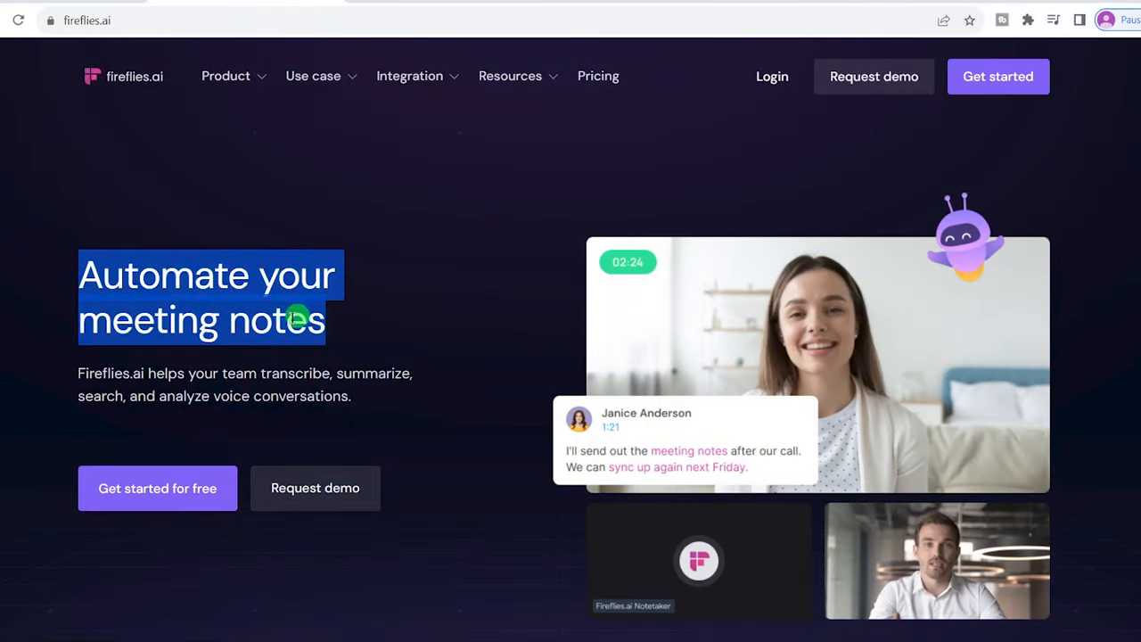
Scroll past the 100,000+ organizations logos to meeting transcription and AI-powered search features
{"action": "scroll", "scroll_direction": "down", "scroll_amount": 3}
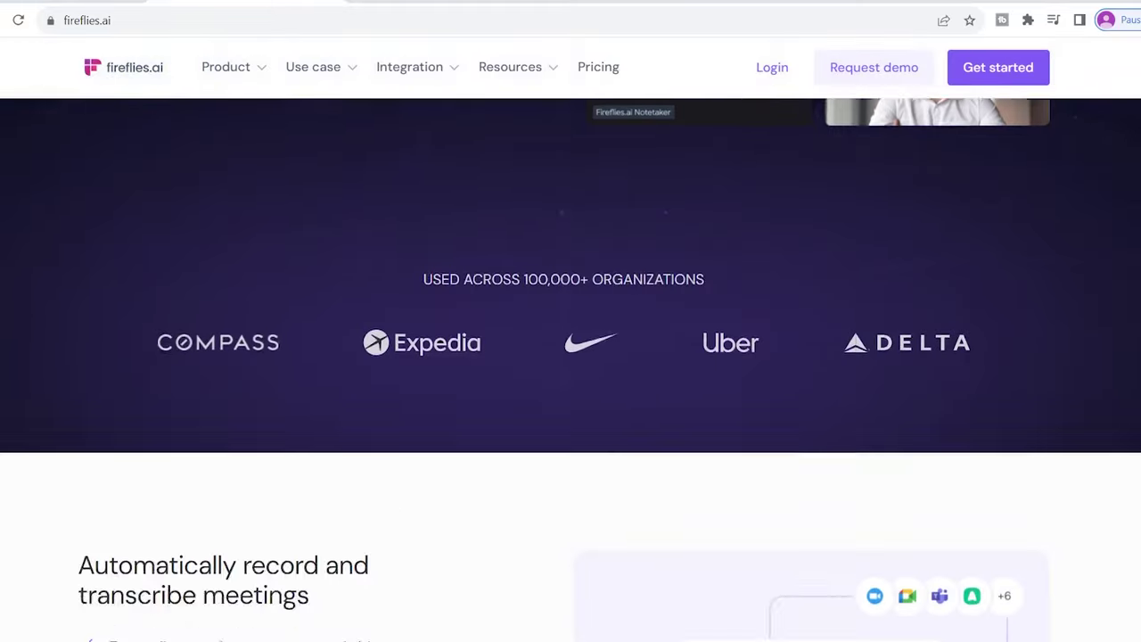
{"action": "scroll", "scroll_direction": "down", "scroll_amount": 3}
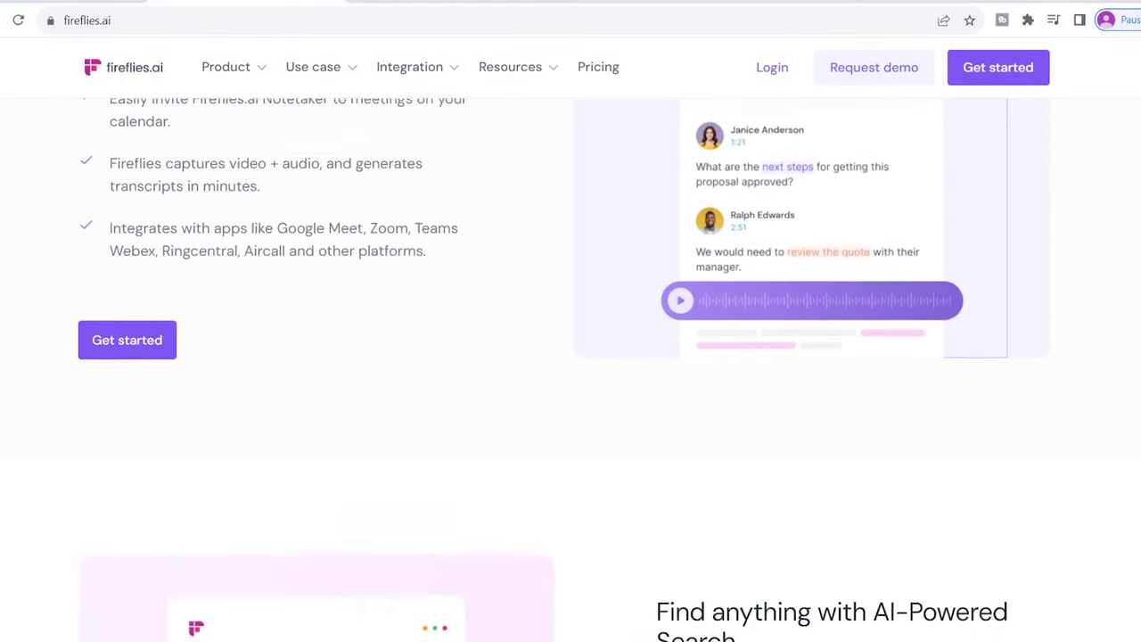
{"action": "scroll", "scroll_direction": "down", "scroll_amount": 3}
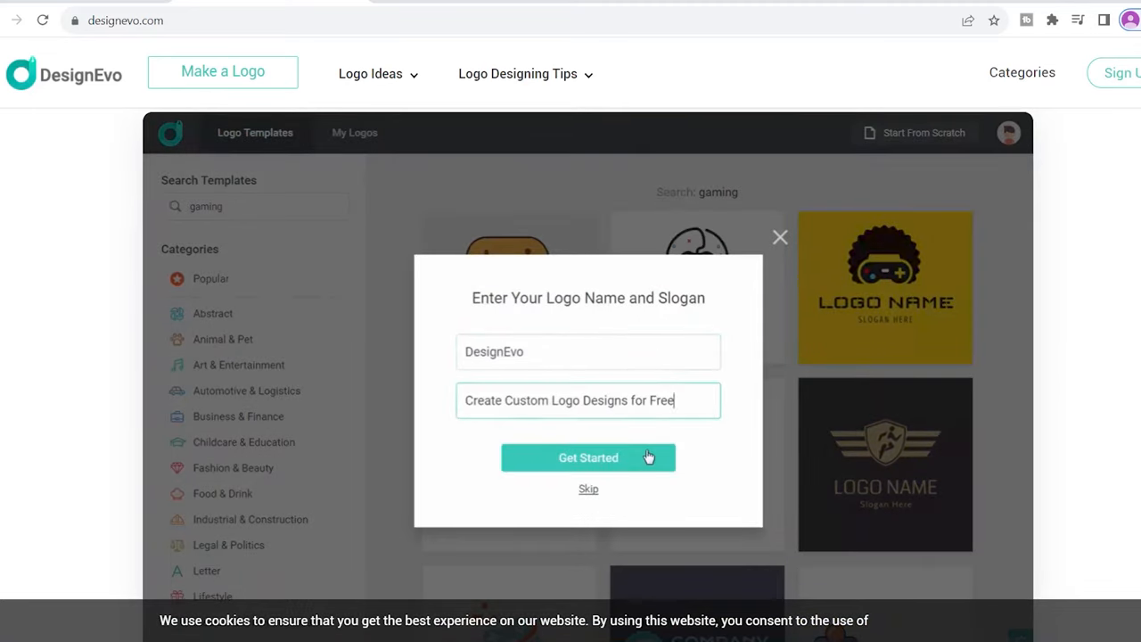
Confirm the DESIGNEVO name and 'Create Custom Logo Designs for Free' slogan to generate the fox gaming logo
{"action": "left_click", "coordinate": [589, 457]}
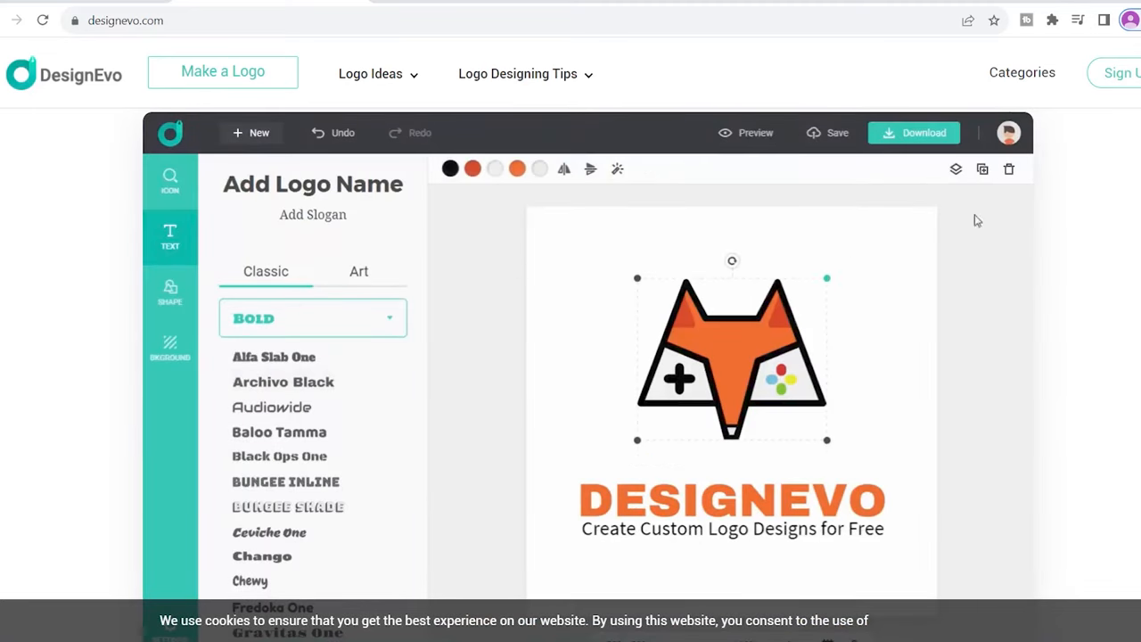
{"action": "left_click", "coordinate": [170, 178]}
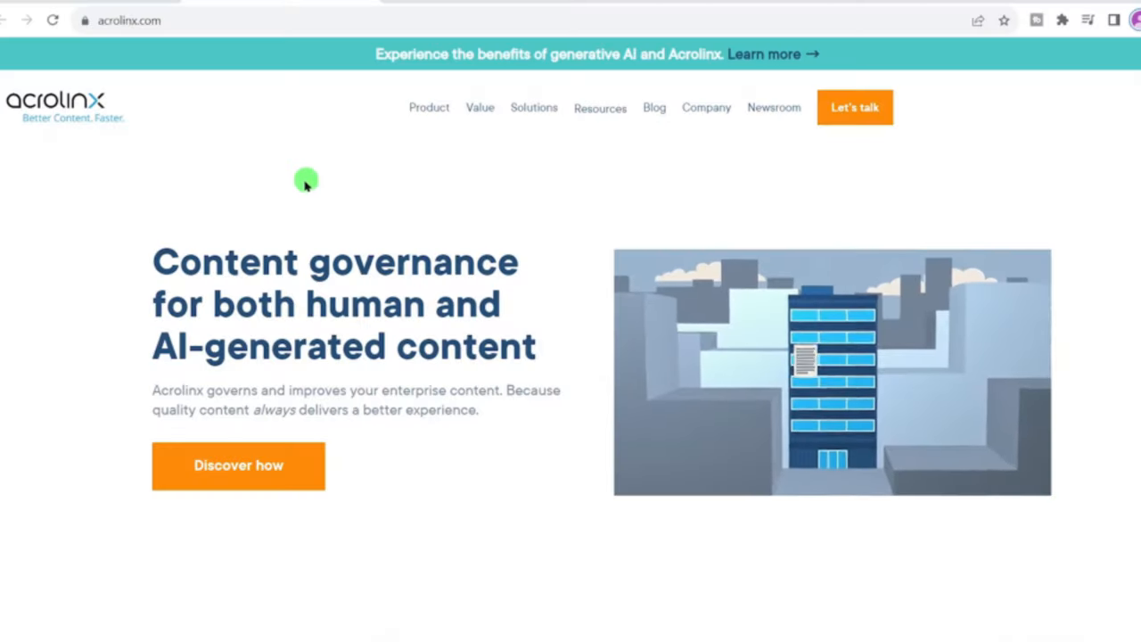
{"action": "mouse_move", "coordinate": [376, 236]}
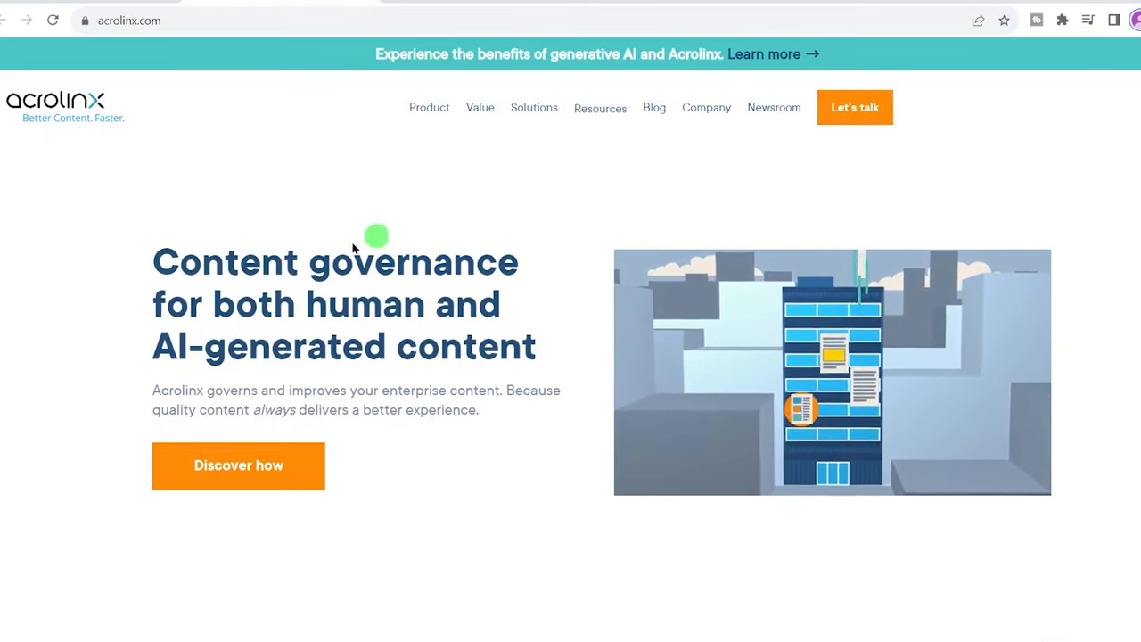
{"action": "mouse_move", "coordinate": [424, 271]}
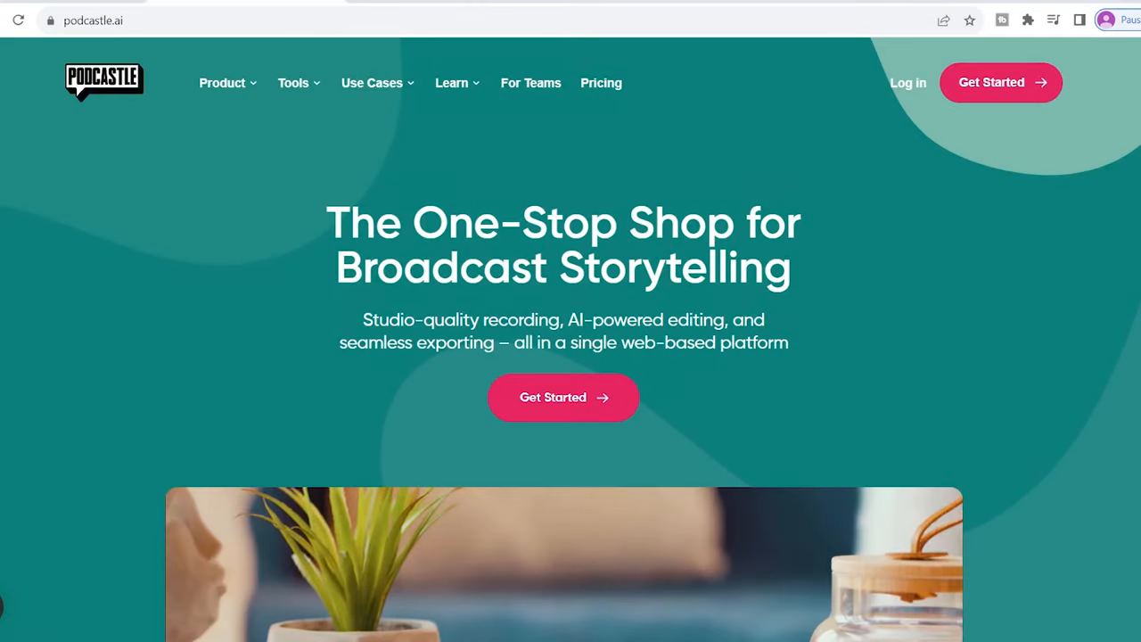
Scroll slightly down the one-stop broadcast storytelling landing page
{"action": "scroll", "scroll_direction": "down", "scroll_amount": 3}
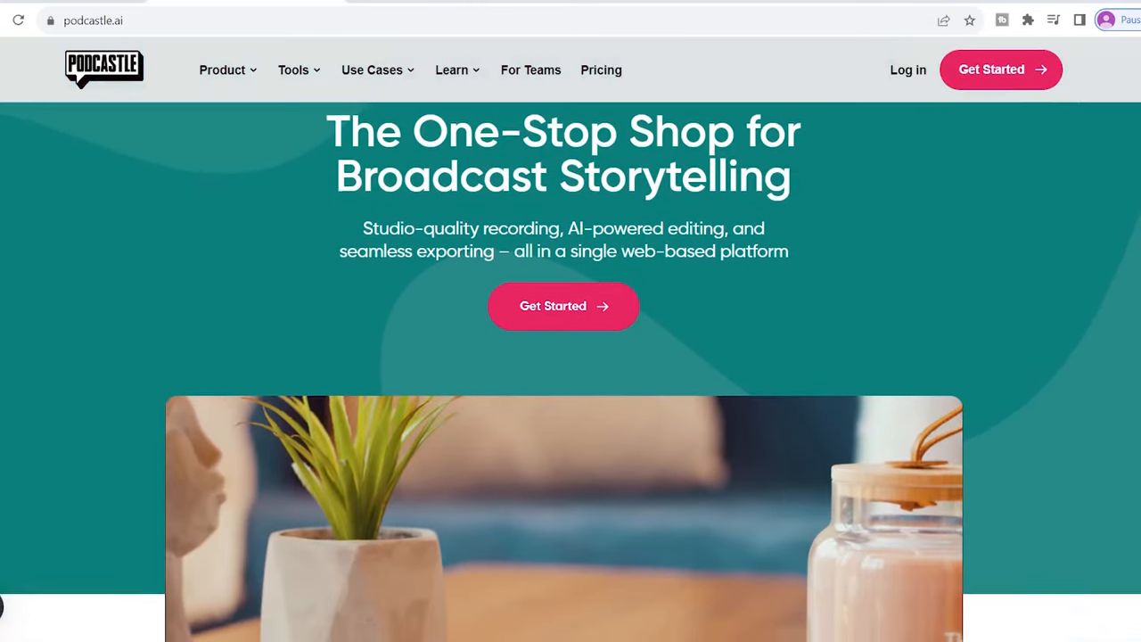
{"action": "scroll", "scroll_direction": "down", "scroll_amount": 3}
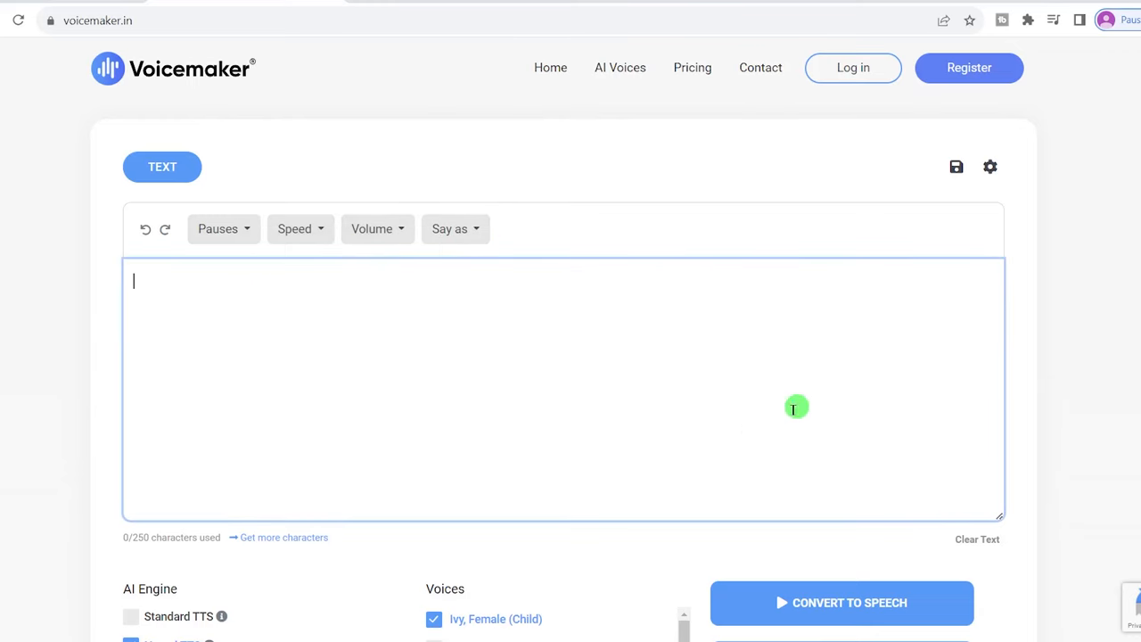
Raise the Voice Volume slider to 2 dB and set Voice Speed to 20%
{"action": "scroll", "scroll_direction": "down", "scroll_amount": 3}
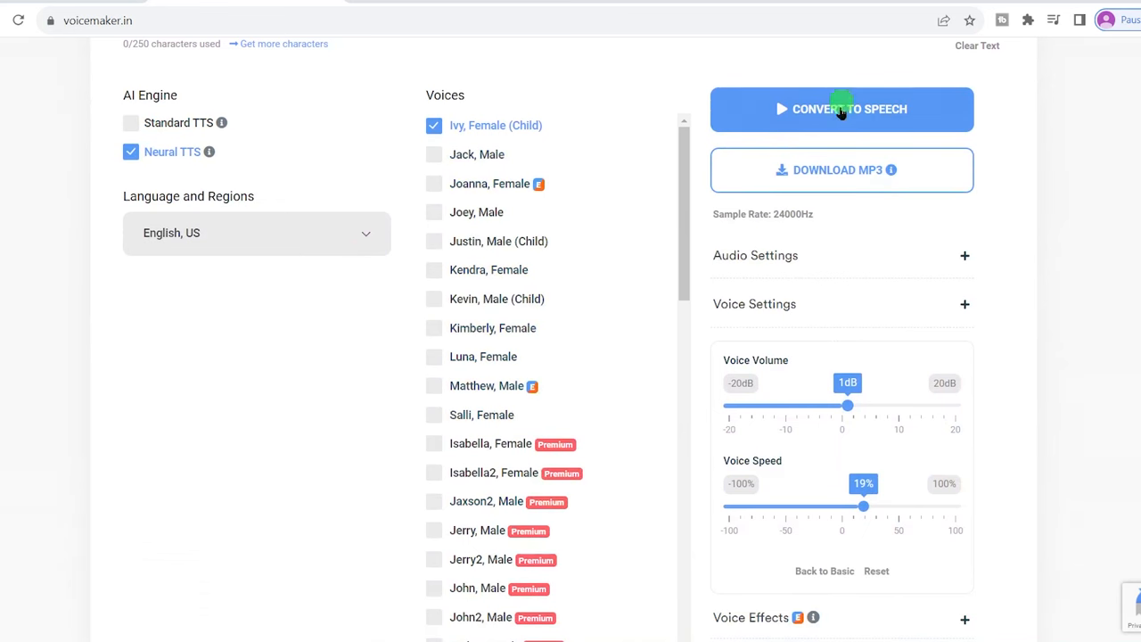
{"action": "left_click_drag", "start_coordinate": [849, 406], "coordinate": [827, 406]}
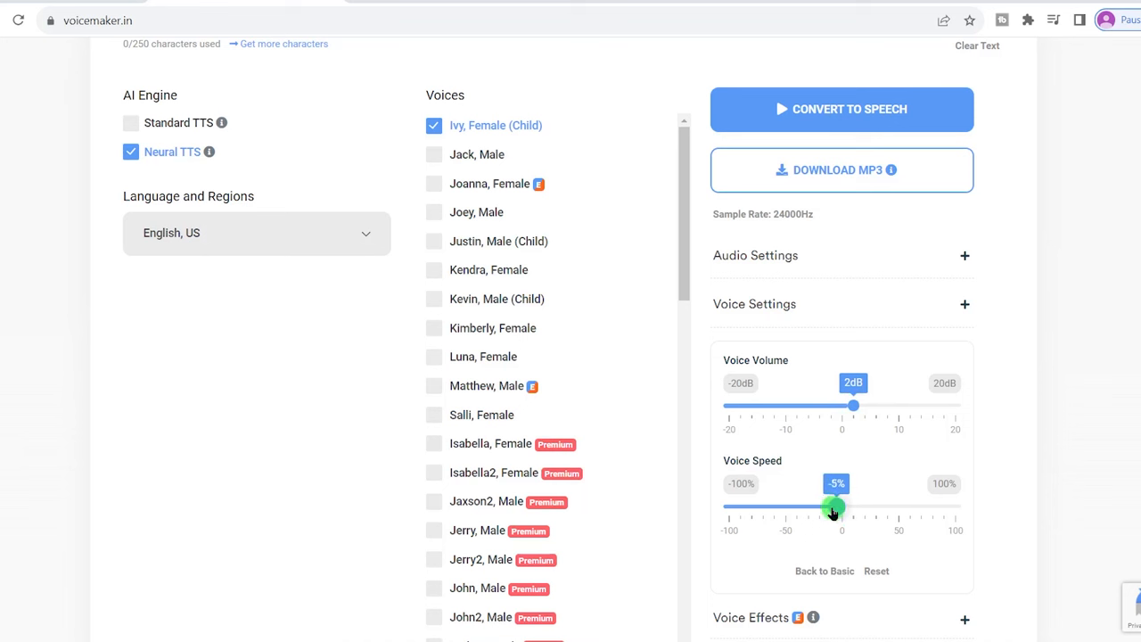
{"action": "left_click_drag", "start_coordinate": [832, 507], "coordinate": [863, 506]}
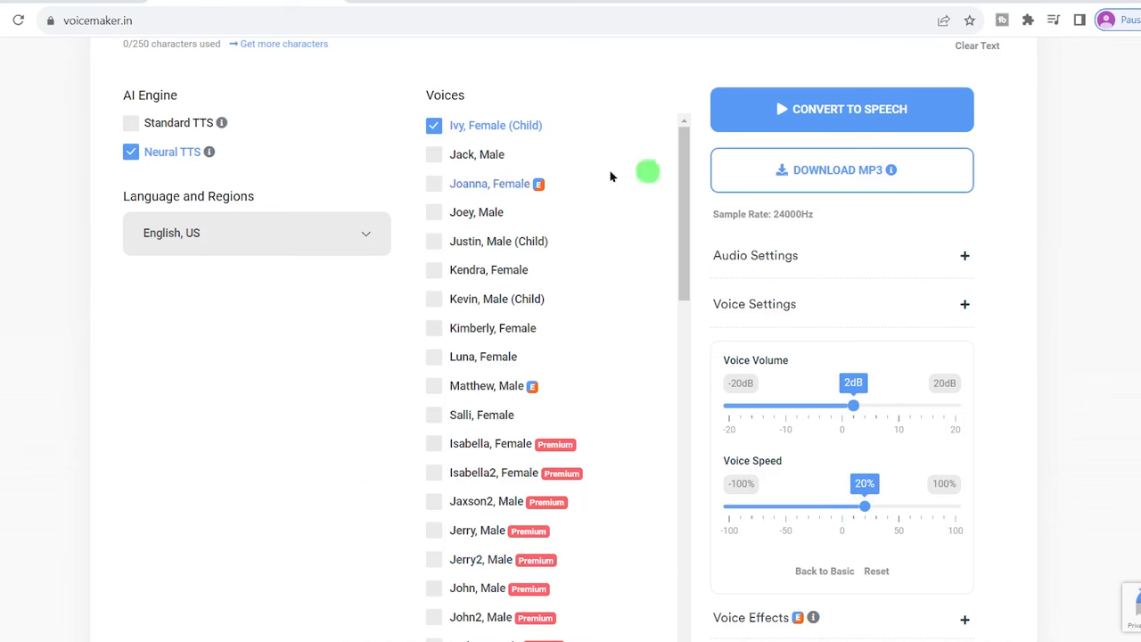
{"action": "mouse_move", "coordinate": [988, 247]}
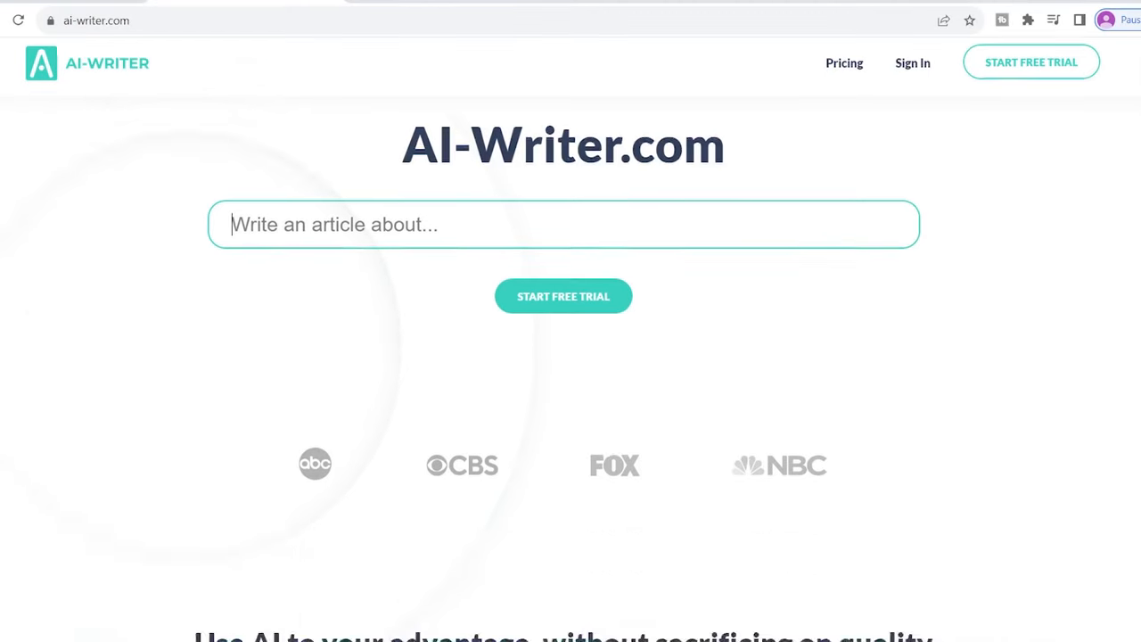
Scroll the AI-Writer homepage through research, SEO editor and citations features
{"action": "scroll", "scroll_direction": "down", "scroll_amount": 3}
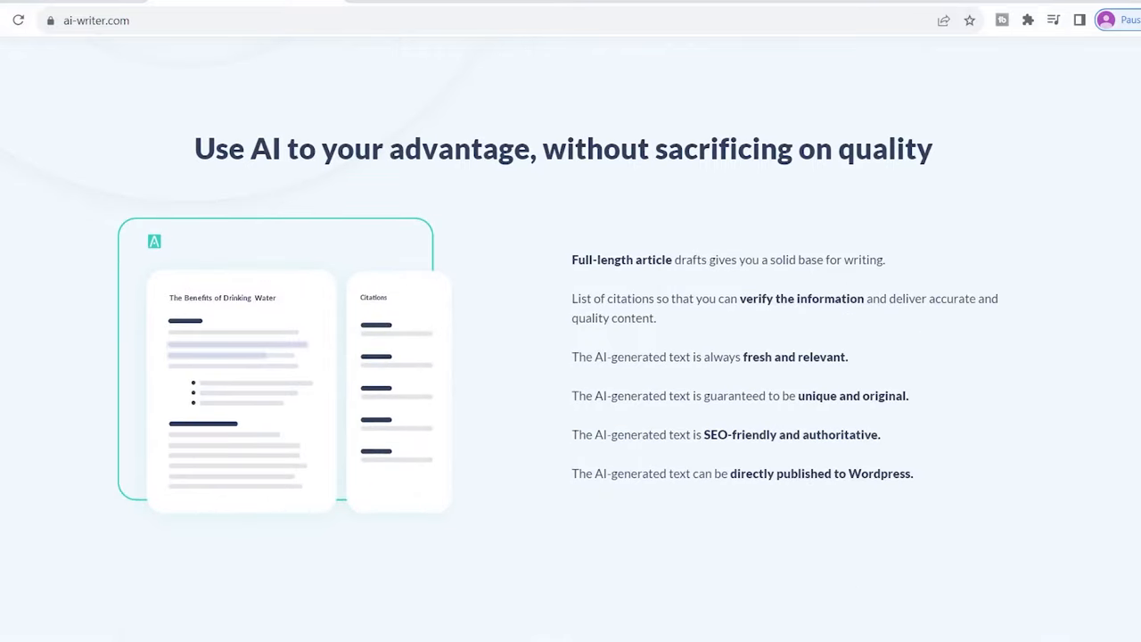
{"action": "scroll", "scroll_direction": "down", "scroll_amount": 3}
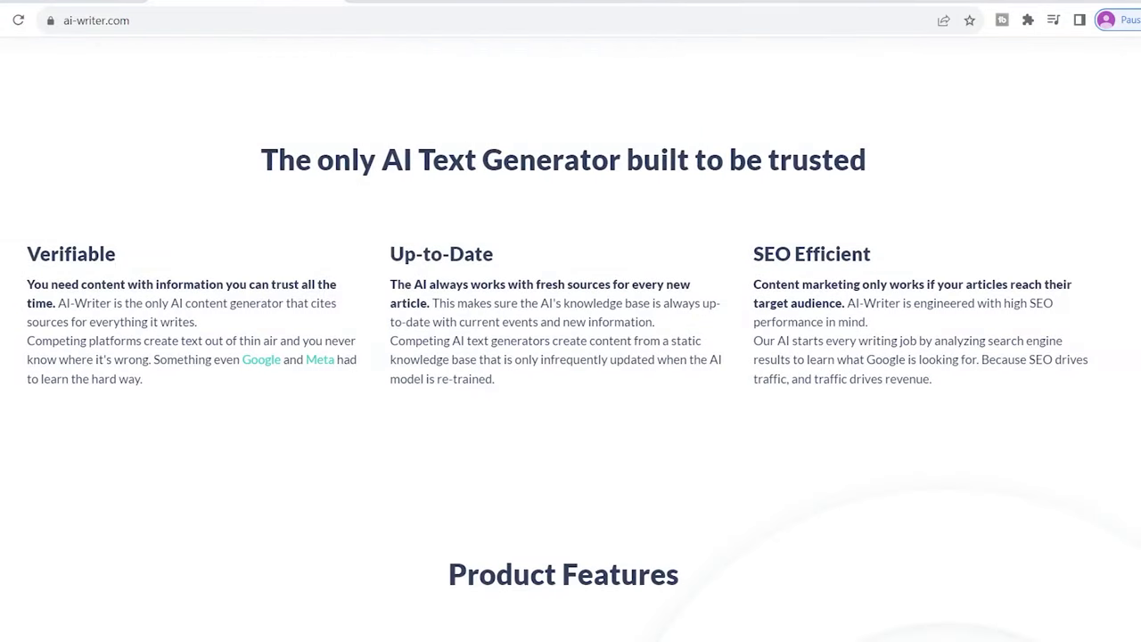
{"action": "scroll", "scroll_direction": "down", "scroll_amount": 3}
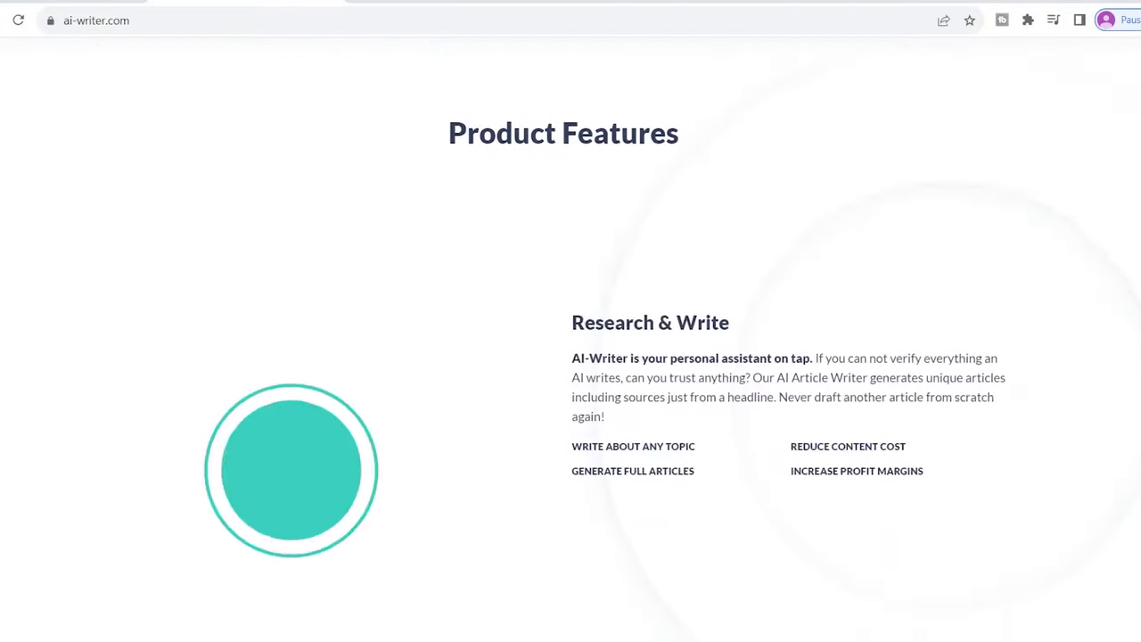
{"action": "scroll", "scroll_direction": "down", "scroll_amount": 3}
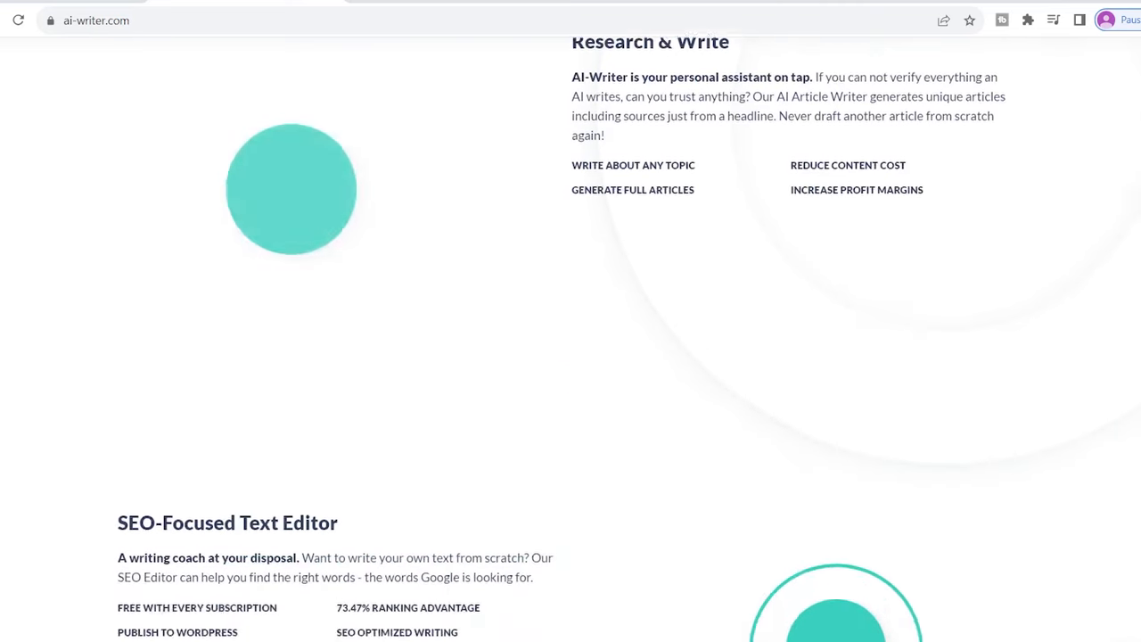
{"action": "scroll", "scroll_direction": "down", "scroll_amount": 3}
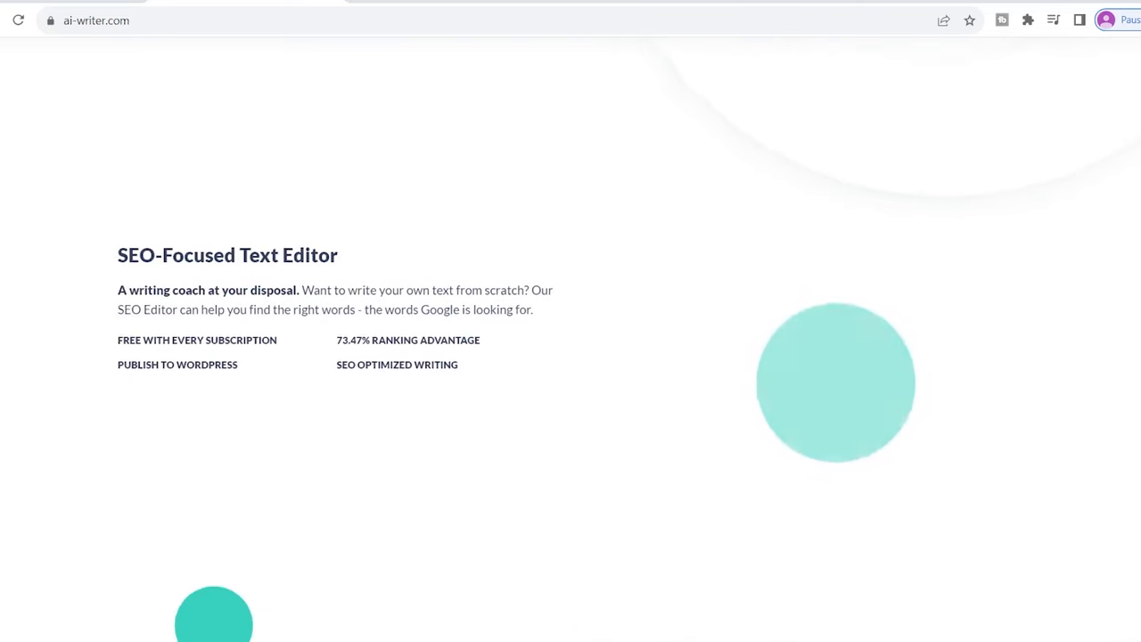
Continue past Text Rewording and Topic Discoverer to the 3-Step-Wizard Workflow section
{"action": "scroll", "scroll_direction": "down", "scroll_amount": 3}
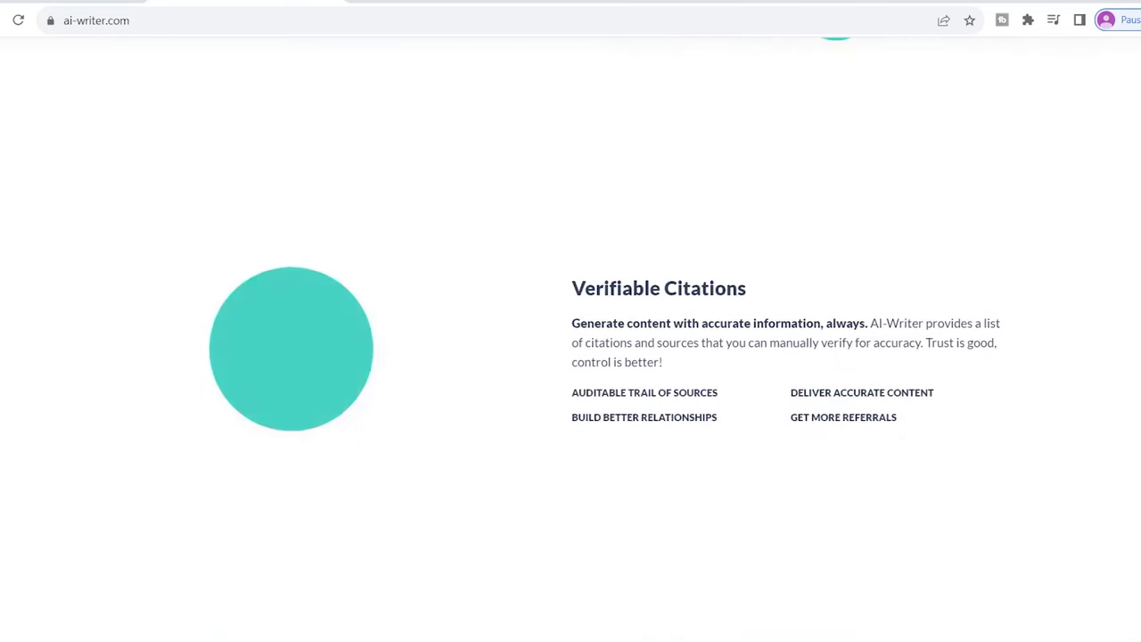
{"action": "scroll", "scroll_direction": "down", "scroll_amount": 3}
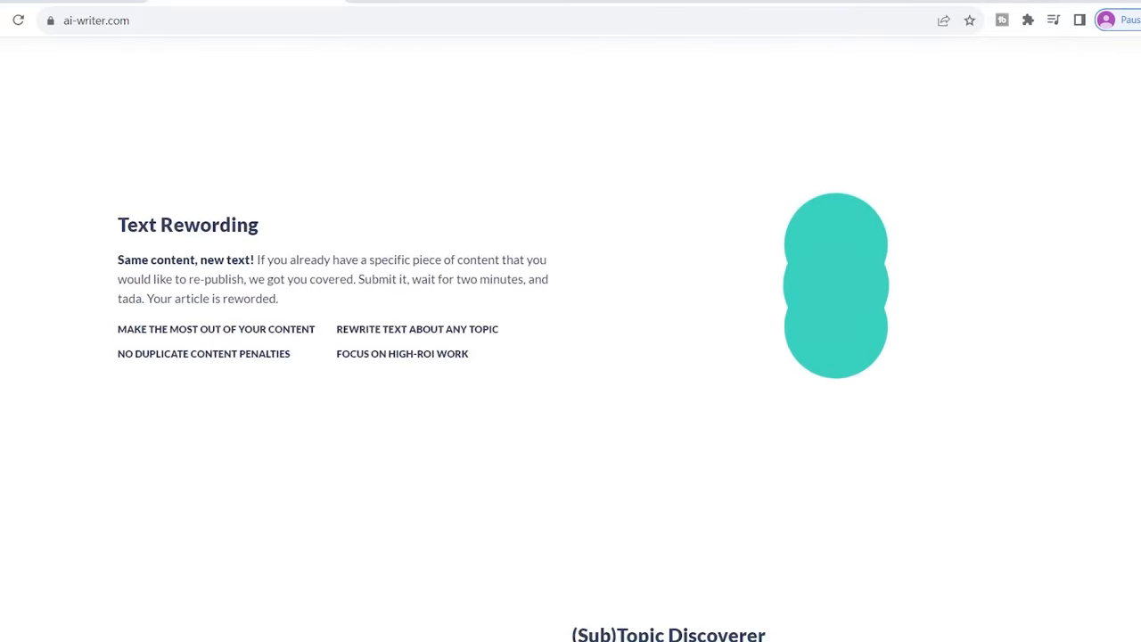
{"action": "scroll", "scroll_direction": "down", "scroll_amount": 3}
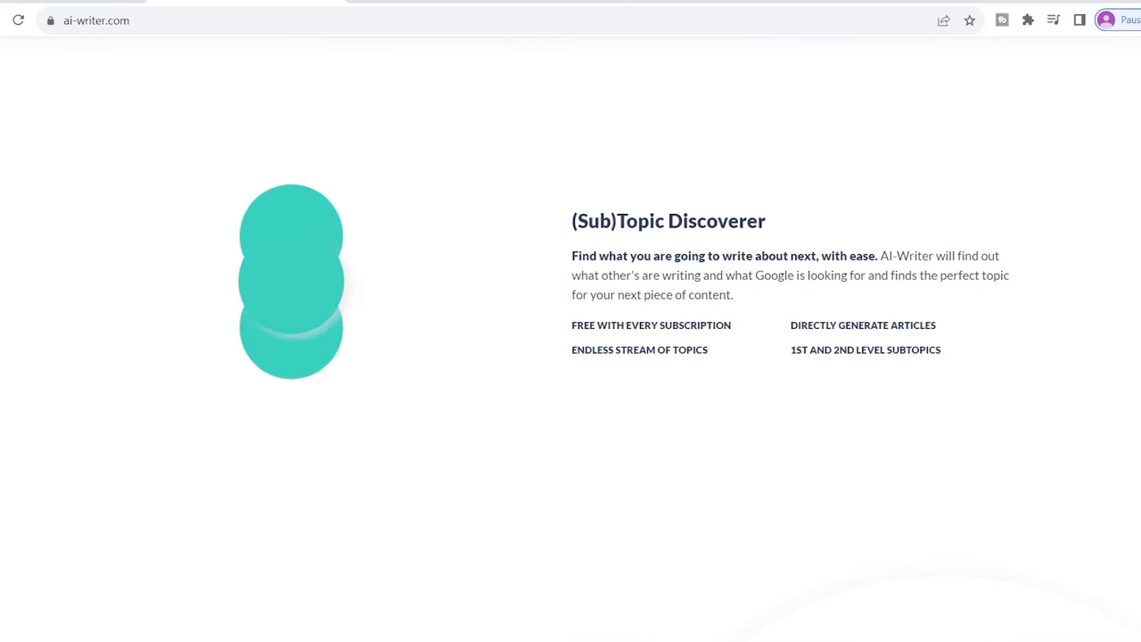
{"action": "scroll", "scroll_direction": "down", "scroll_amount": 3}
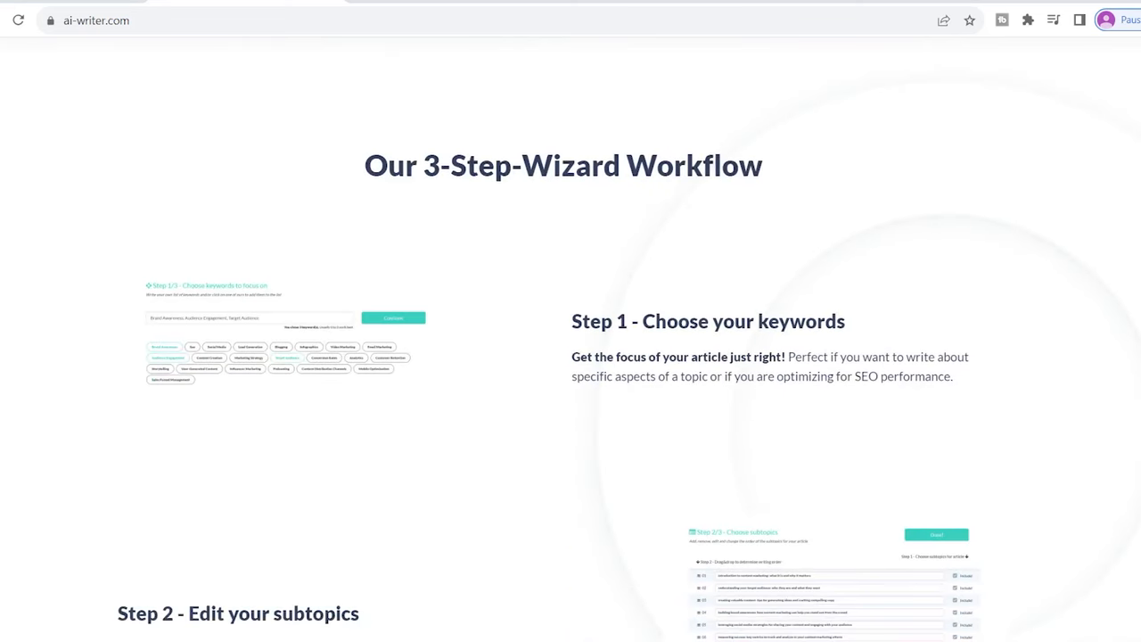
{"action": "left_click", "coordinate": [583, 492]}
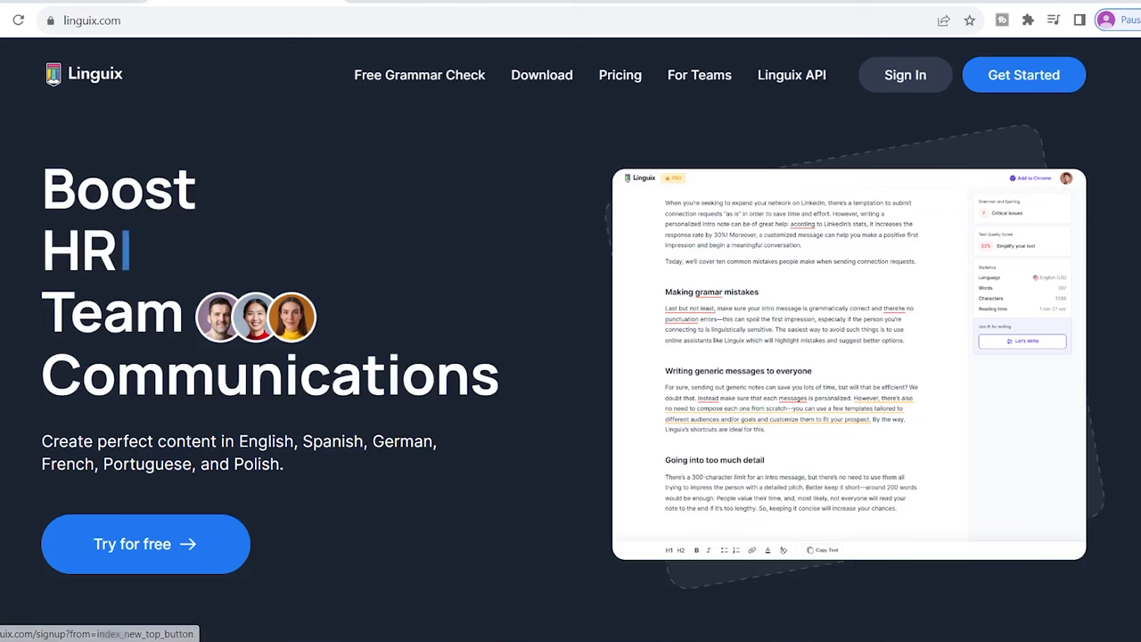
Scroll the Linguix homepage from the hero down to the sales and marketing AI assistant section
{"action": "scroll", "scroll_direction": "down", "scroll_amount": 3}
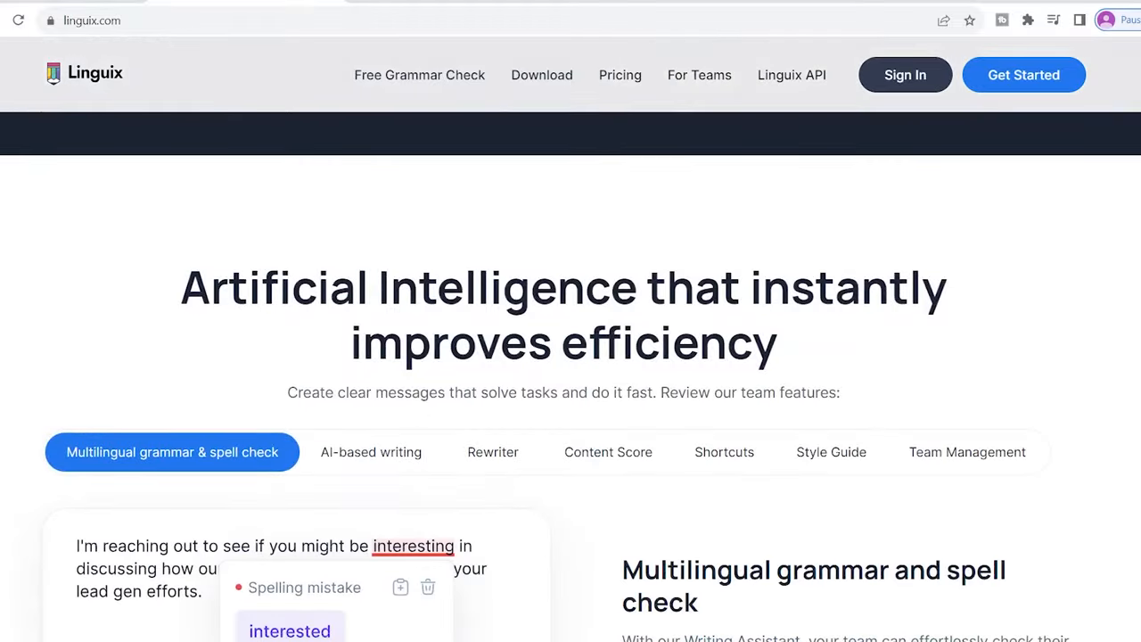
{"action": "scroll", "scroll_direction": "down", "scroll_amount": 3}
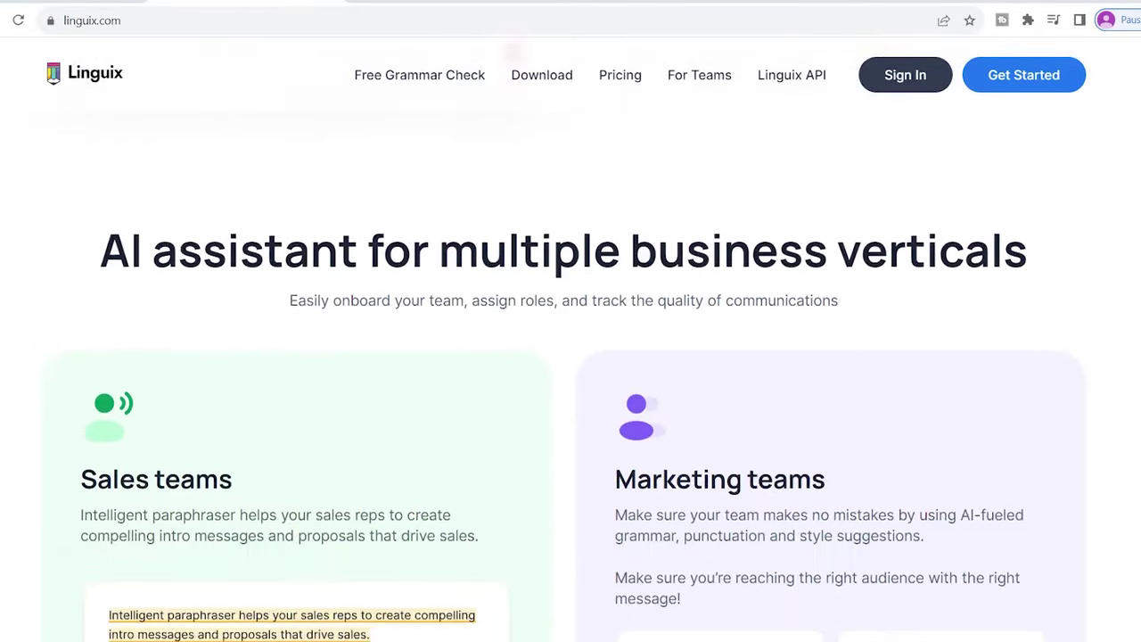
{"action": "scroll", "scroll_direction": "down", "scroll_amount": 3}
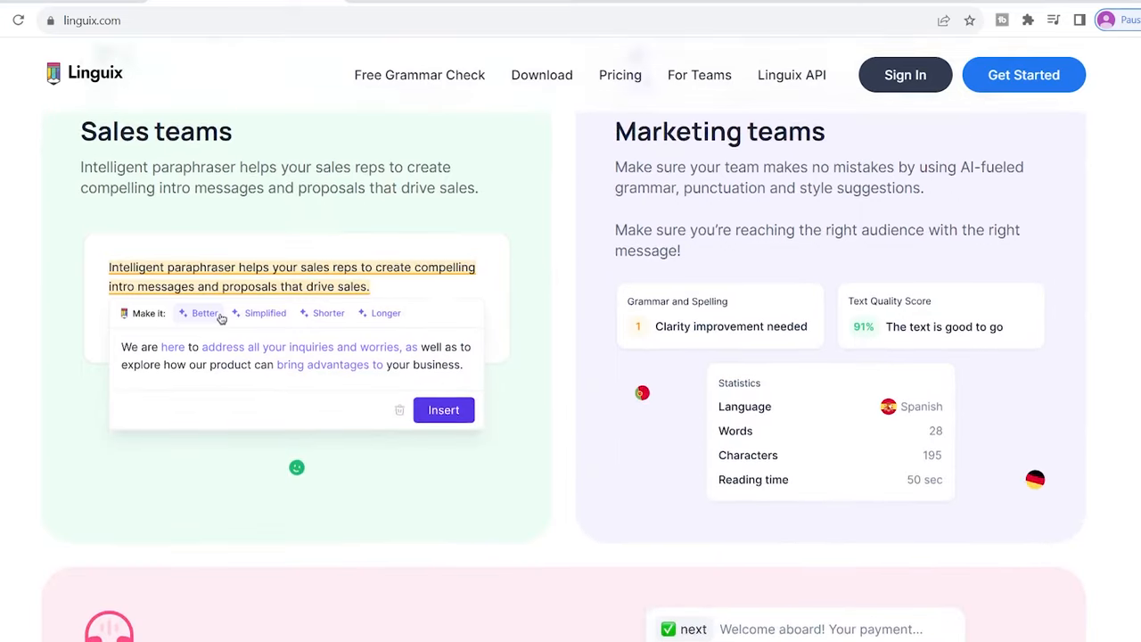
{"action": "scroll", "scroll_direction": "down", "scroll_amount": 3}
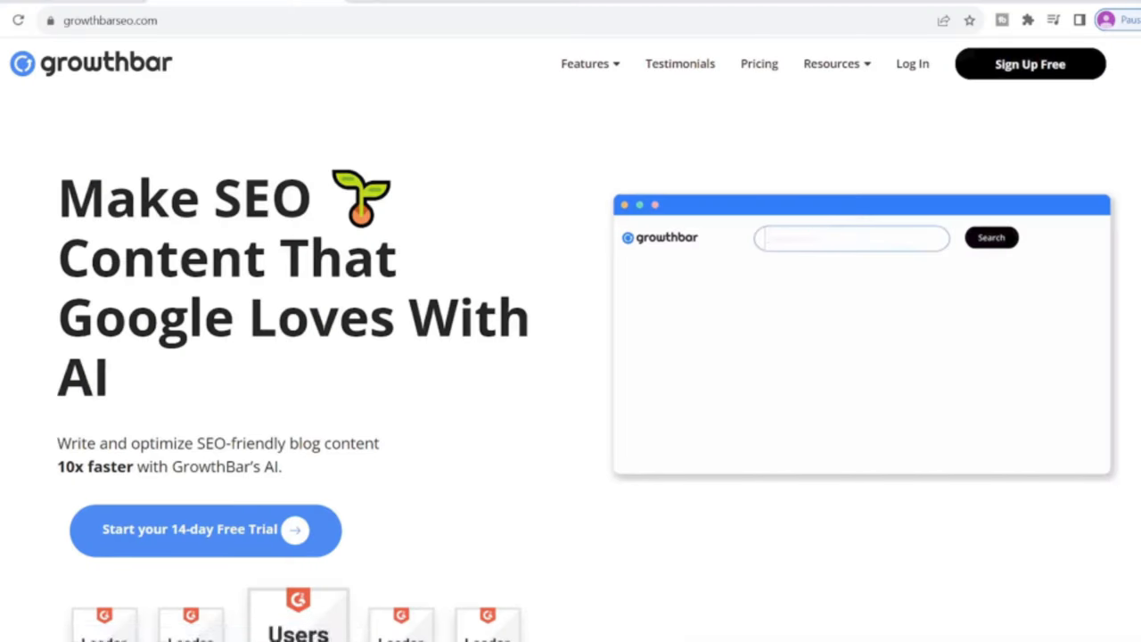
Watch GrowthBar's hero search demo cycle through 'best webinar software' keyword queries
{"action": "type", "text": "best webinar software"}
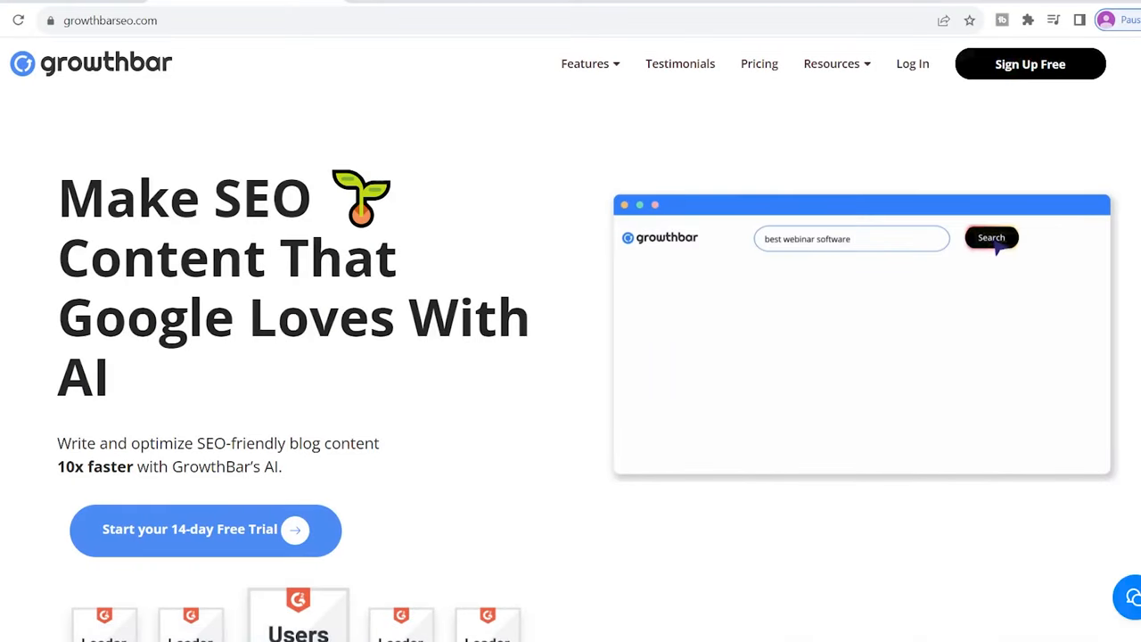
{"action": "left_click", "coordinate": [991, 237]}
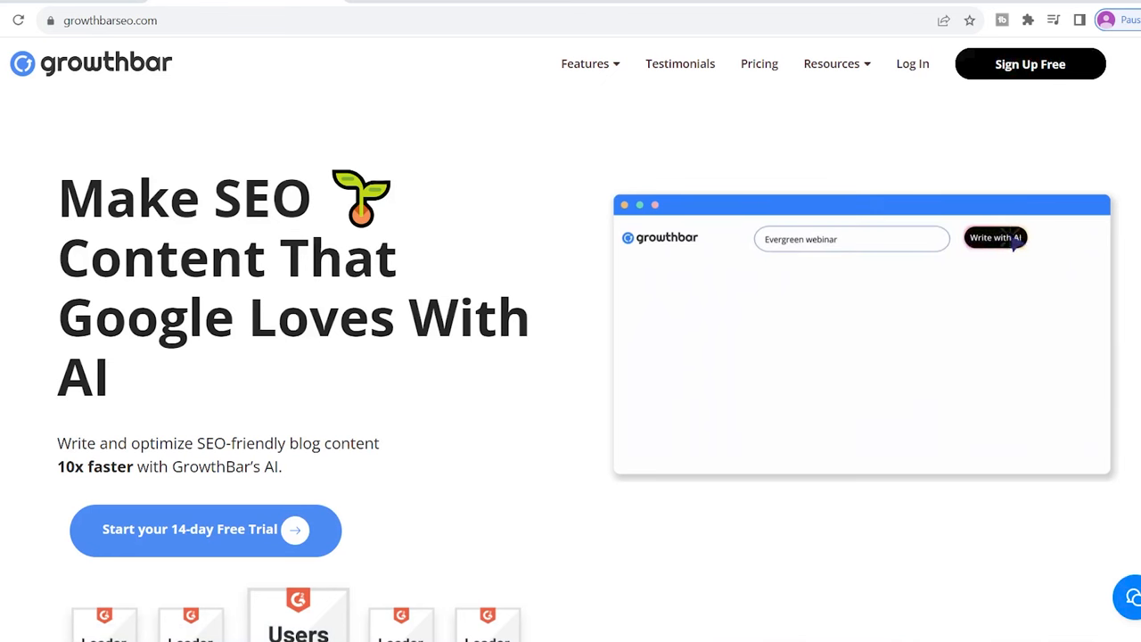
{"action": "left_click", "coordinate": [995, 237]}
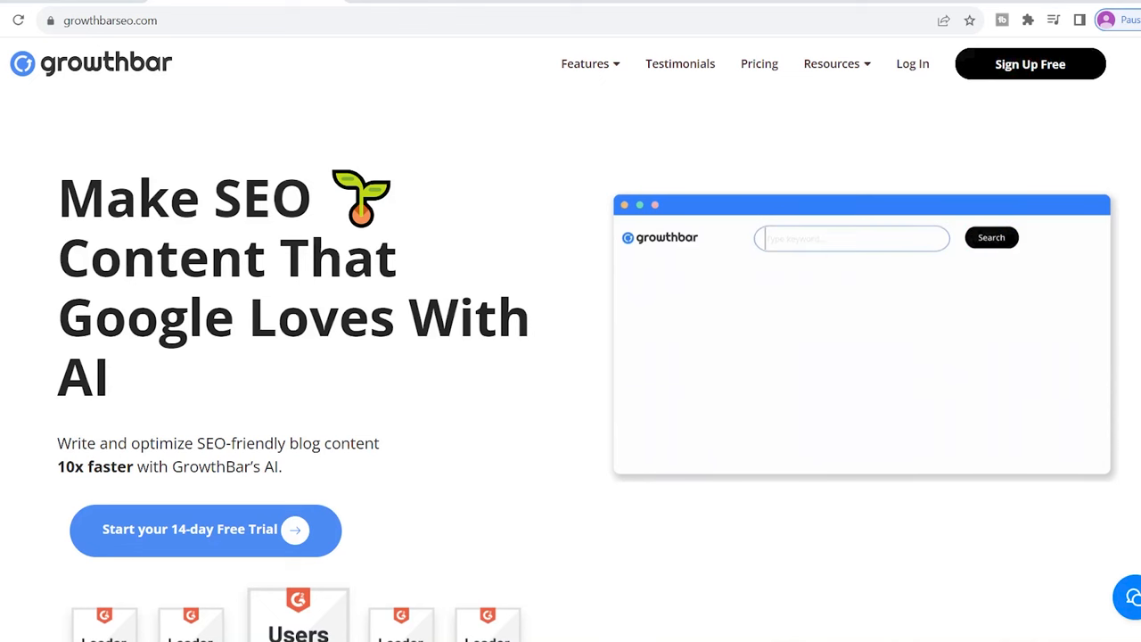
{"action": "type", "text": "best webinar software"}
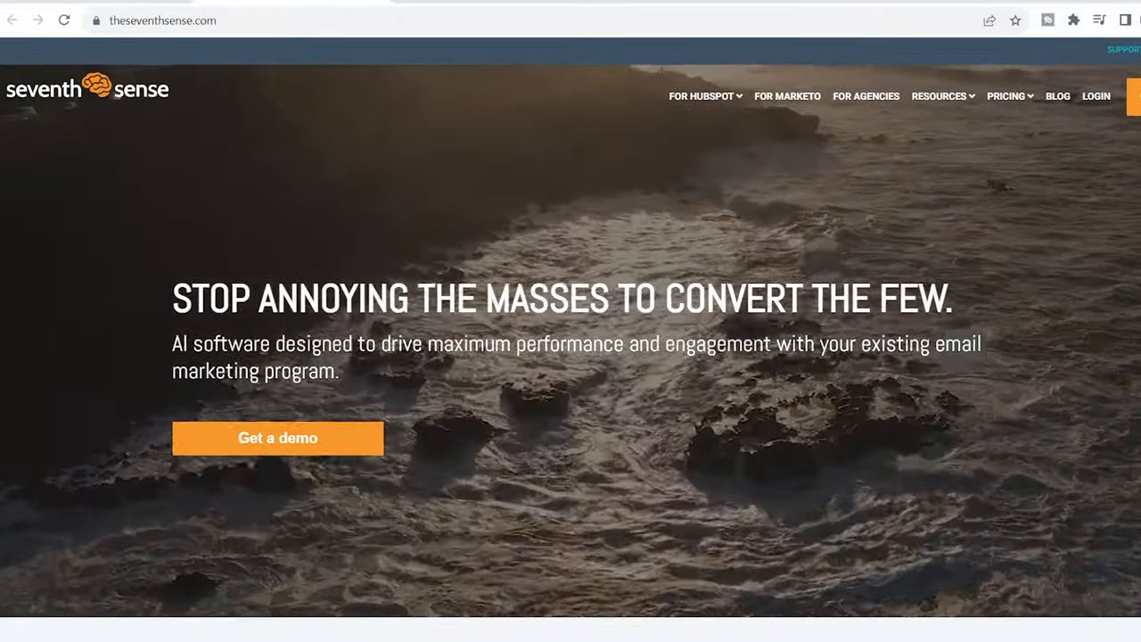
Scroll Seventh Sense's homepage down to the 'A Smarter Way to Send Email' section
{"action": "scroll", "scroll_direction": "down", "scroll_amount": 3}
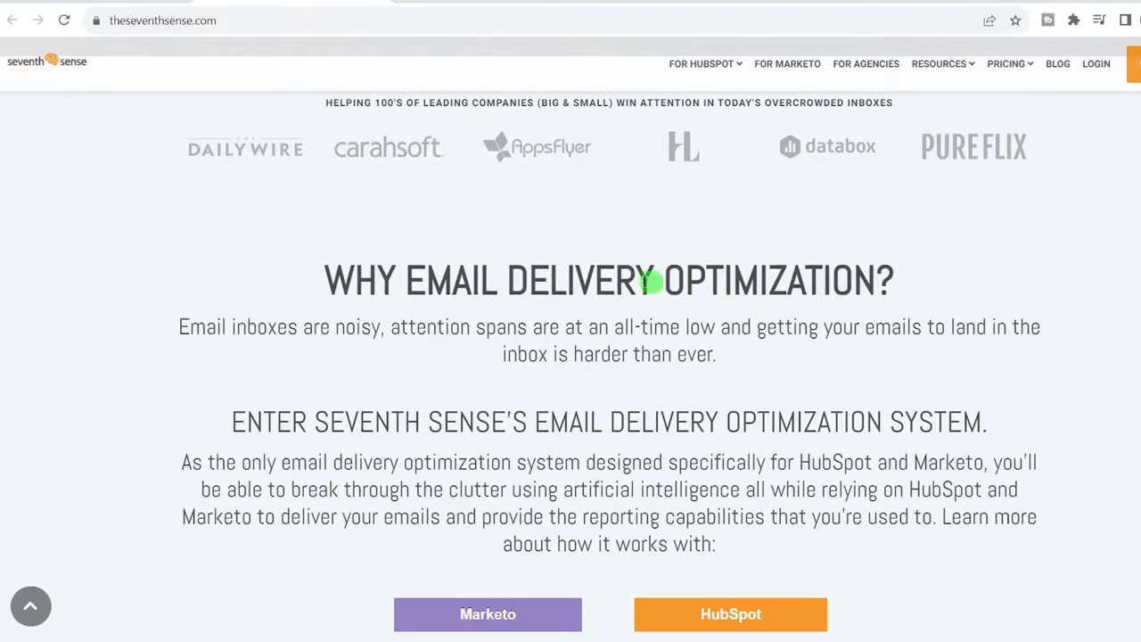
{"action": "double_click", "coordinate": [758, 280]}
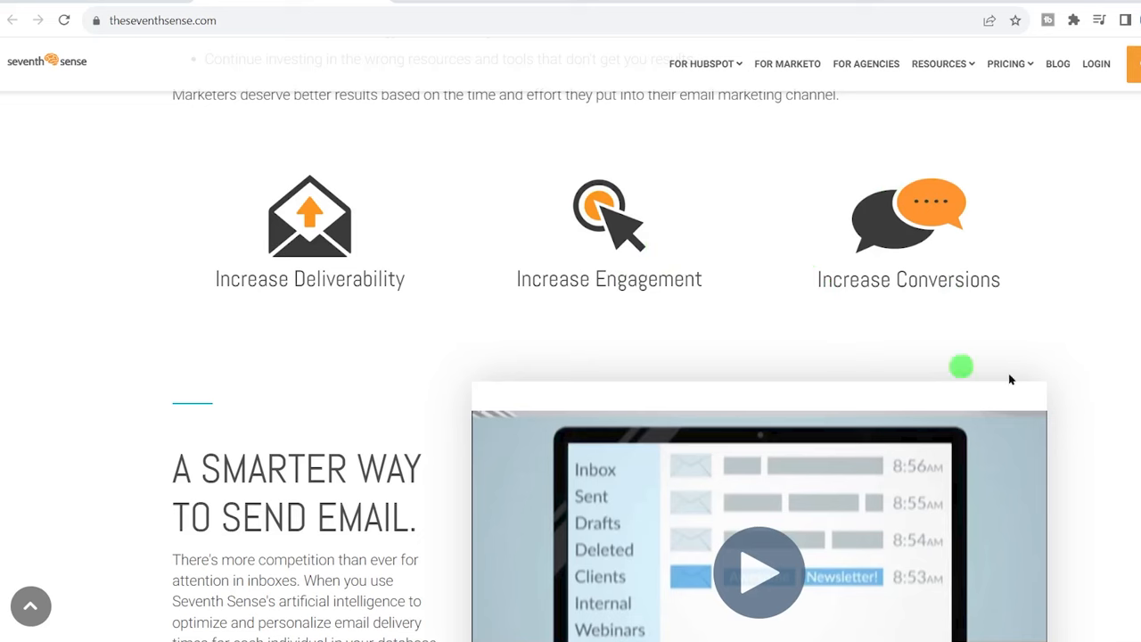
{"action": "scroll", "scroll_direction": "down", "scroll_amount": 3}
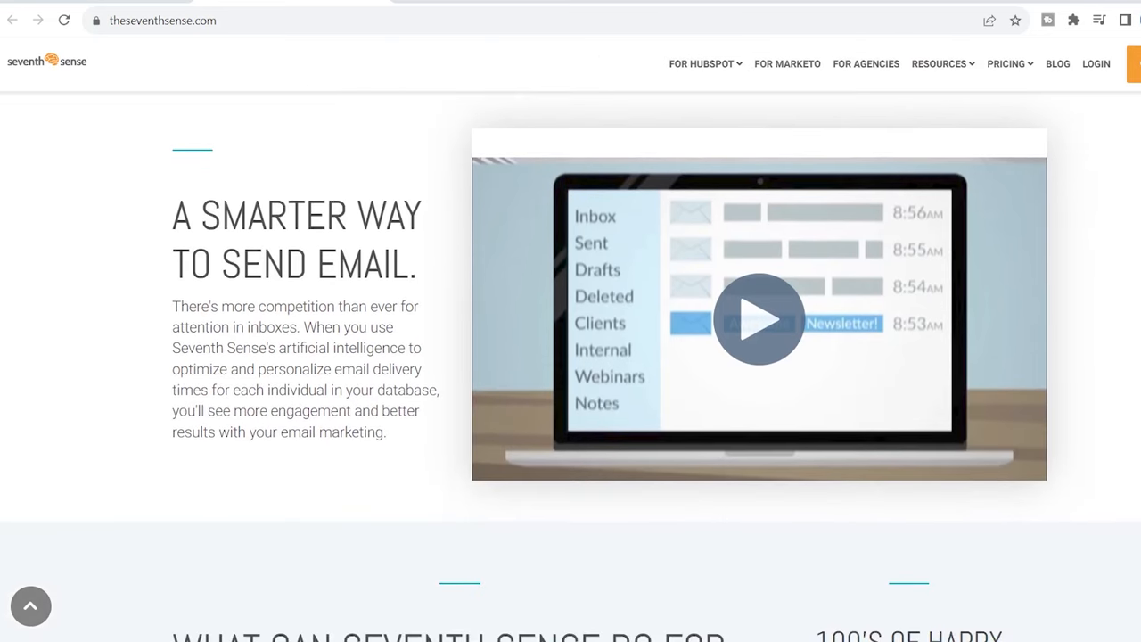
{"action": "scroll", "scroll_direction": "down", "scroll_amount": 3}
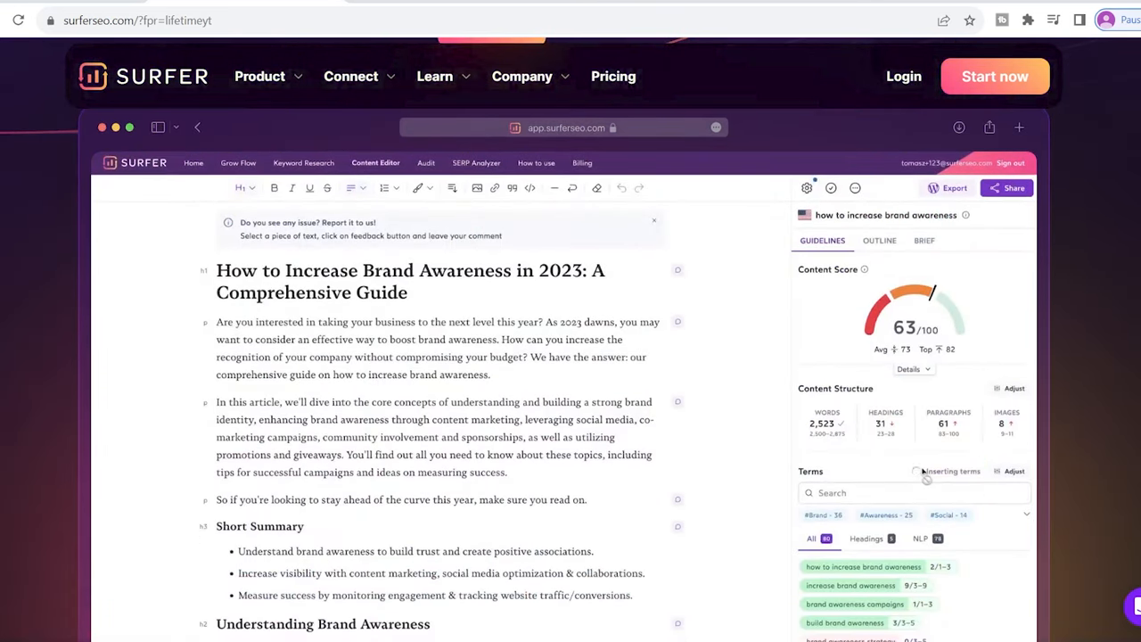
View Surfer's Content Editor demo with the brand-awareness article, content score and guidelines
{"action": "left_click", "coordinate": [921, 471]}
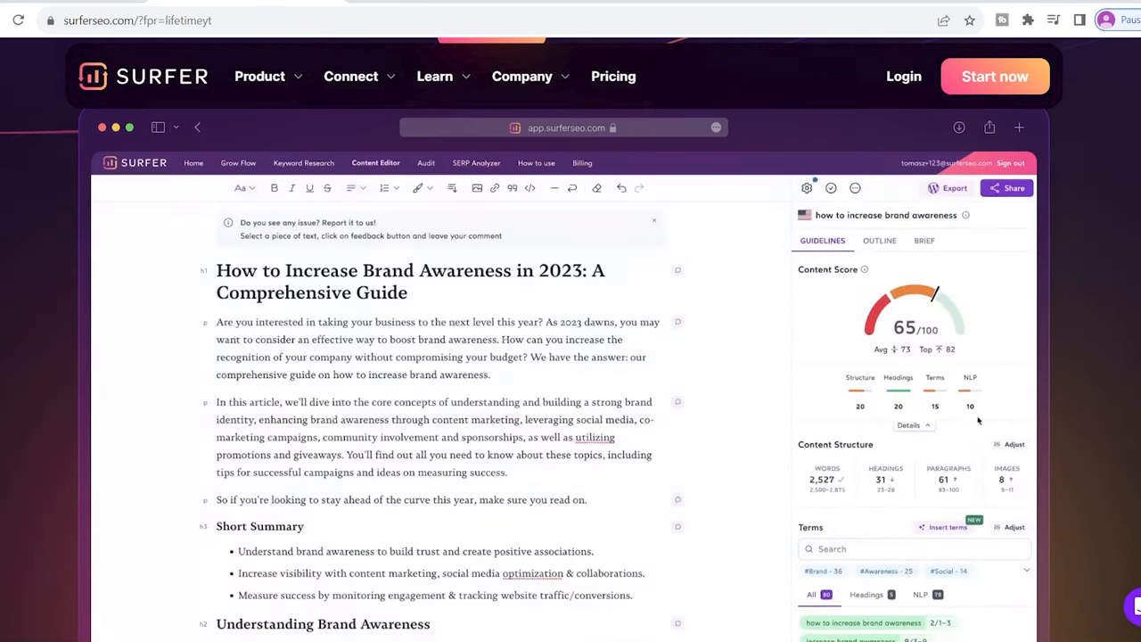
{"action": "scroll", "scroll_direction": "down", "scroll_amount": 3}
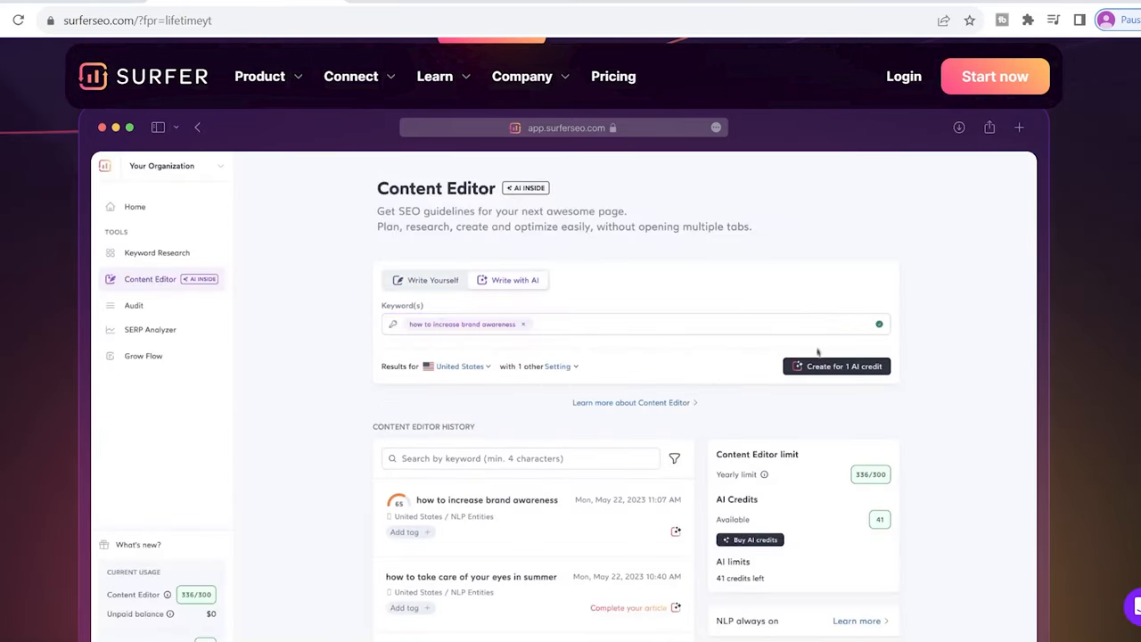
{"action": "left_click", "coordinate": [837, 365]}
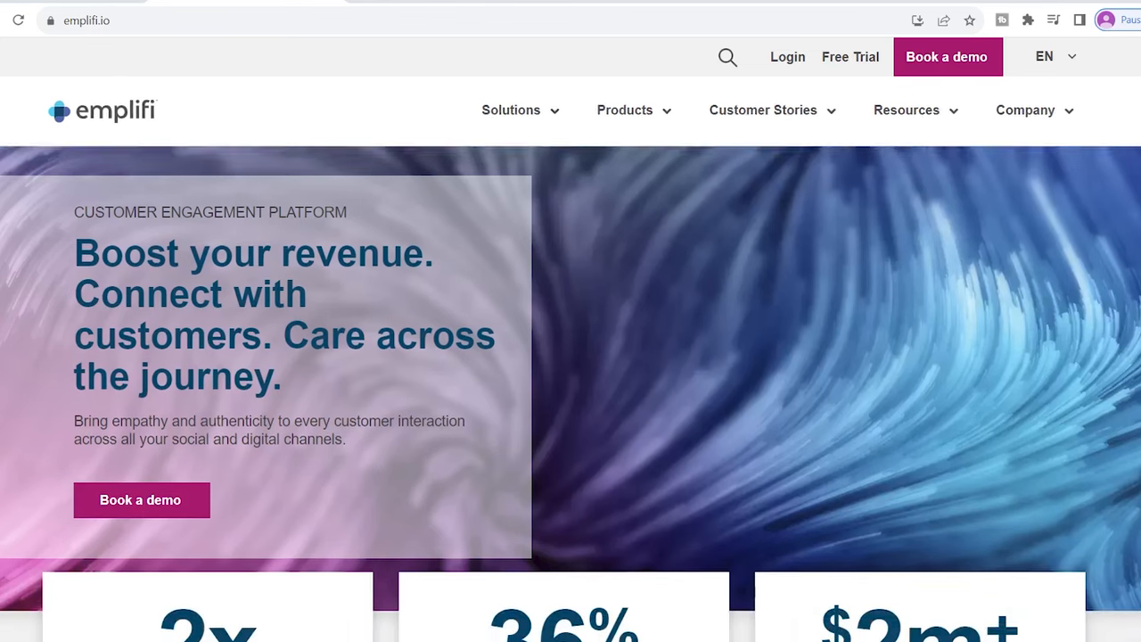
Scroll Emplifi's homepage through results stats and Social Marketing Cloud to the Domino's testimonial
{"action": "scroll", "scroll_direction": "down", "scroll_amount": 3}
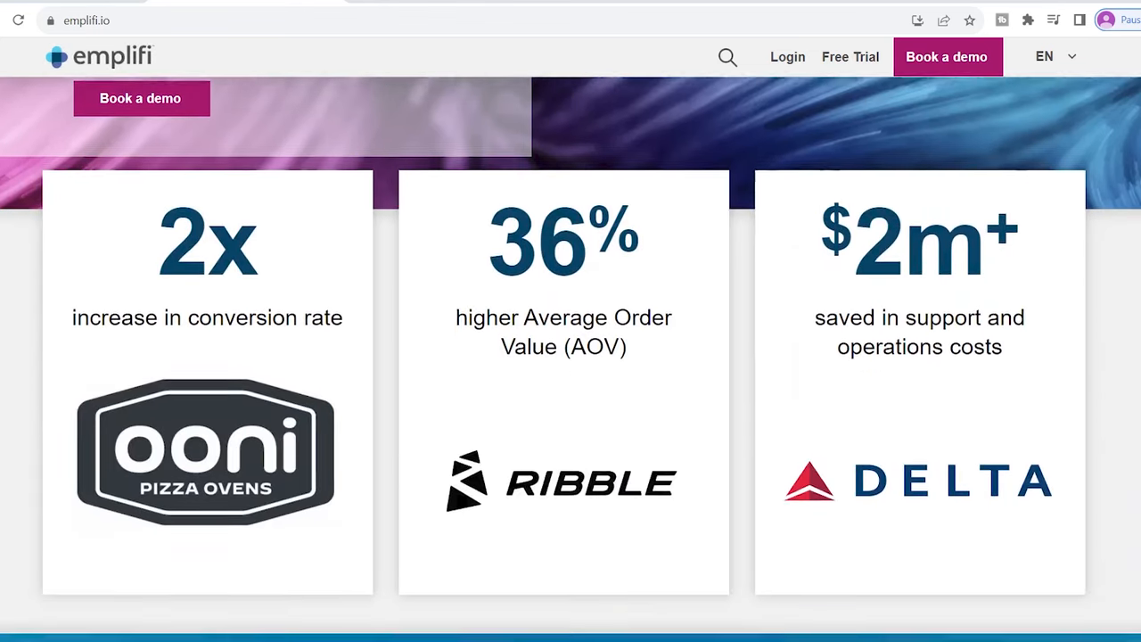
{"action": "scroll", "scroll_direction": "down", "scroll_amount": 3}
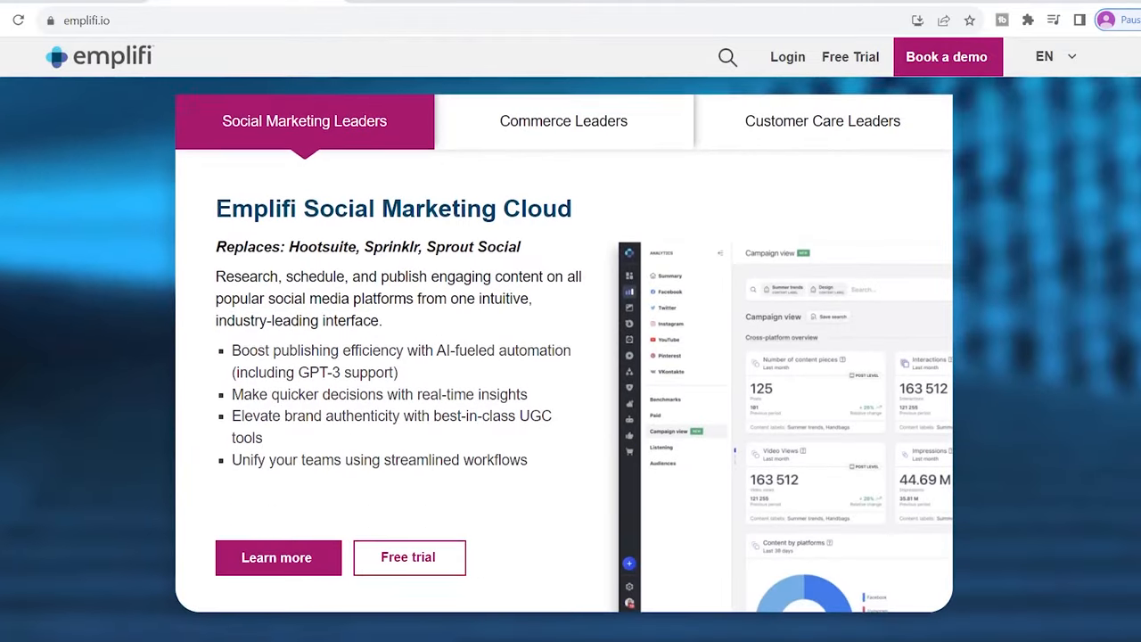
{"action": "scroll", "scroll_direction": "down", "scroll_amount": 3}
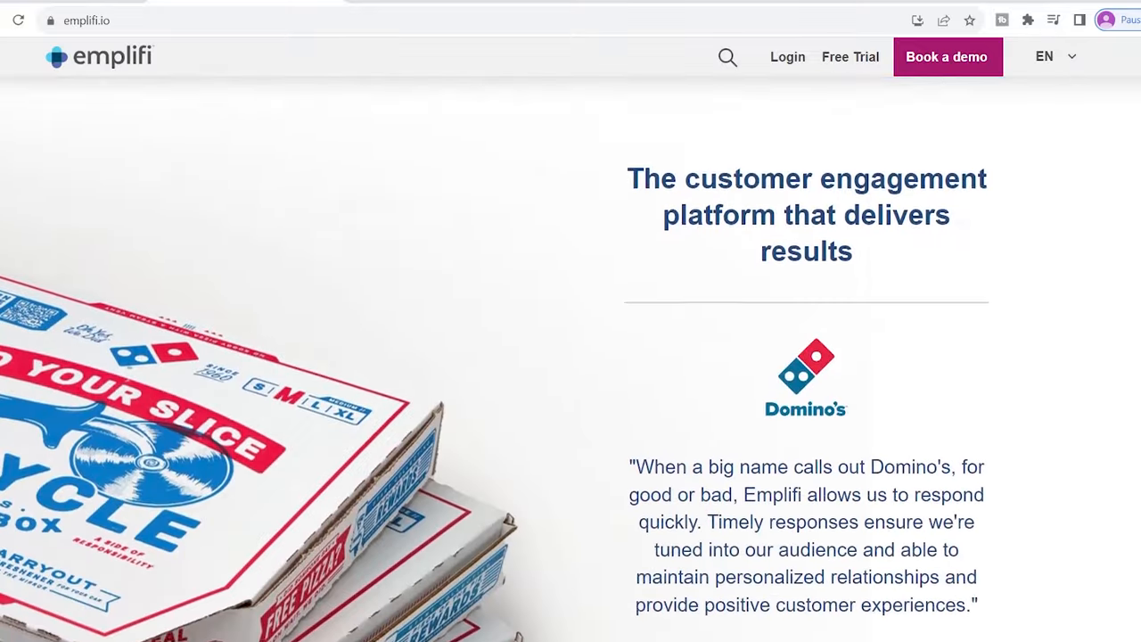
{"action": "scroll", "scroll_direction": "down", "scroll_amount": 3}
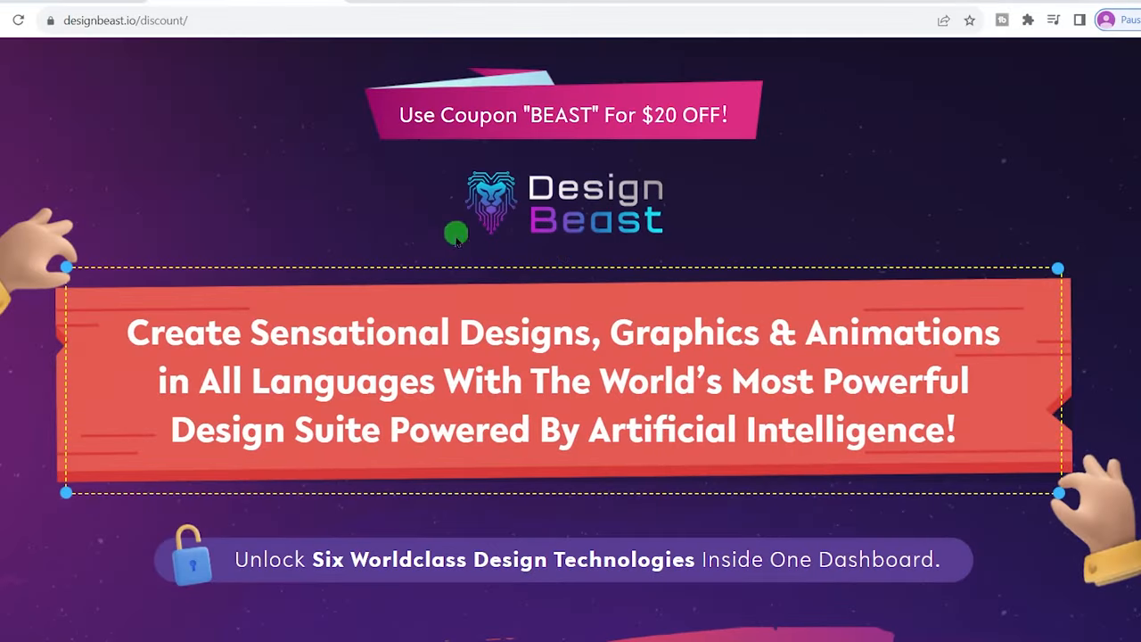
{"action": "mouse_move", "coordinate": [588, 270]}
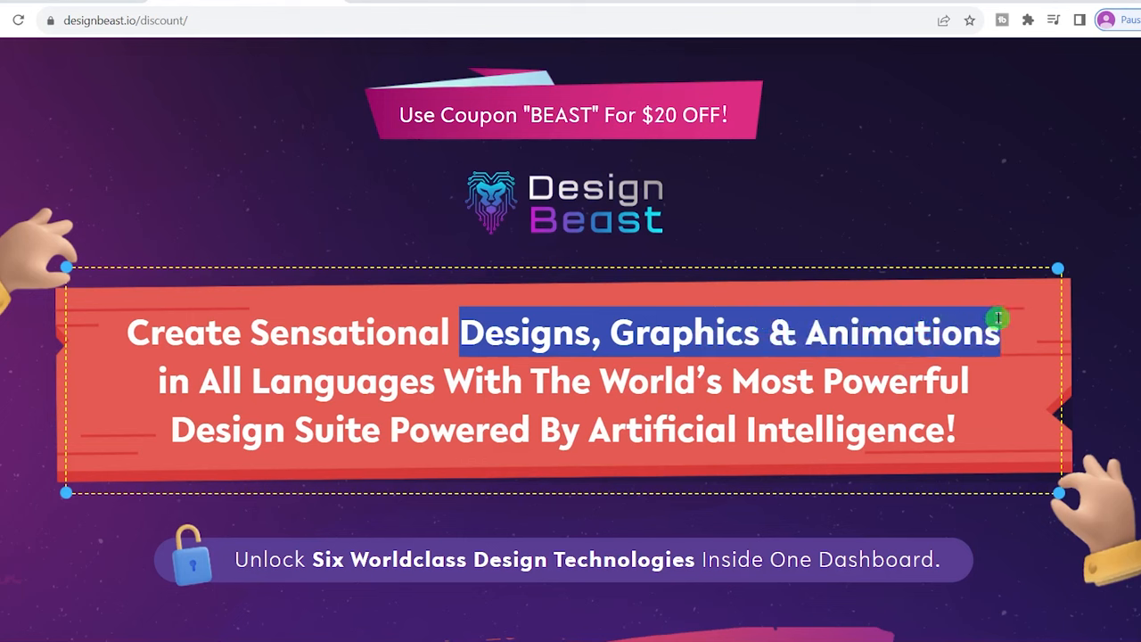
Clear the highlighted headline words and highlight the word 'Design' instead
{"action": "left_click", "coordinate": [520, 331]}
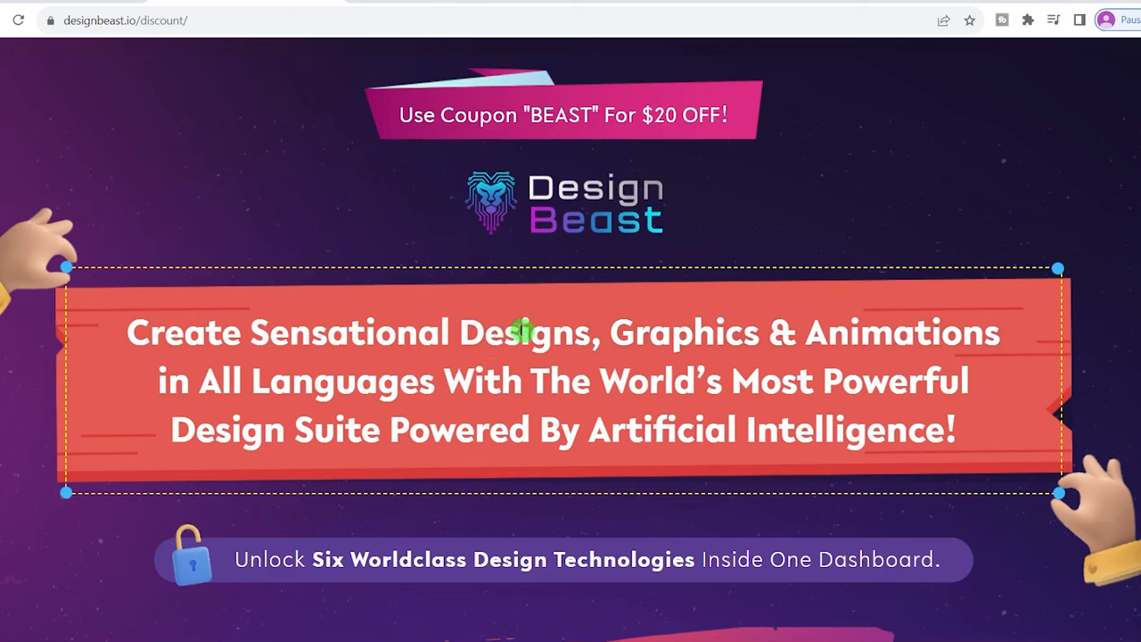
{"action": "double_click", "coordinate": [225, 428]}
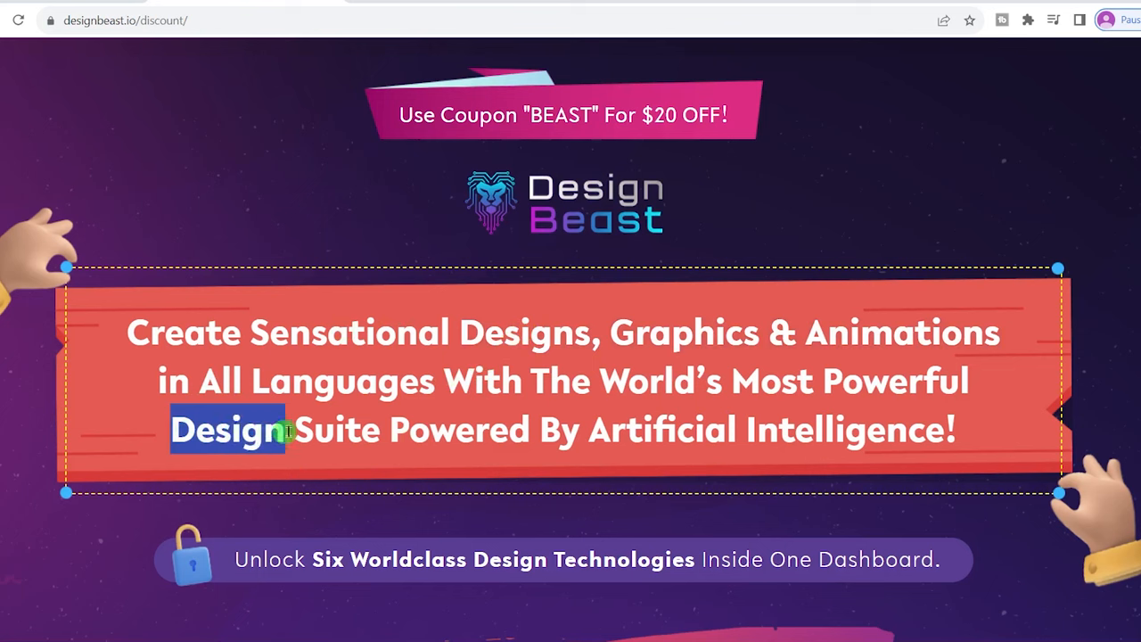